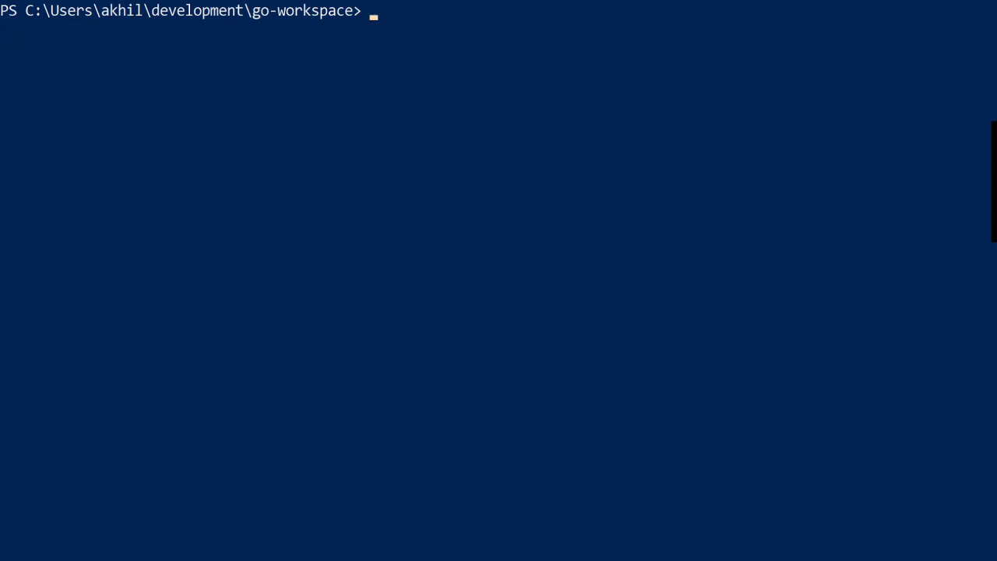
- Make the slack-test folder and initialize module github.com/akhil/slack-test inside it
{"action": "type", "text": "mkdir"}
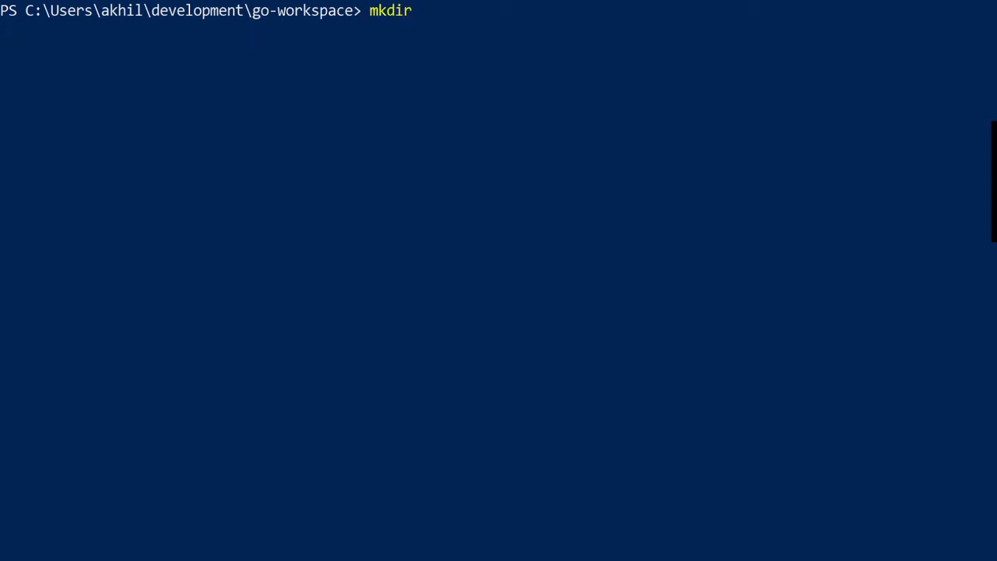
{"action": "type", "text": "slack-test"}
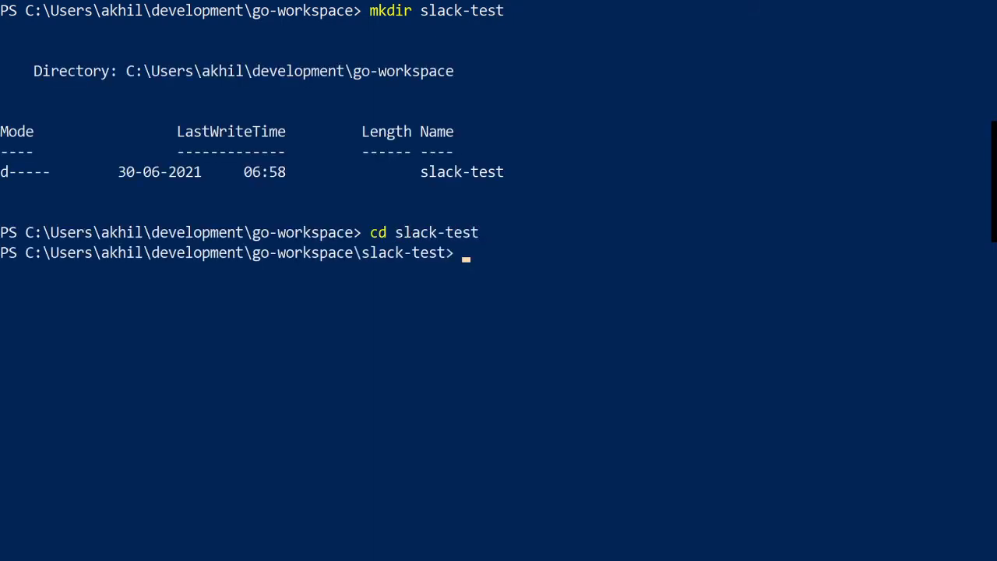
{"action": "type", "text": "go mod i"}
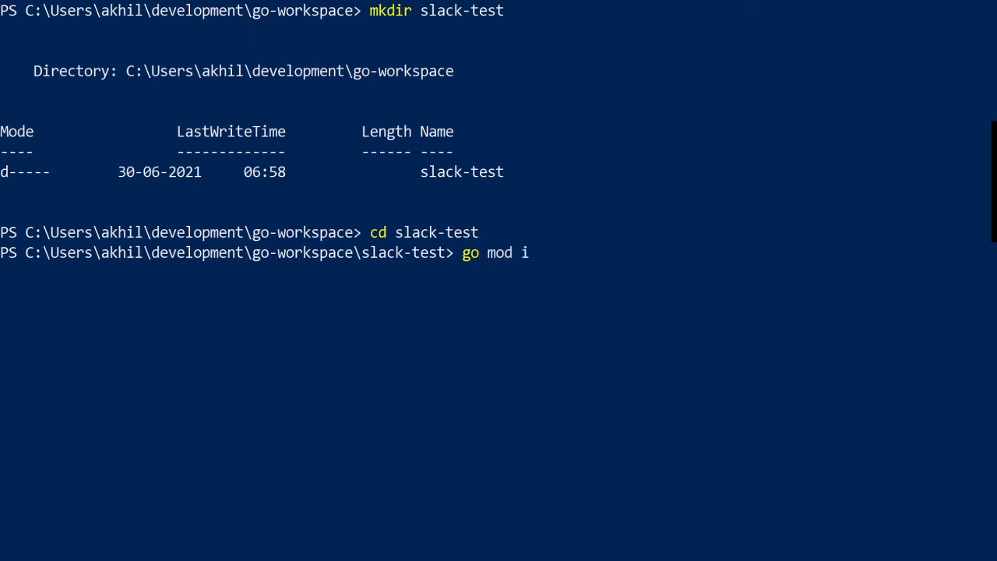
{"action": "type", "text": "nit github"}
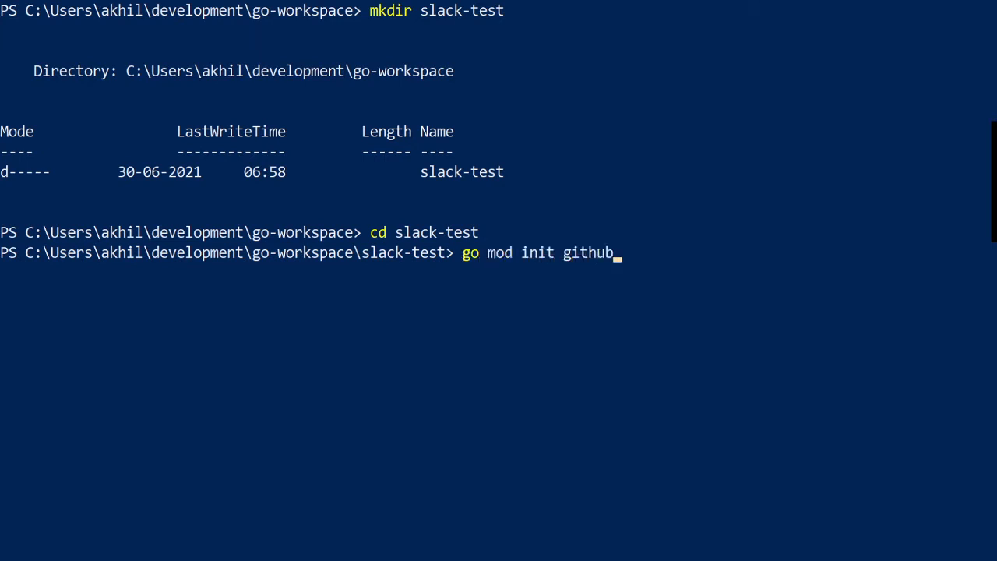
{"action": "type", "text": ".com/akhil/slack-t"}
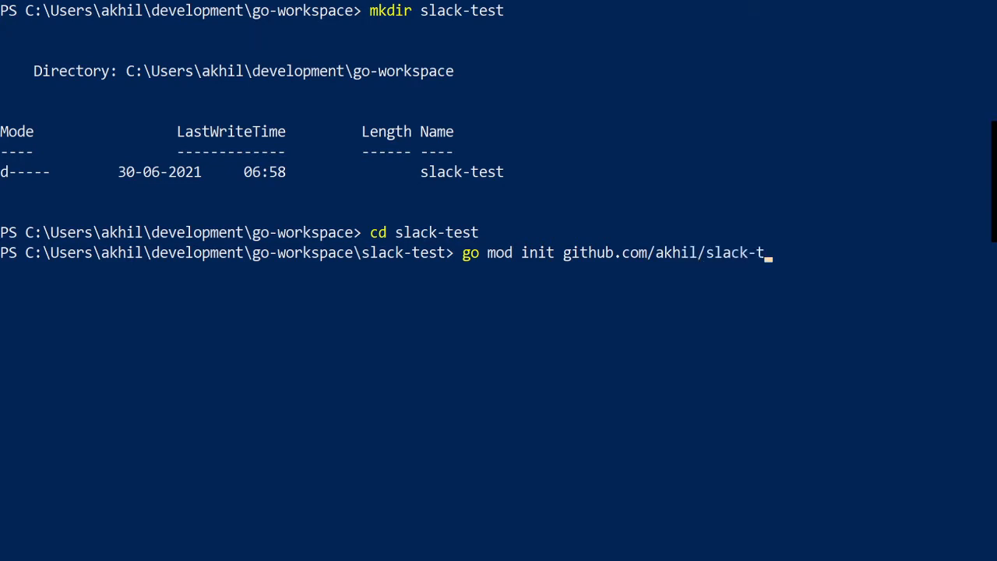
{"action": "key", "text": "Return"}
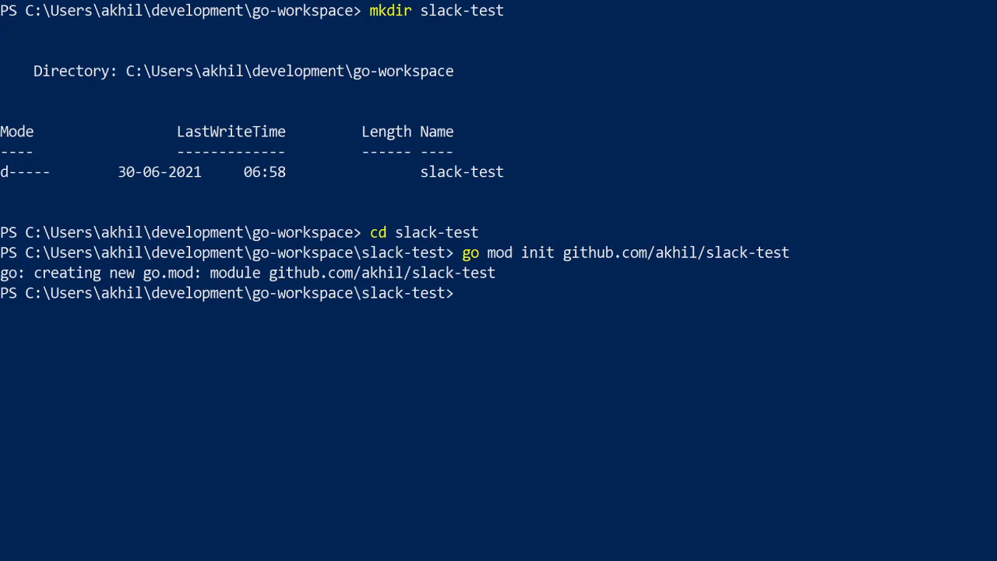
- Fetch github.com/shomali11/slacker with go get as a project dependency
{"action": "type", "text": "go get"}
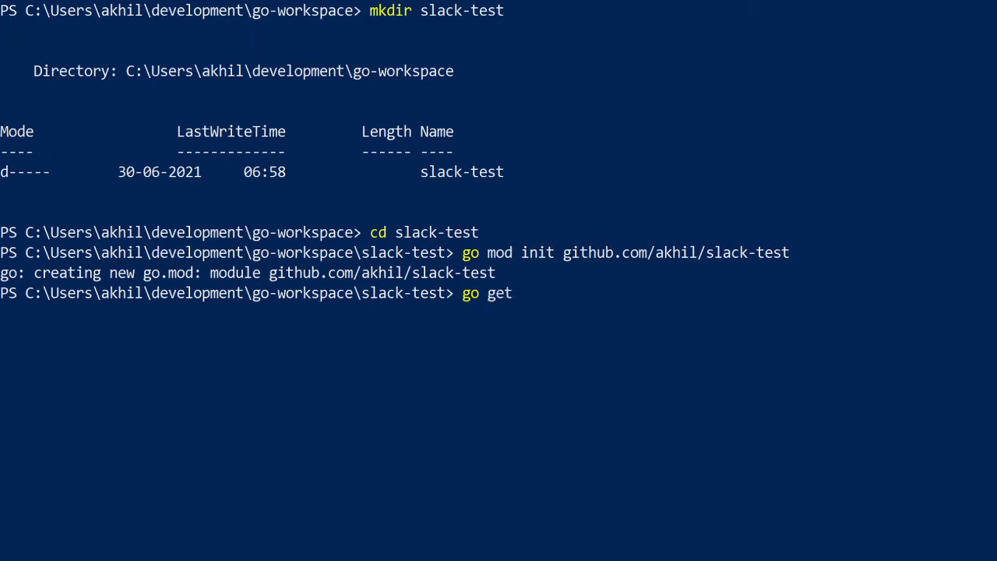
{"action": "type", "text": "\"\""}
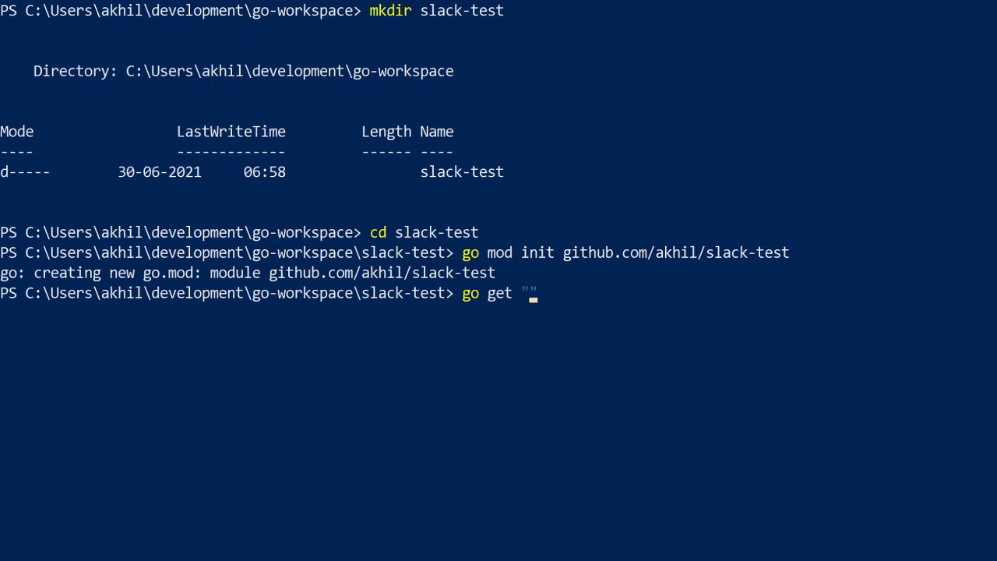
{"action": "type", "text": "github"}
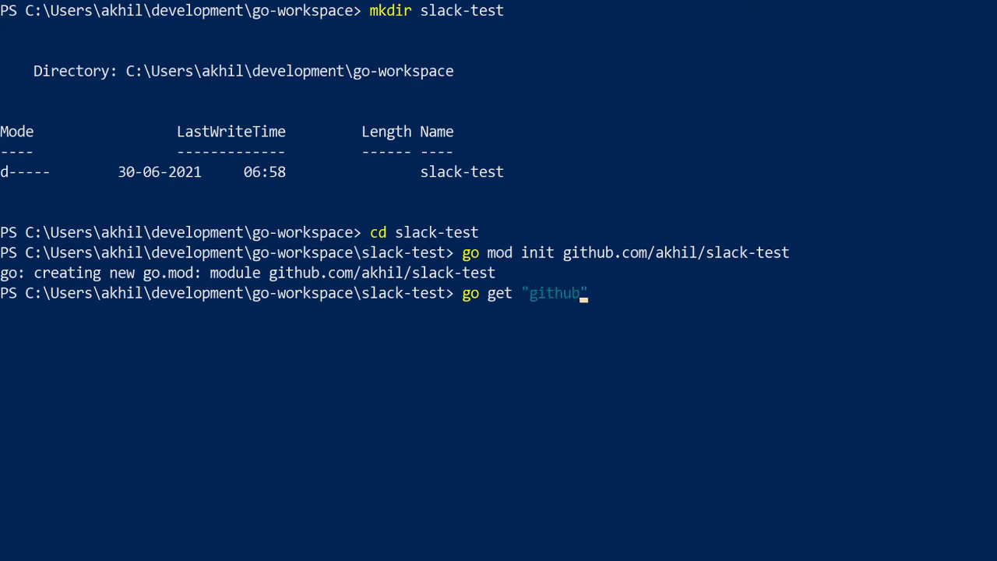
{"action": "type", "text": ".com/"}
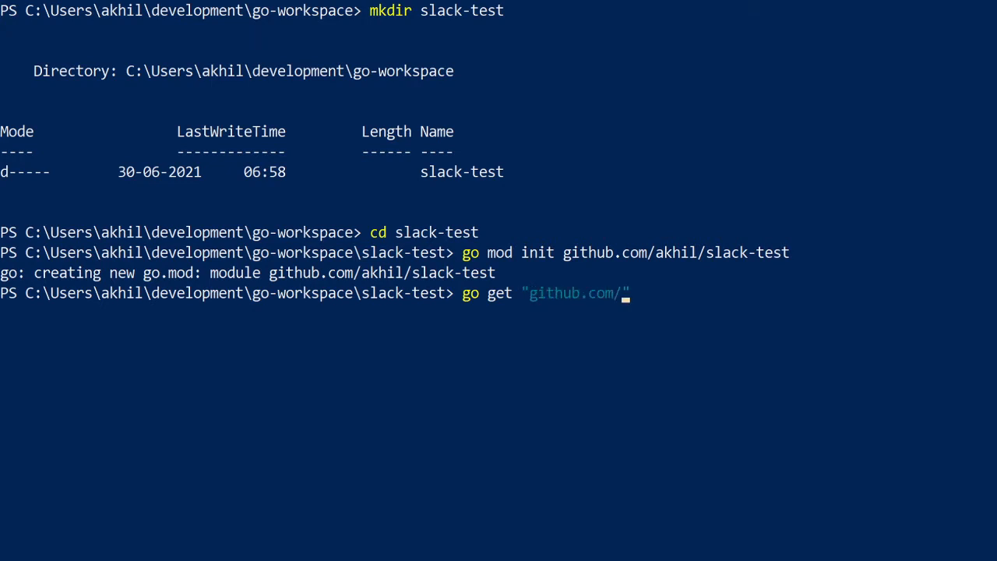
{"action": "type", "text": "sho"}
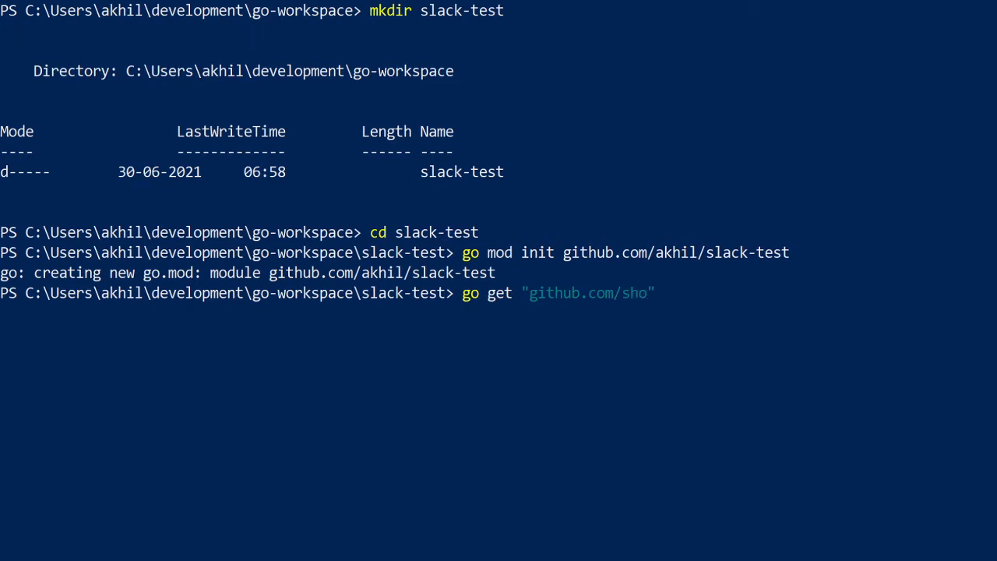
{"action": "type", "text": "mali11"}
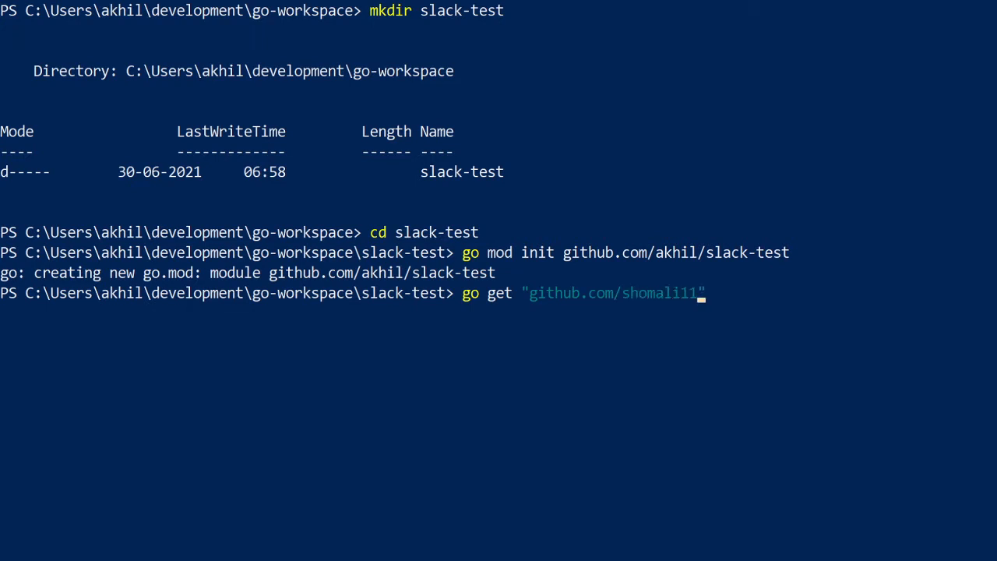
{"action": "type", "text": "/slacker"}
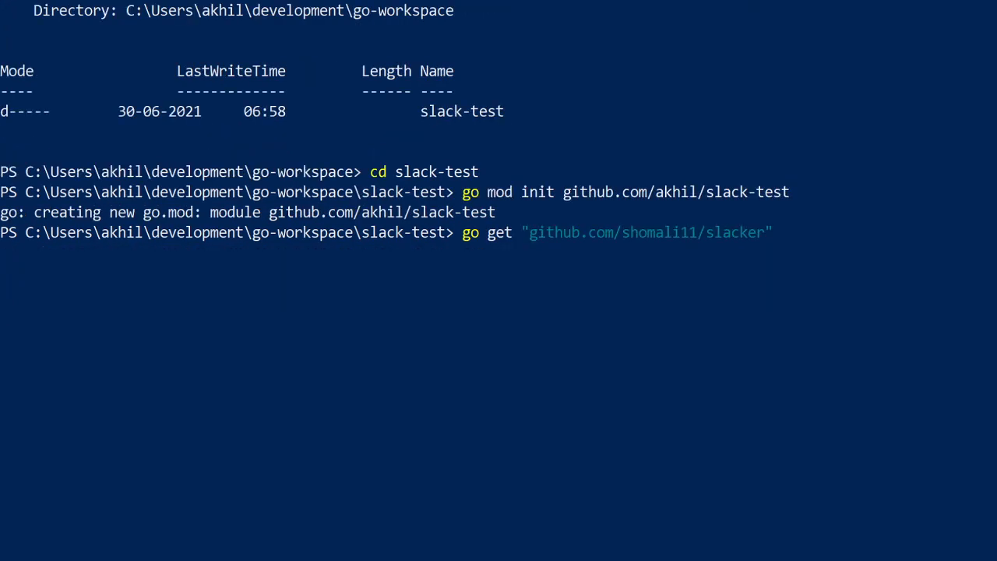
{"action": "key", "text": "Return"}
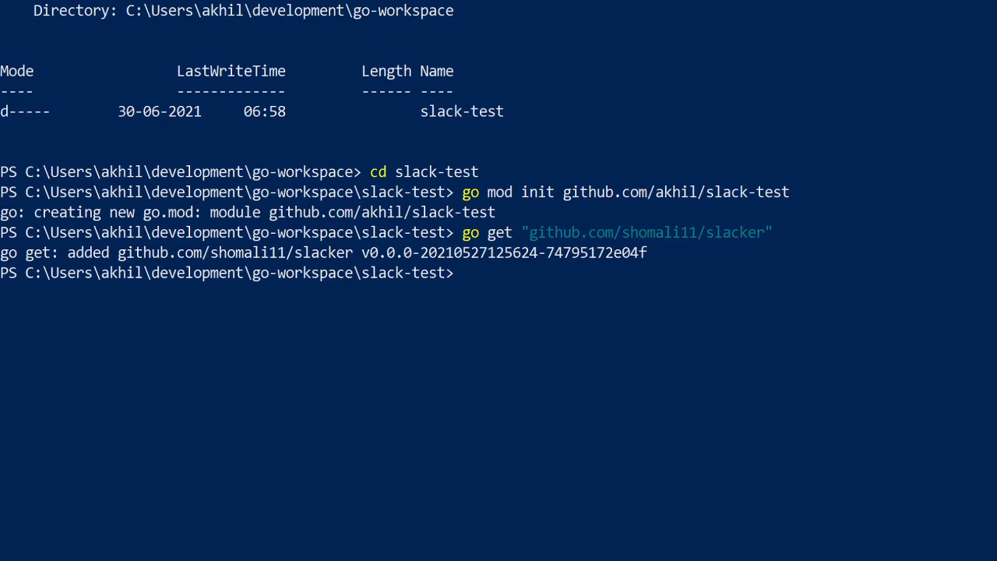
- Launch VS Code on the slack-test folder with code
{"action": "type", "text": "code"}
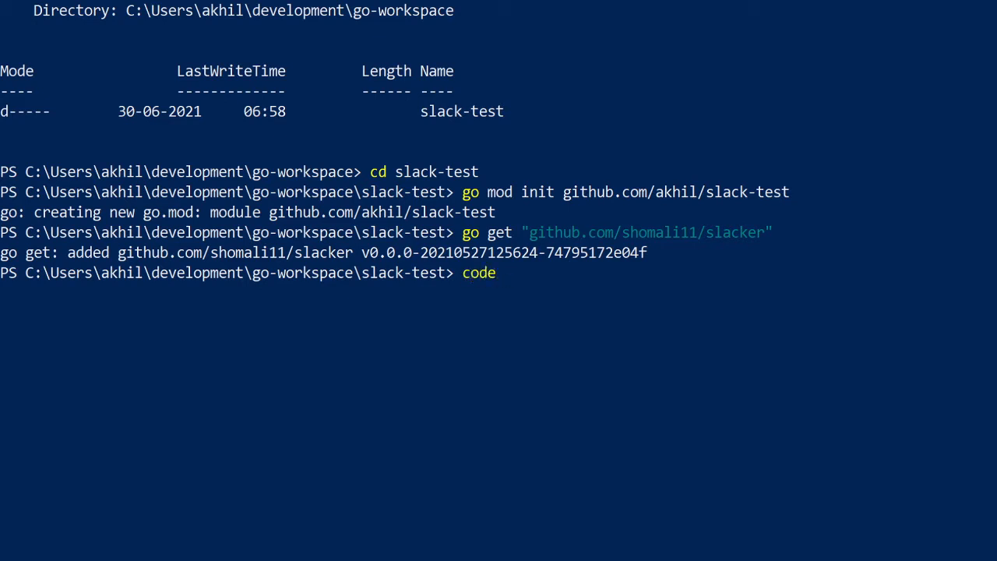
{"action": "type", "text": "."}
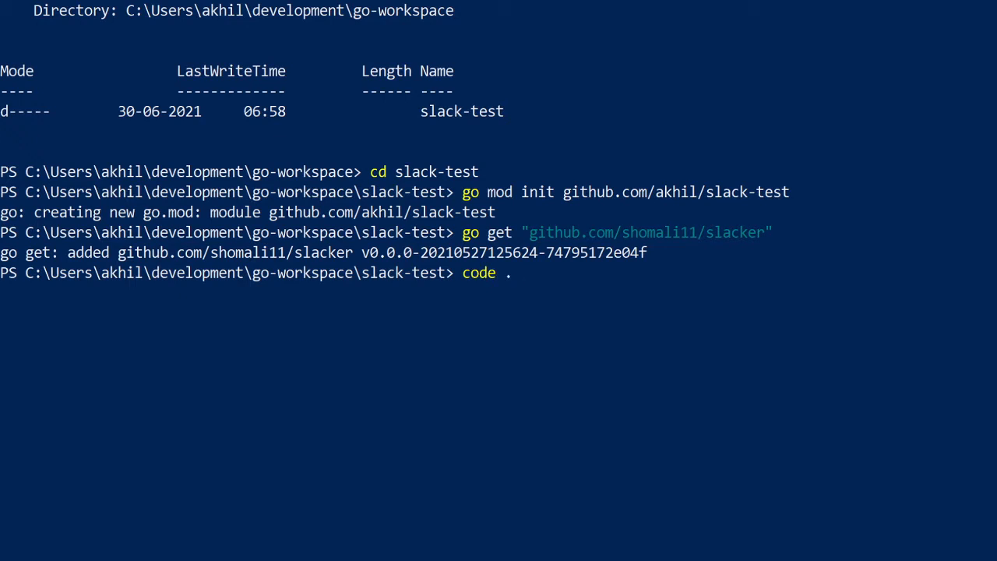
{"action": "key", "text": "Return"}
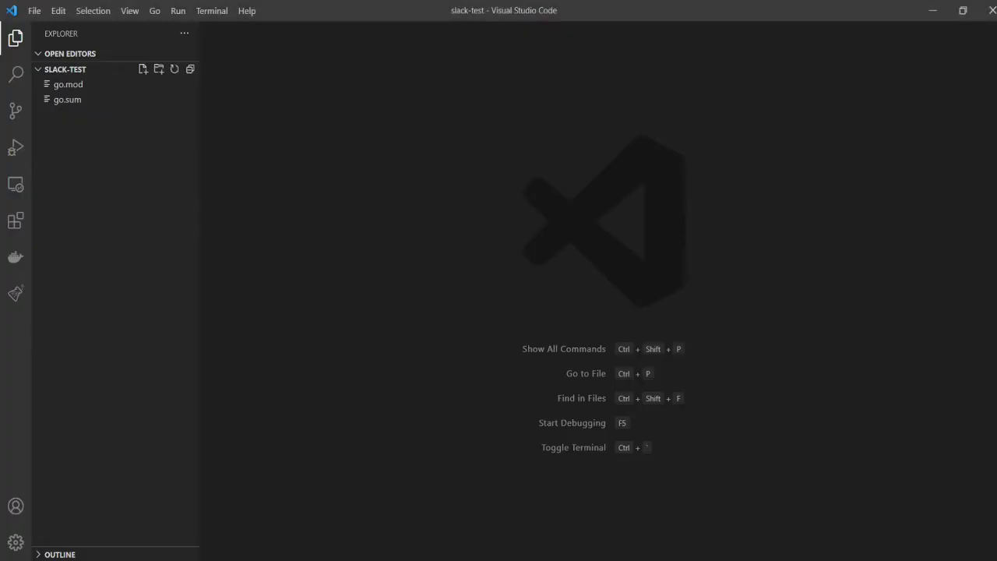
- Create main.go with package main, an empty import block and an empty main function
{"action": "right_click", "coordinate": [117, 155]}
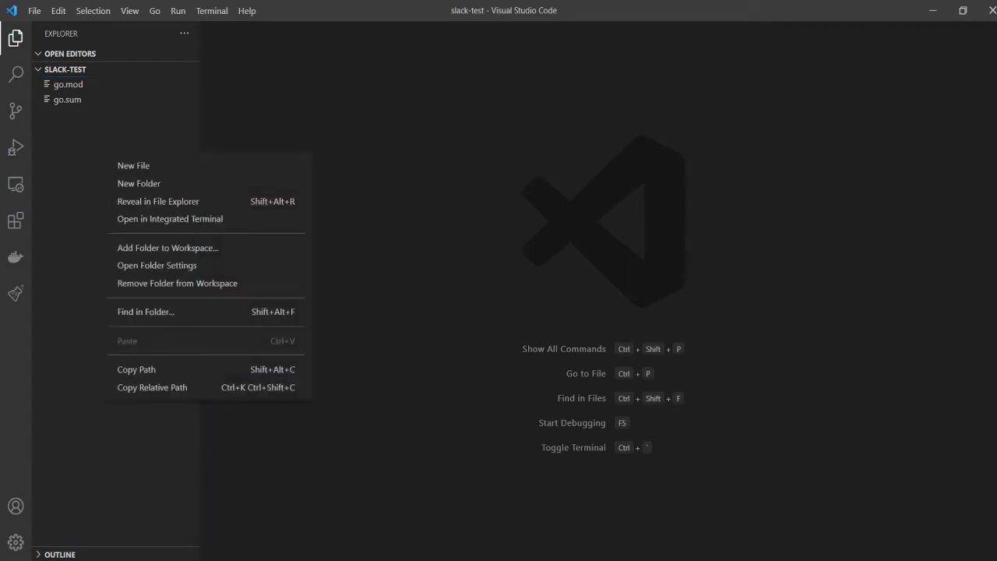
{"action": "left_click", "coordinate": [134, 165]}
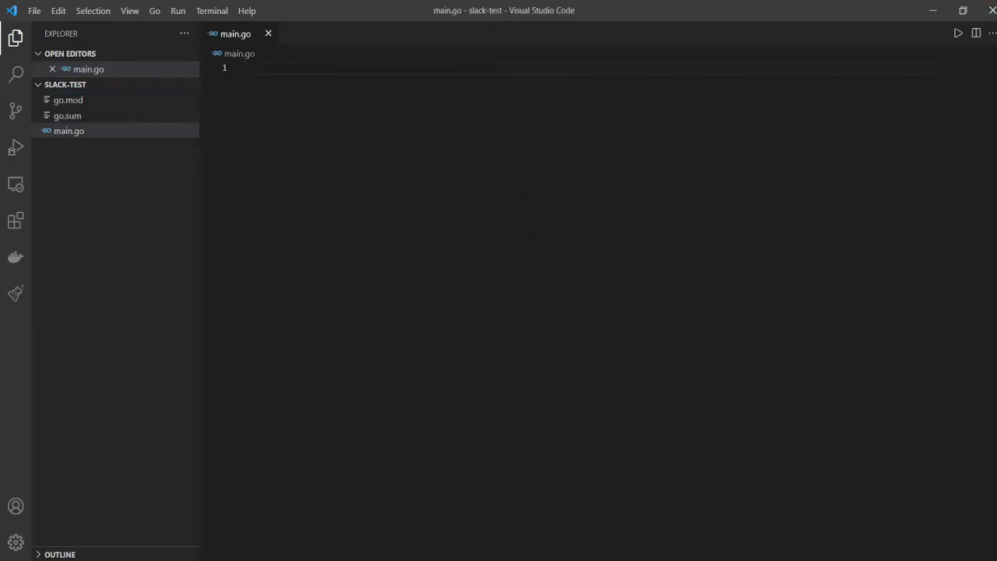
{"action": "type", "text": "packaghe"}
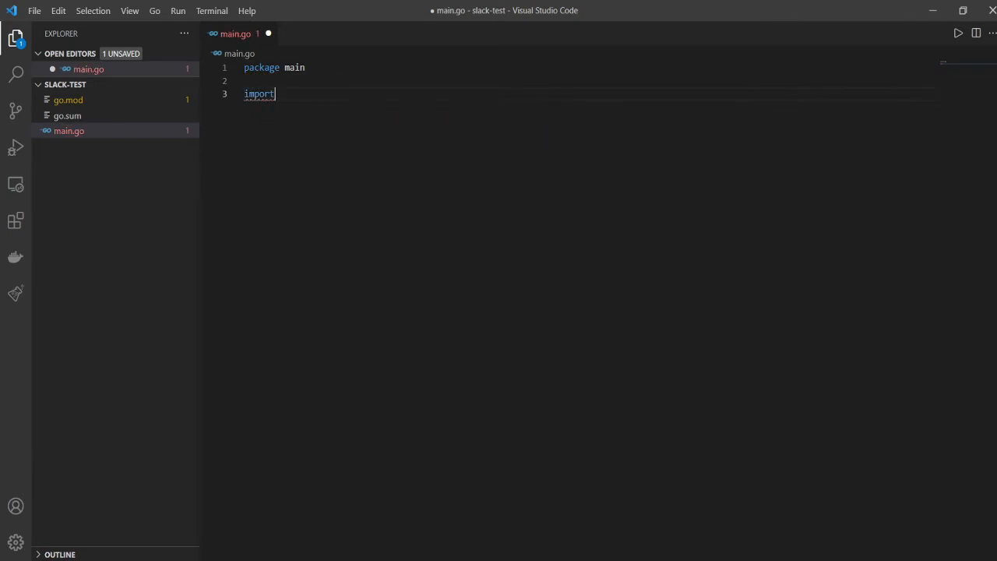
{"action": "type", "text": "()"}
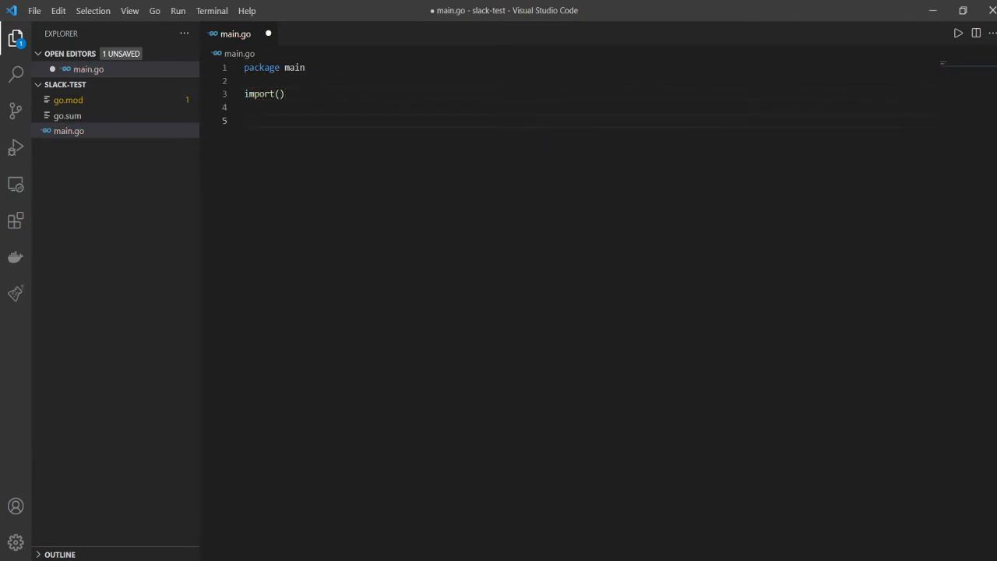
{"action": "type", "text": "func main("}
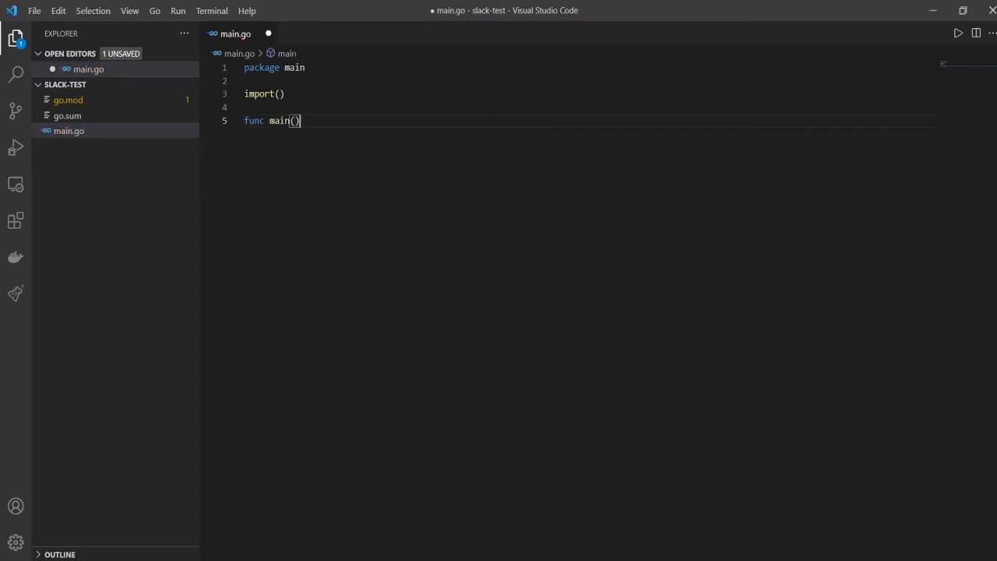
{"action": "type", "text": "{"}
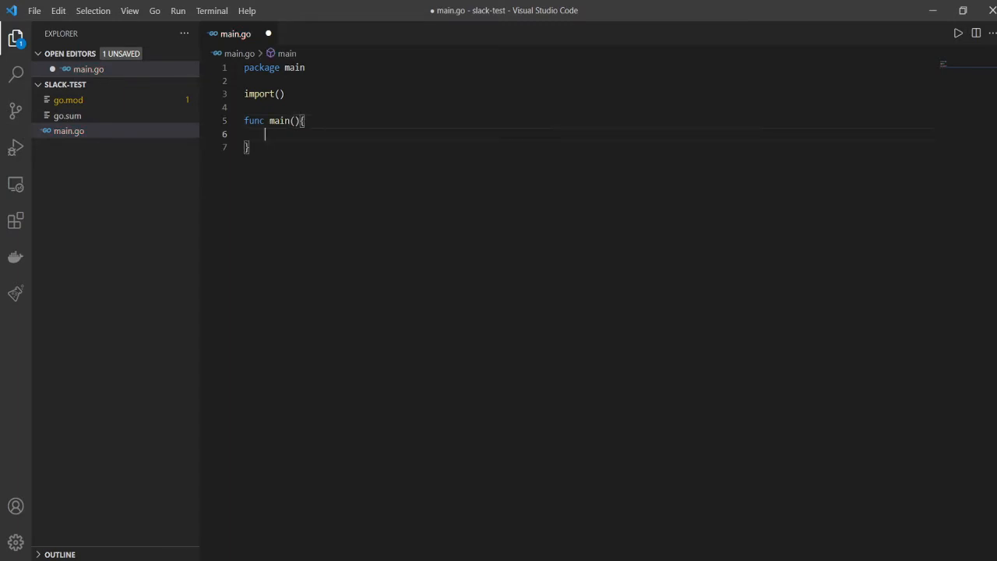
{"action": "key", "text": "Enter"}
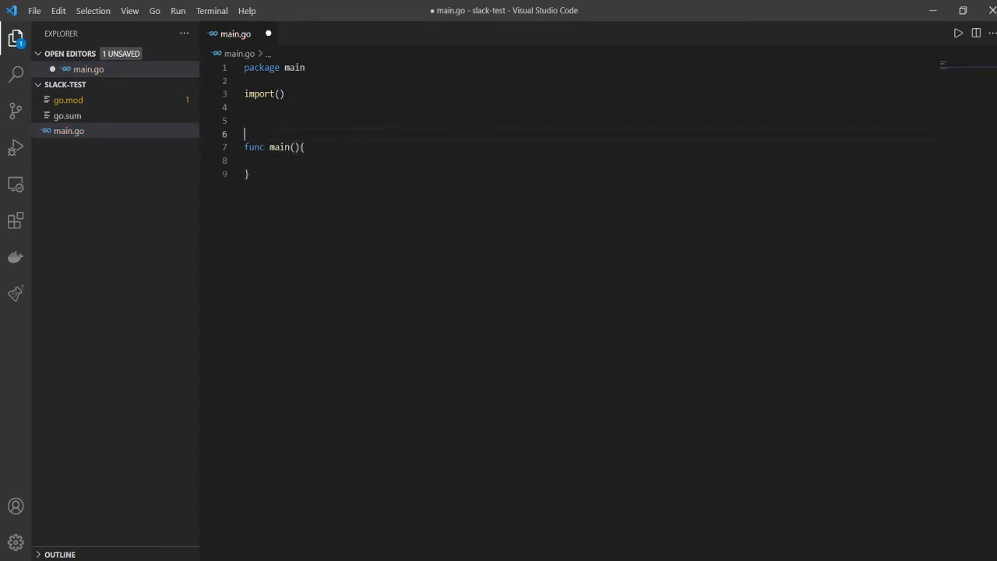
- Add an empty printCommandEvenets function above main
{"action": "type", "text": "func"}
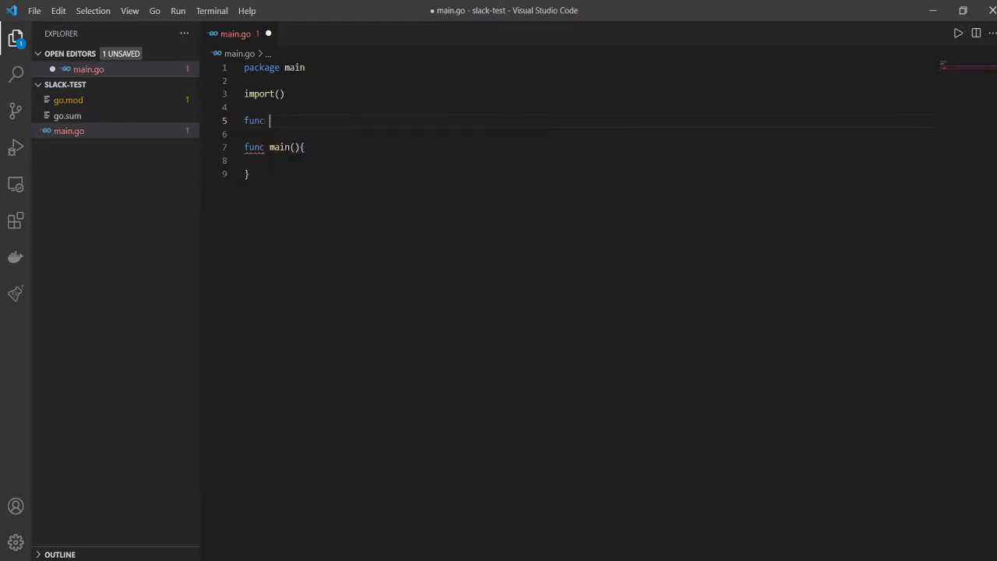
{"action": "type", "text": "print"}
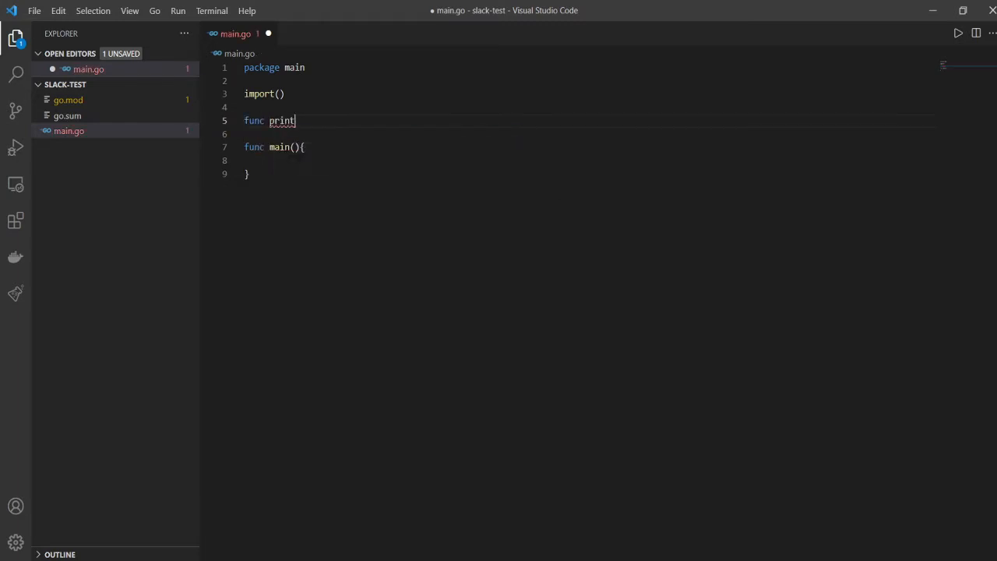
{"action": "type", "text": "Command"}
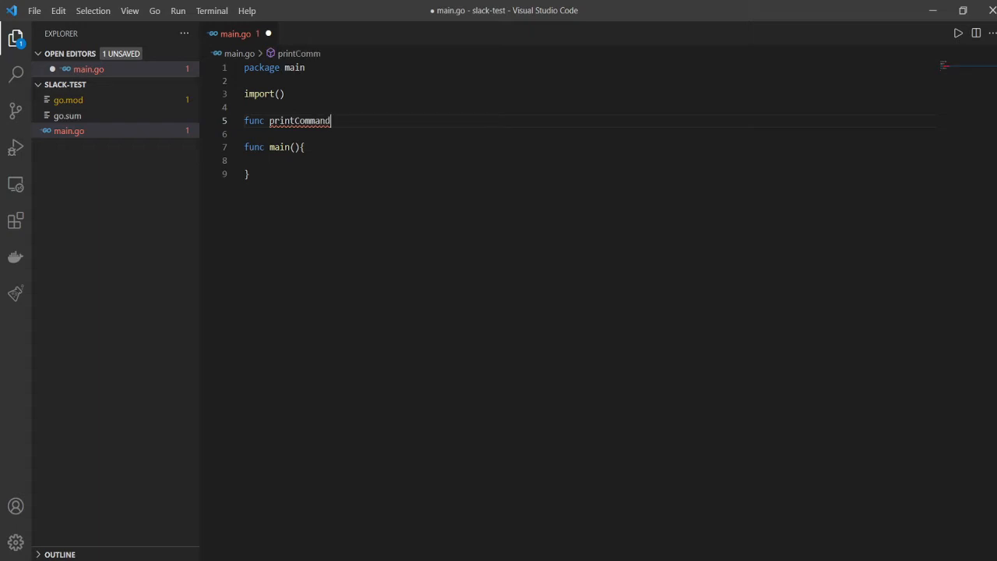
{"action": "type", "text": "Evenets()"}
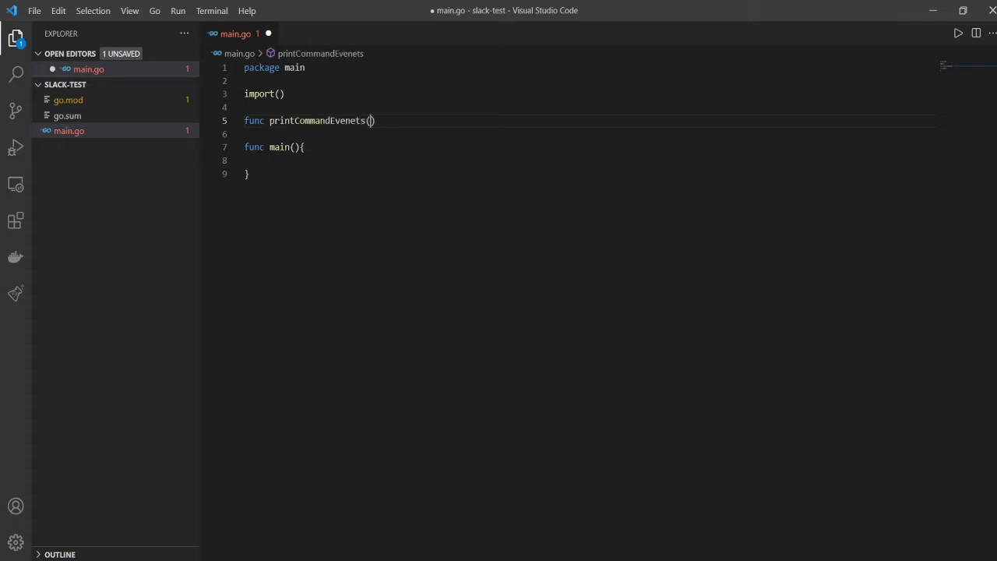
{"action": "type", "text": "{"}
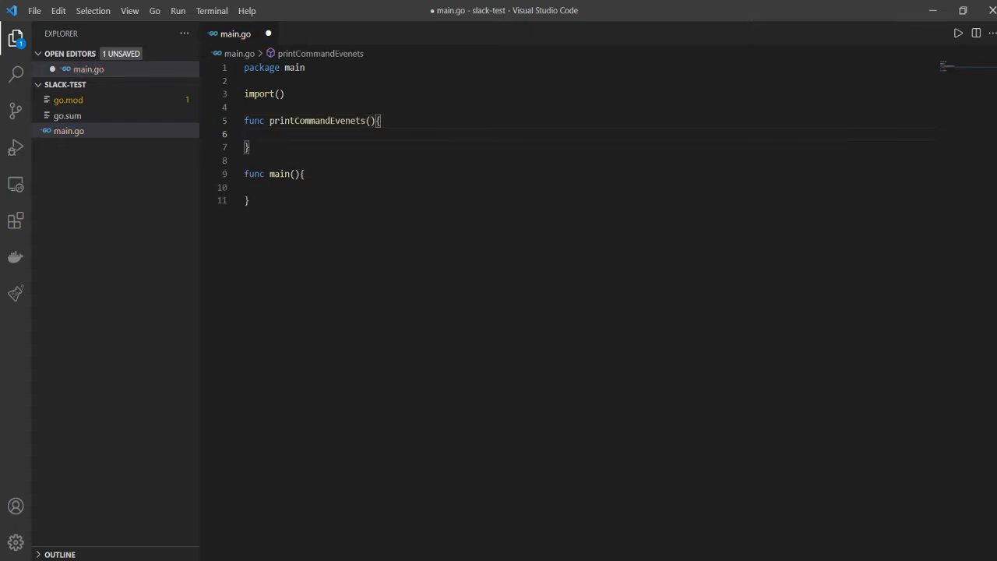
{"action": "left_click", "coordinate": [272, 187]}
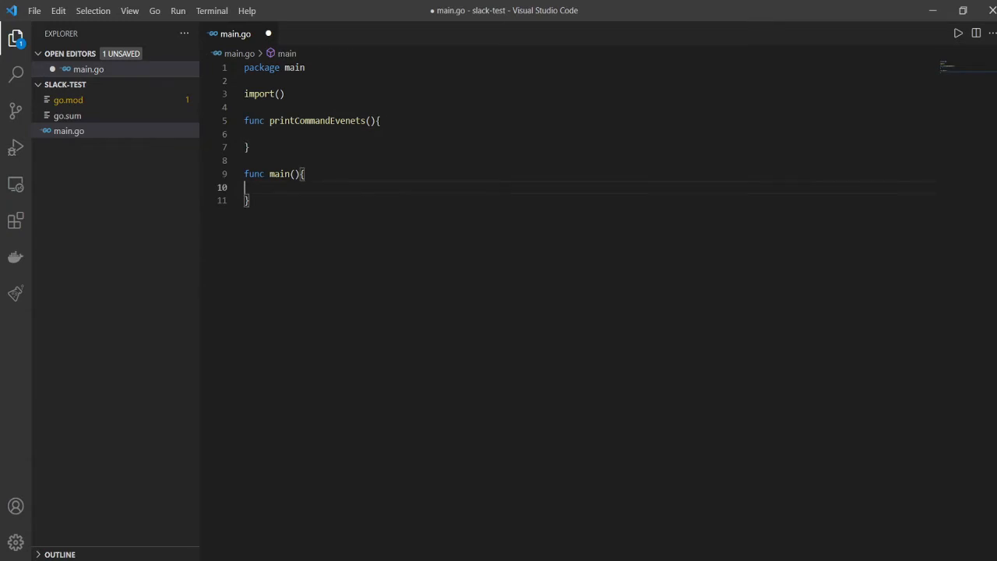
{"action": "left_click", "coordinate": [265, 134]}
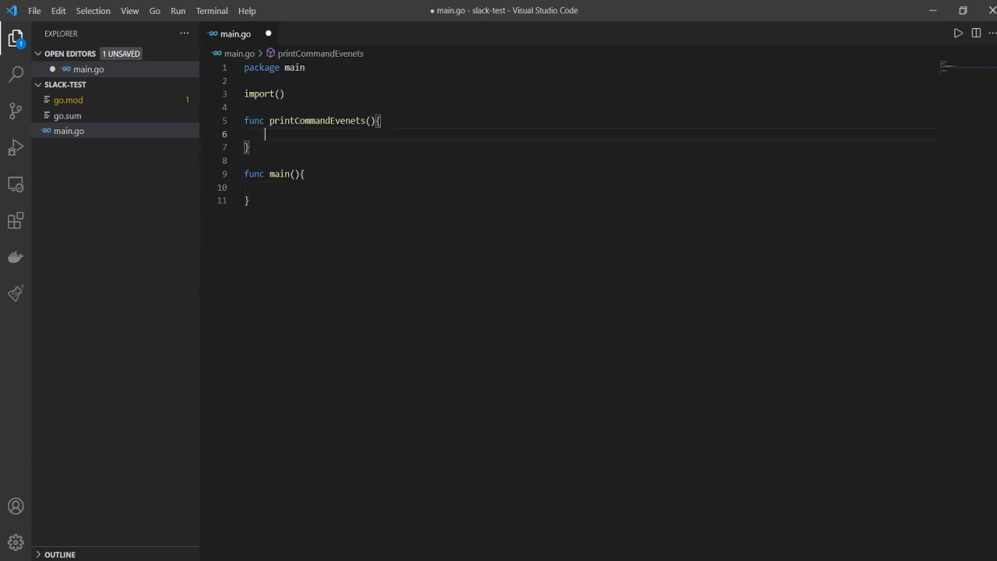
{"action": "left_click", "coordinate": [328, 186]}
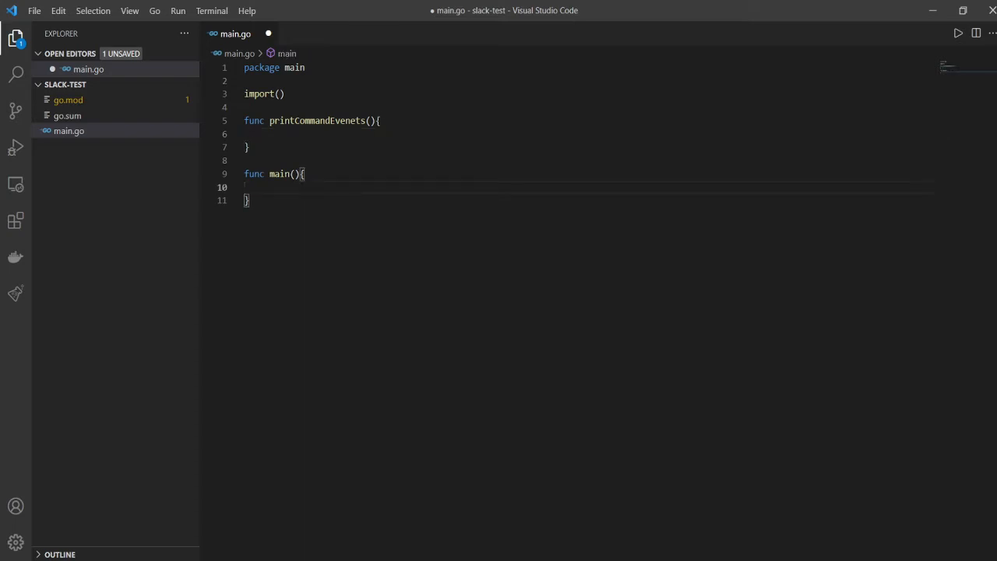
- In main, start bot := slacker.NewClient and a bot.Command("ping") call
{"action": "type", "text": "b"}
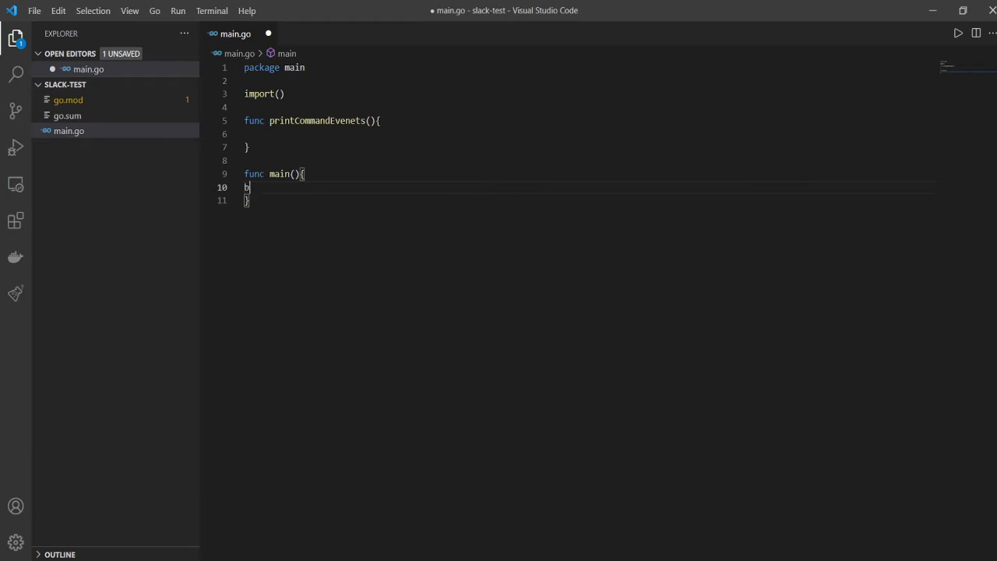
{"action": "type", "text": "ot.Command("}
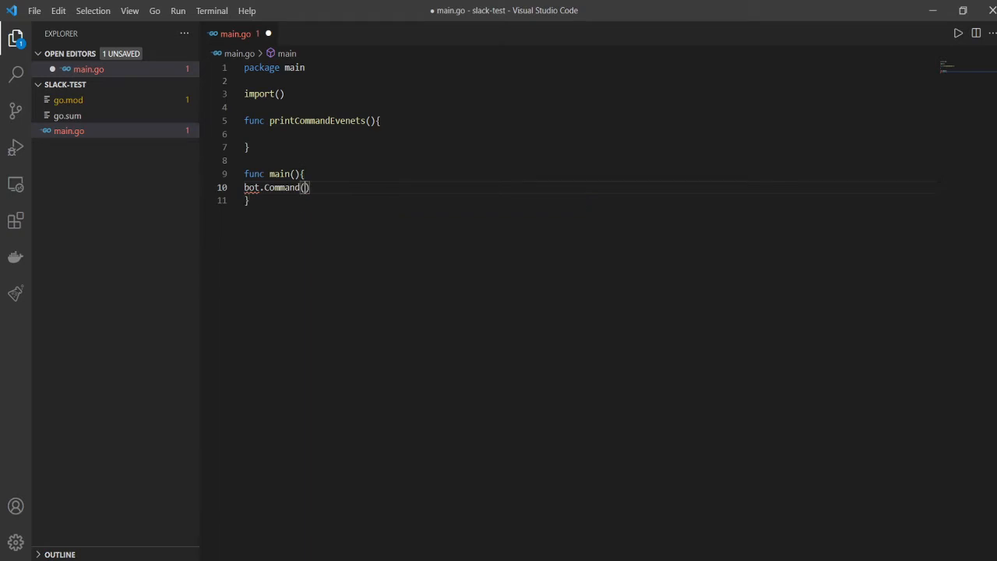
{"action": "type", "text": "\"ping\""}
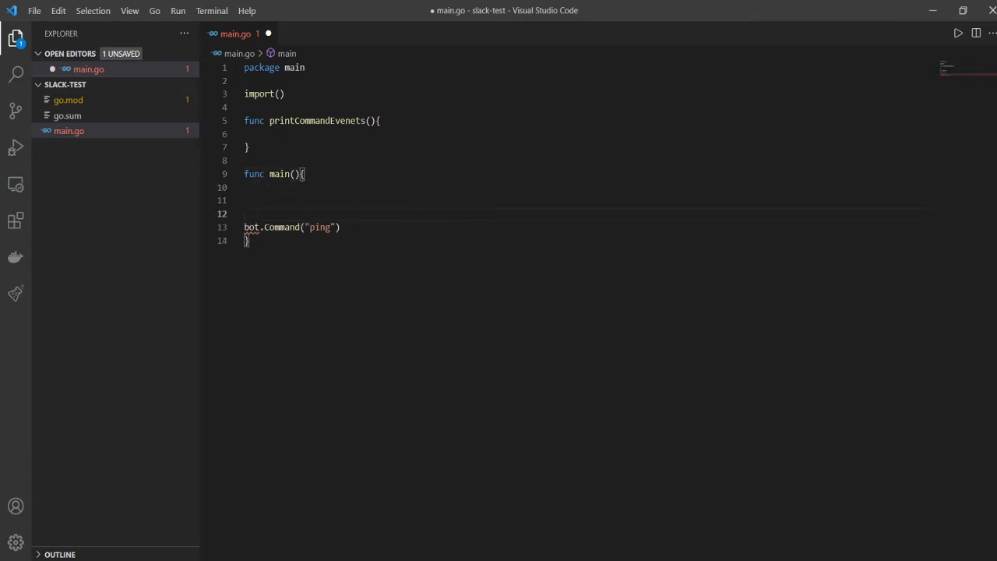
{"action": "type", "text": "bot :="}
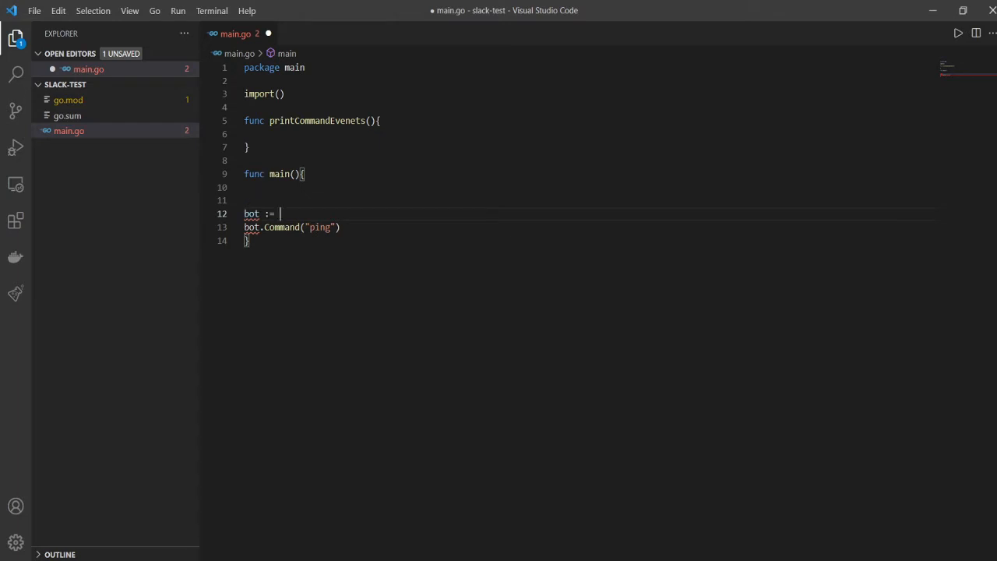
{"action": "type", "text": "slacker"}
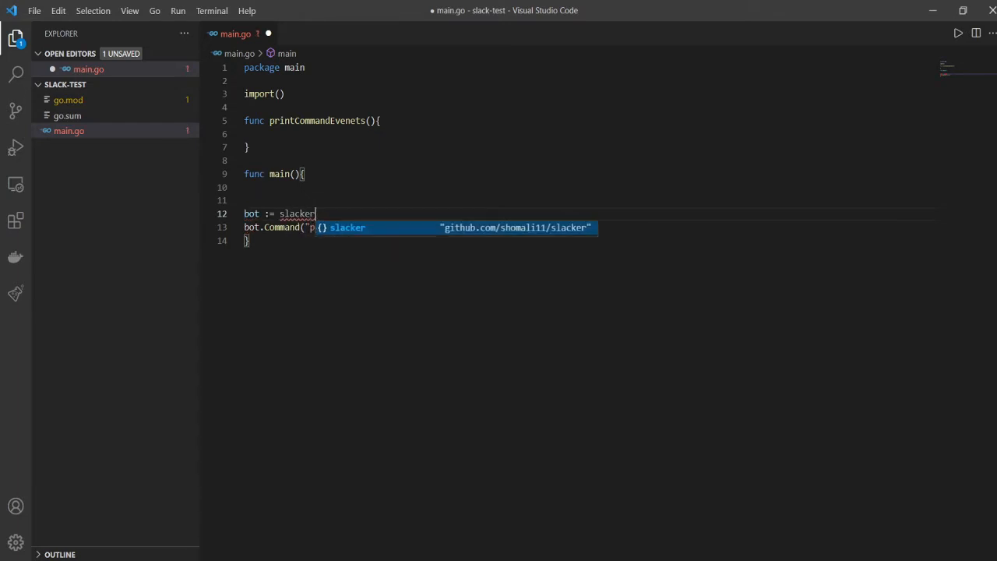
{"action": "type", "text": ".NewClient(o"}
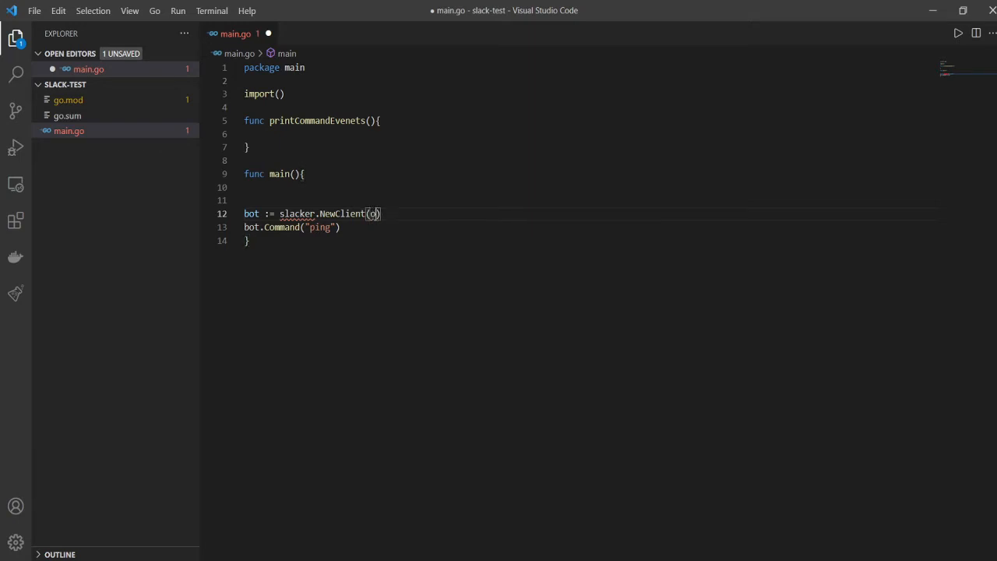
- Pass os.Getenv("SLACK_BOT_TOKEN") and os.Getenv("SLACK_APP_TOKEN") to NewClient
{"action": "type", "text": "os.Get"}
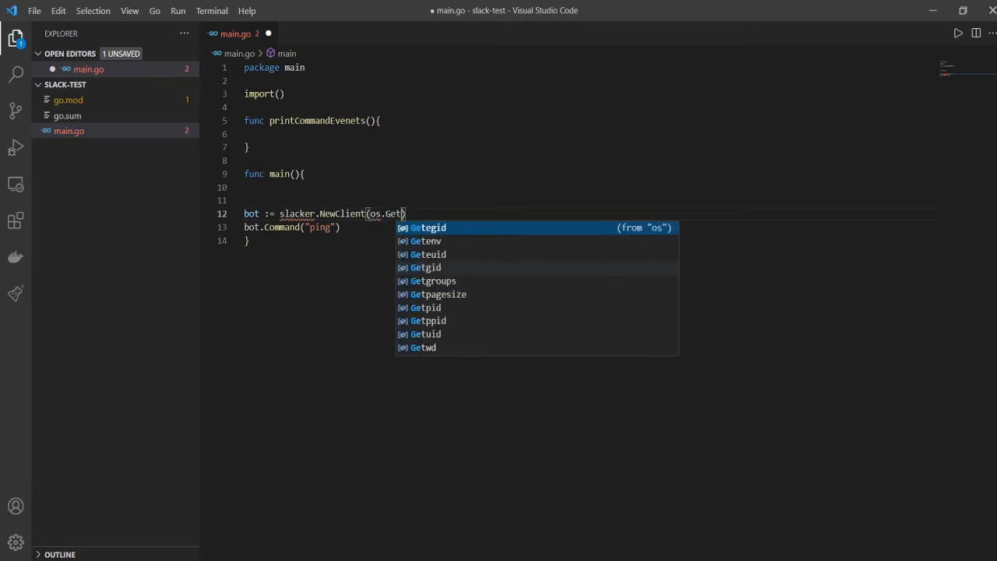
{"action": "type", "text": "env(\""}
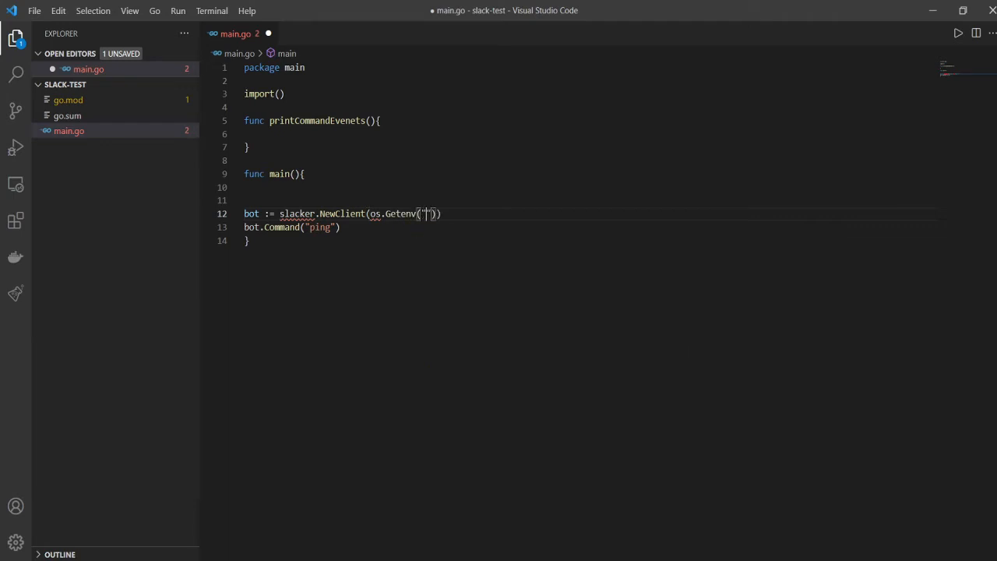
{"action": "type", "text": "SLACK_BT"}
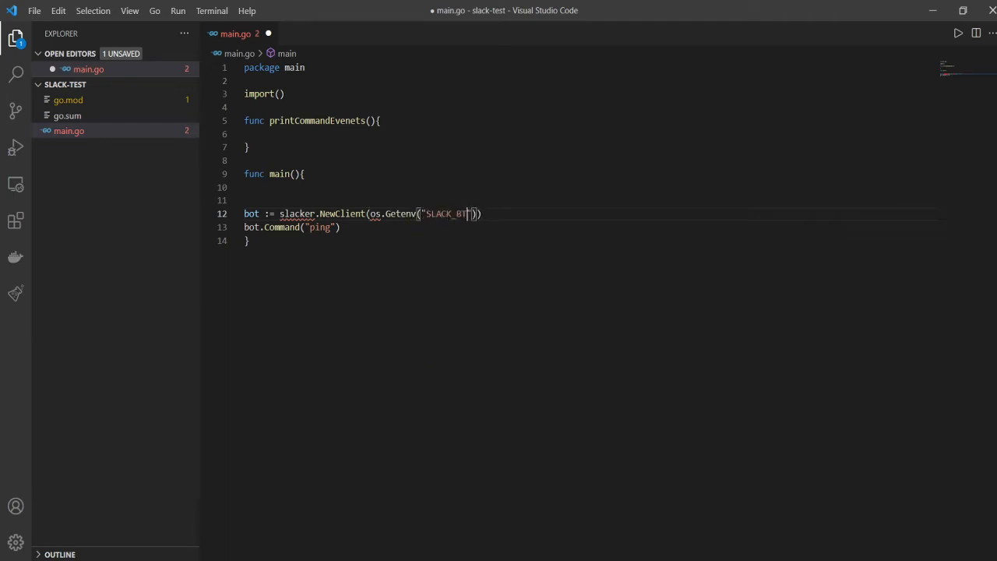
{"action": "type", "text": "IO"}
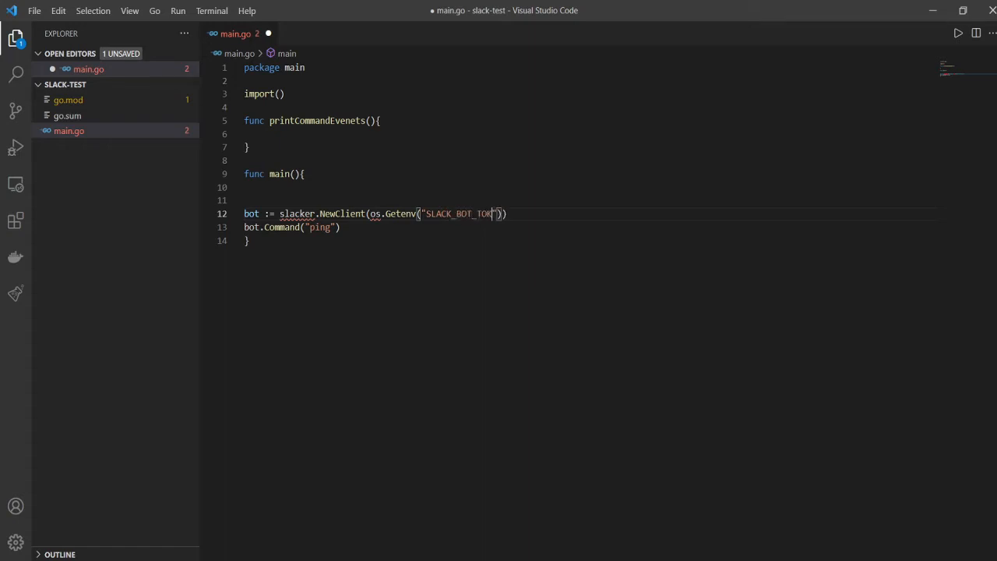
{"action": "type", "text": "EN"}
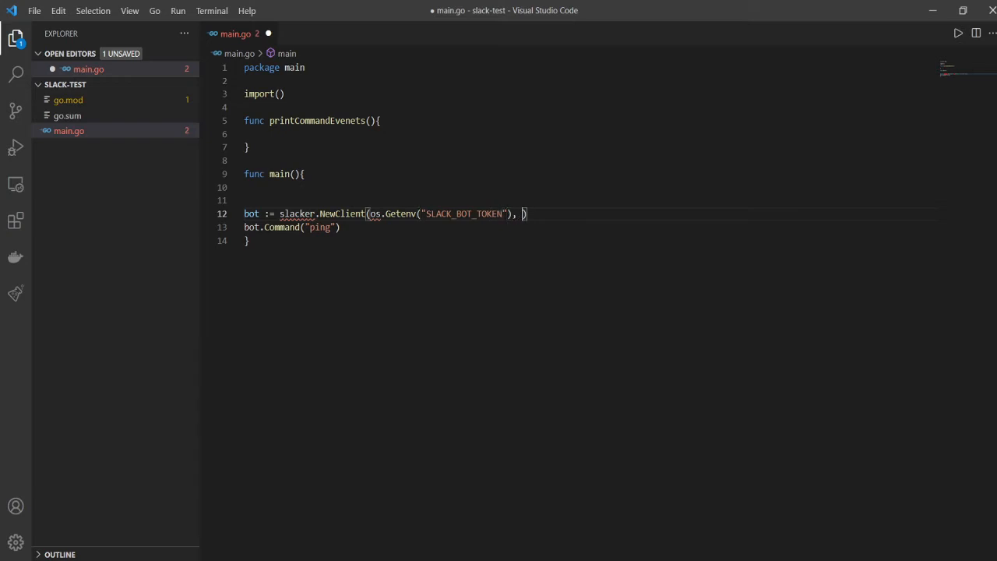
{"action": "type", "text": "os.Getenv("}
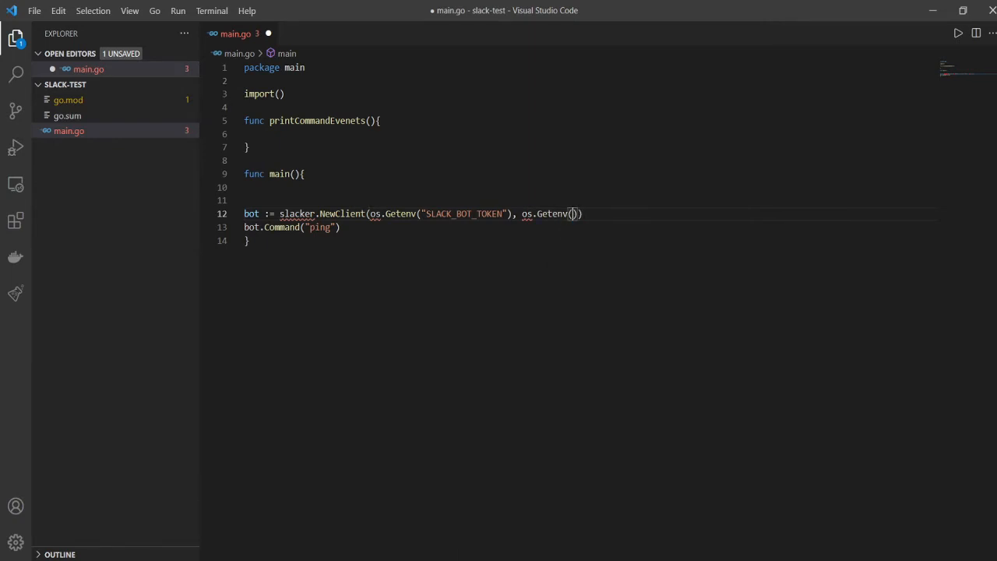
{"action": "type", "text": "SLACK_\""}
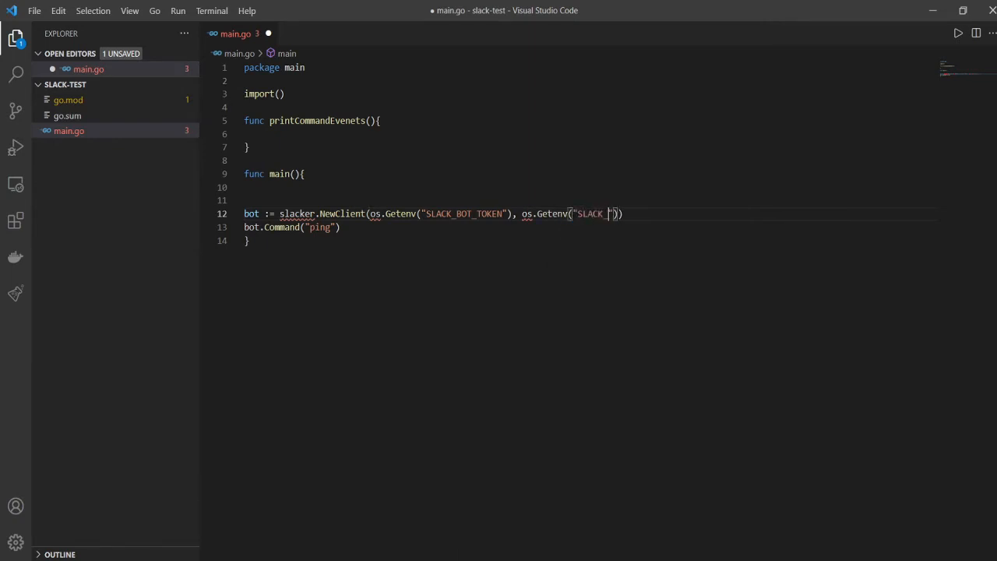
{"action": "type", "text": "APP"}
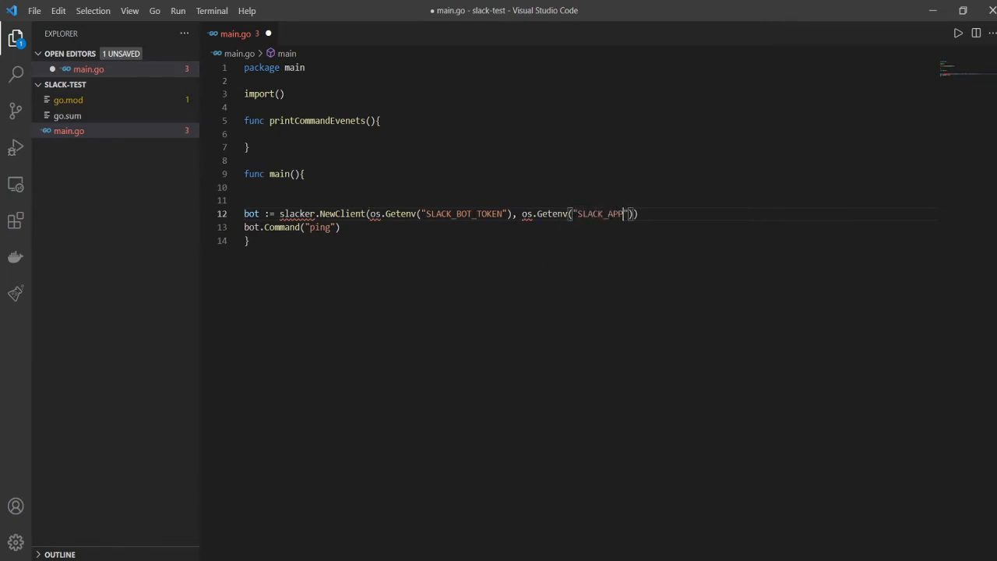
{"action": "type", "text": "_TOKEN"}
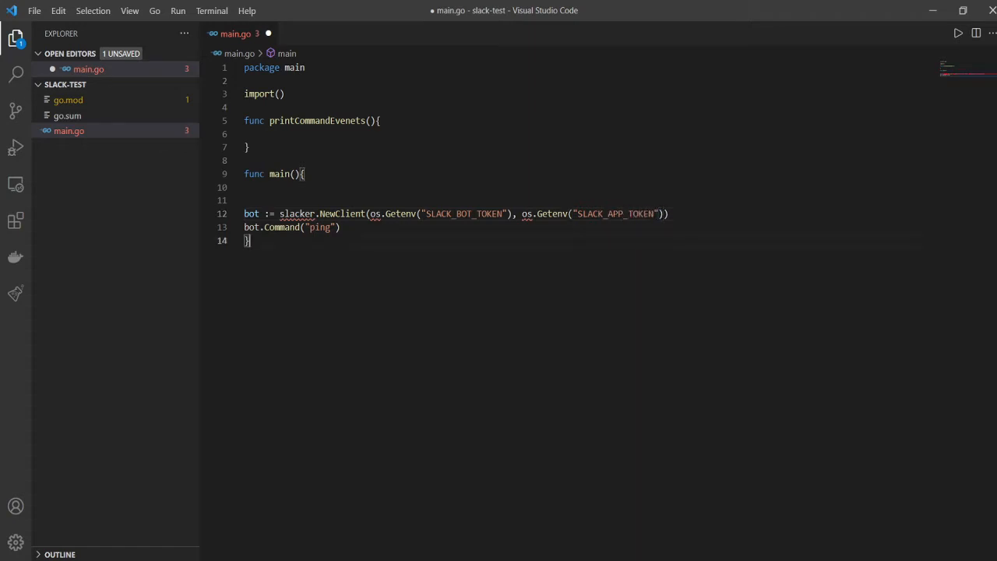
{"action": "double_click", "coordinate": [393, 214]}
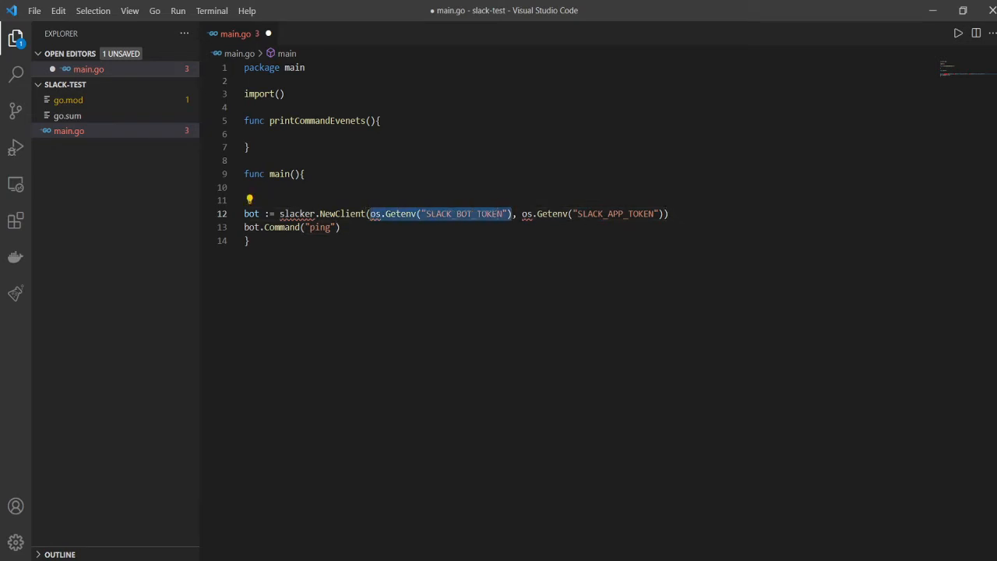
{"action": "mouse_move", "coordinate": [94, 84]}
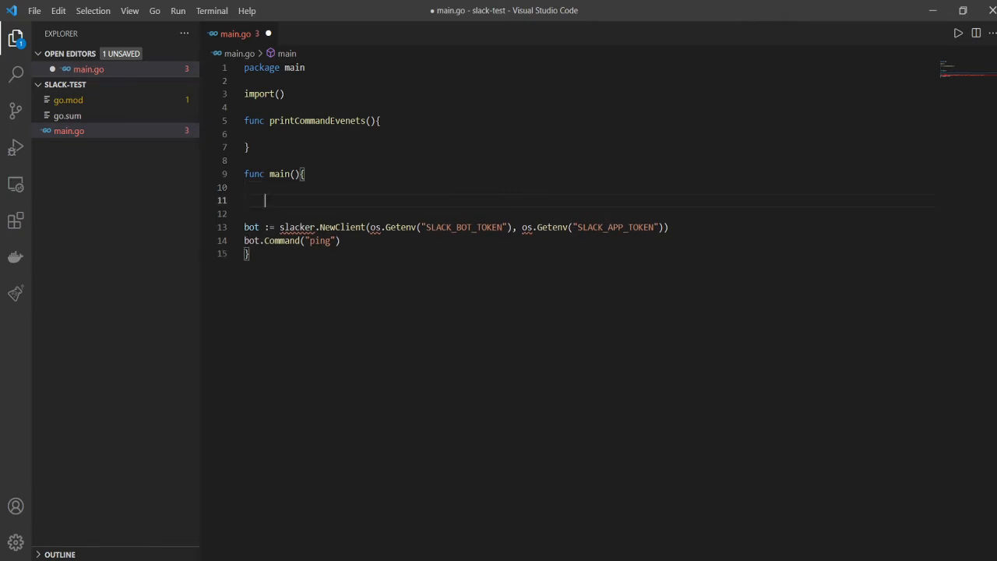
- Add os.Setenv calls for SLACK_BOT_TOKEN and SLACK_APP_TOKEN with empty values
{"action": "type", "text": "os.Setenv("}
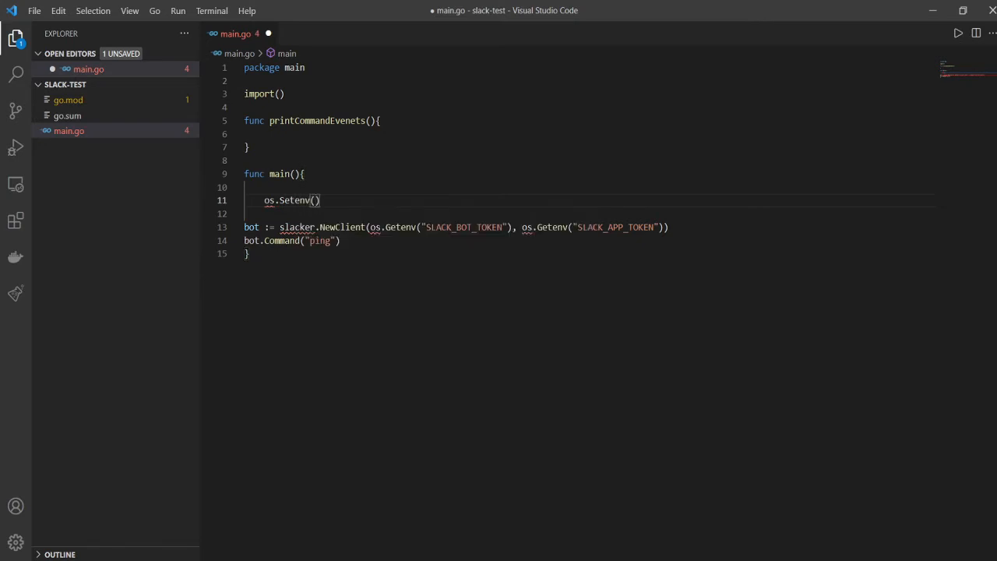
{"action": "type", "text": "SLACK_BNOT_T\""}
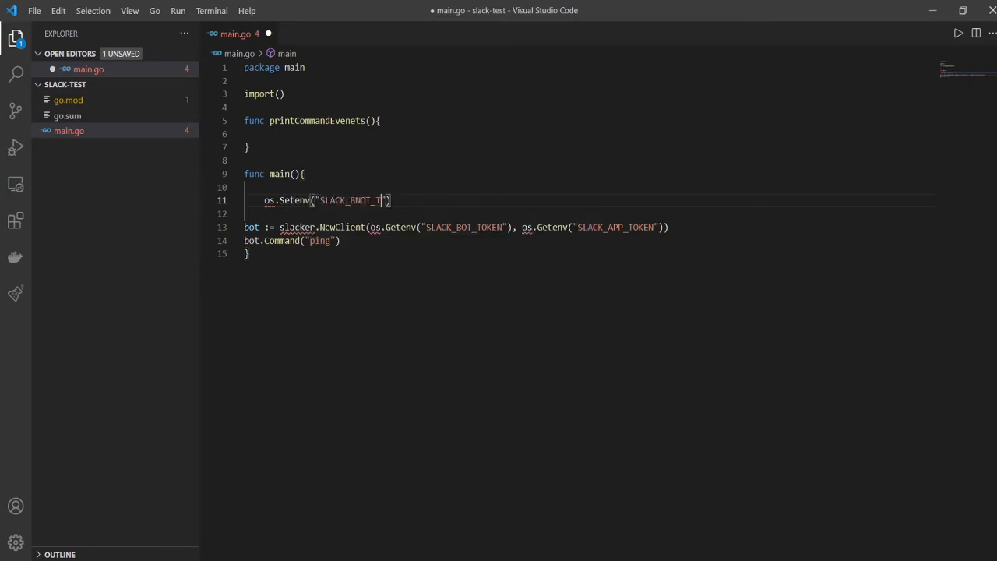
{"action": "type", "text": "_TOKEN"}
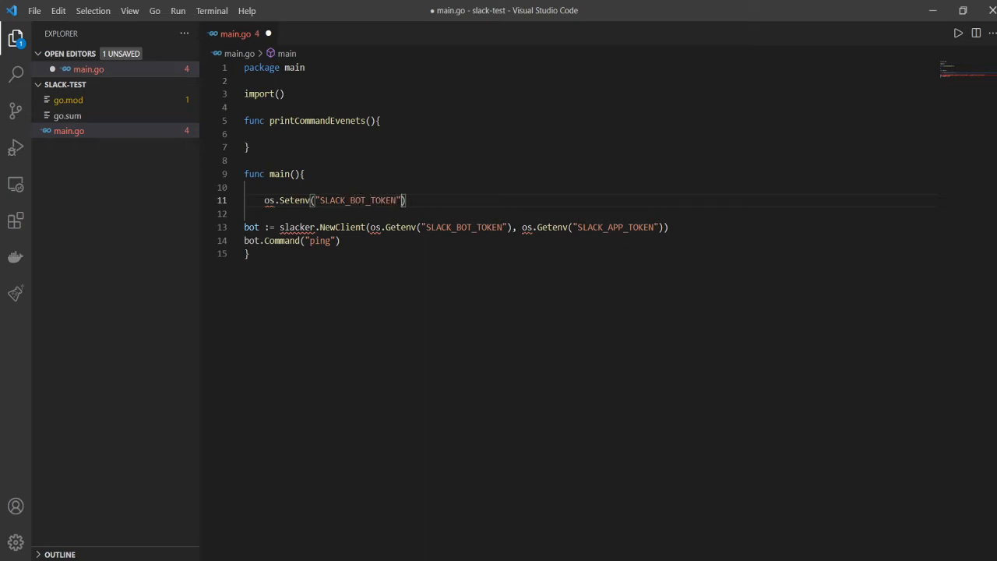
{"action": "type", "text": ", \"\""}
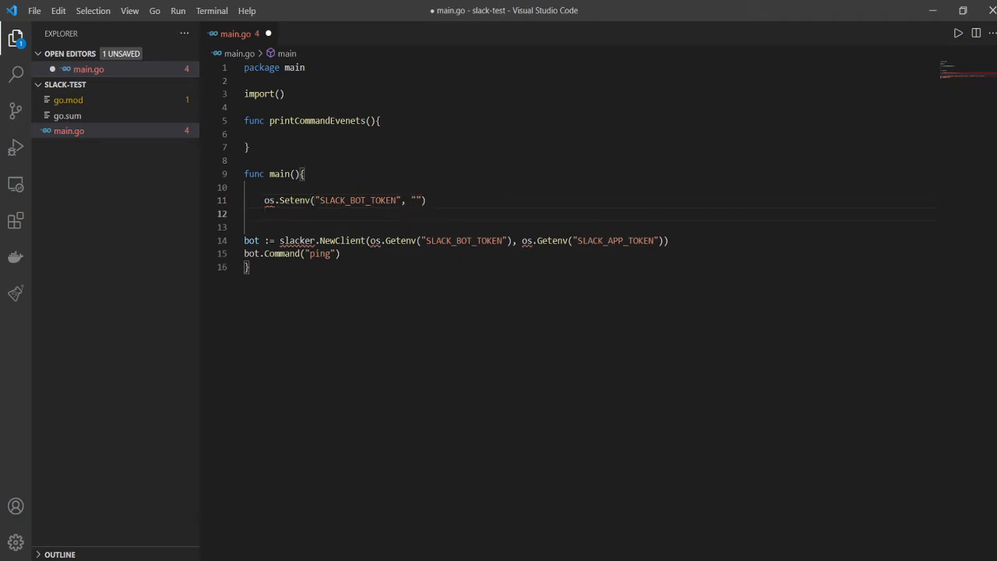
{"action": "type", "text": "os.Setenv(\"SLACK_APP_TOKEN"}
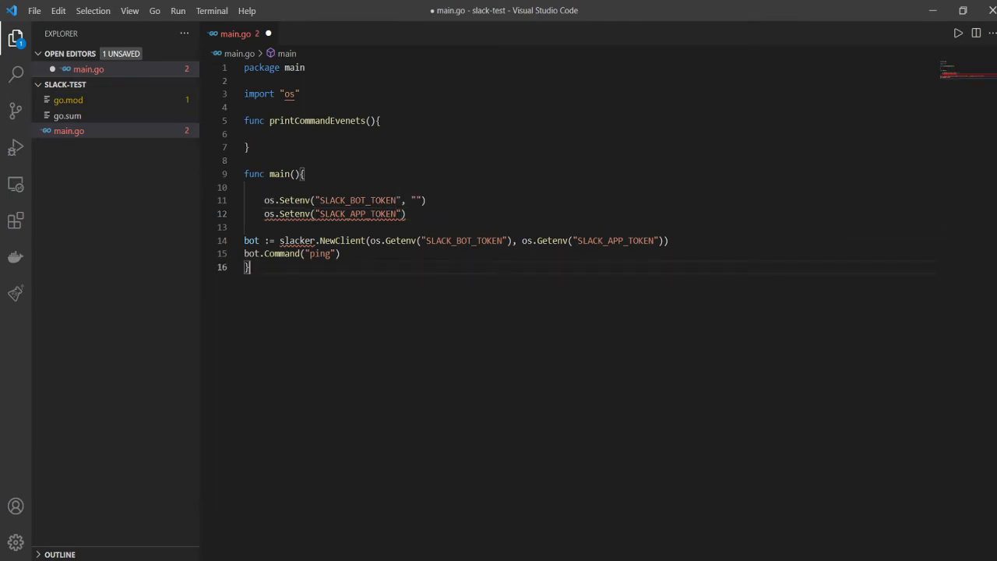
{"action": "type", "text": ",\"\""}
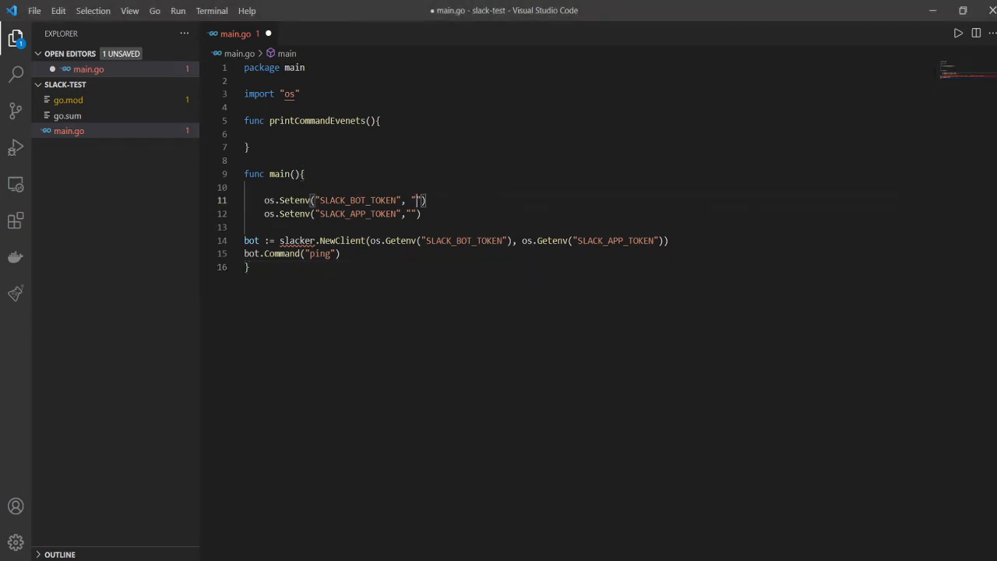
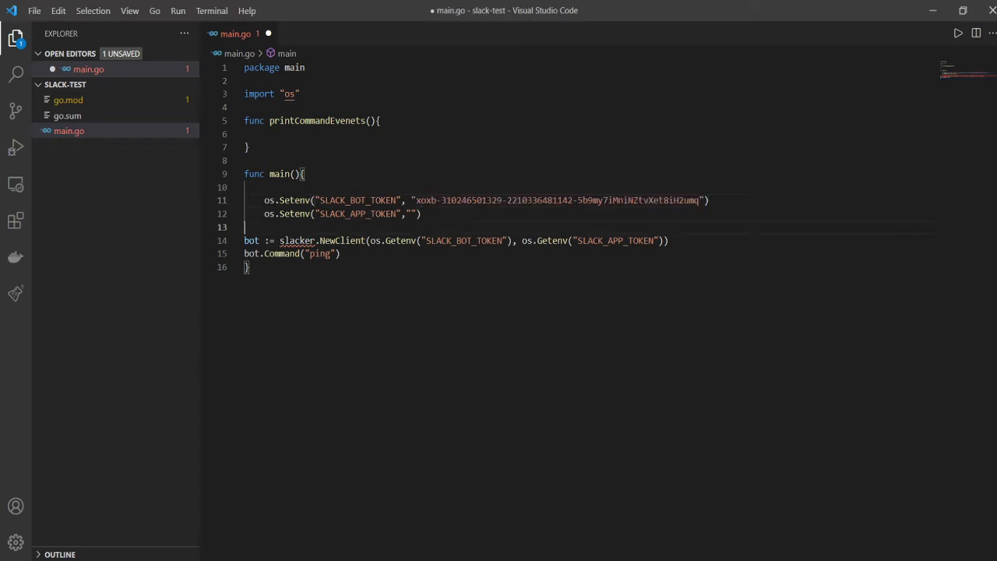
- Fill in the xoxb bot token and the xapp app token values
{"action": "double_click", "coordinate": [426, 199]}
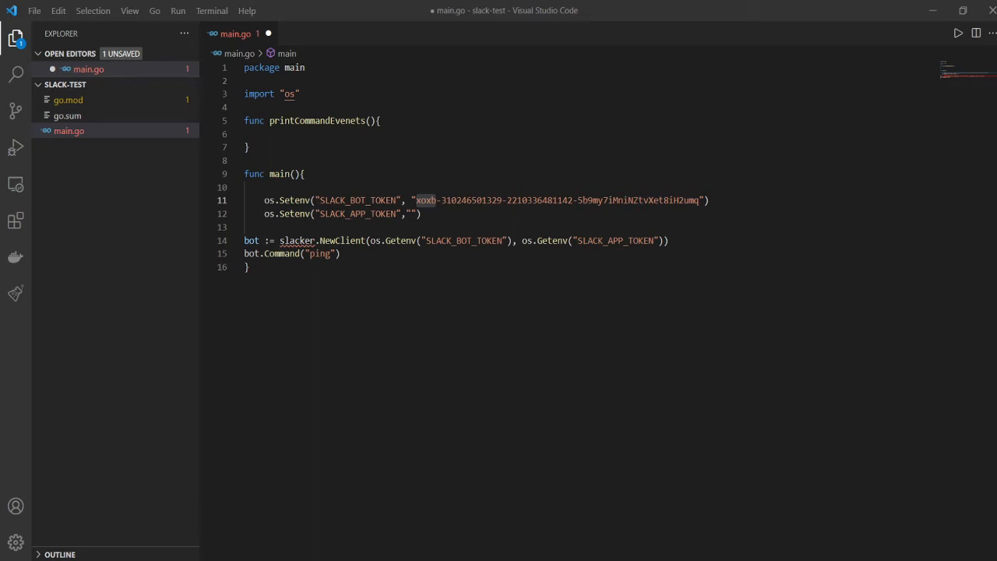
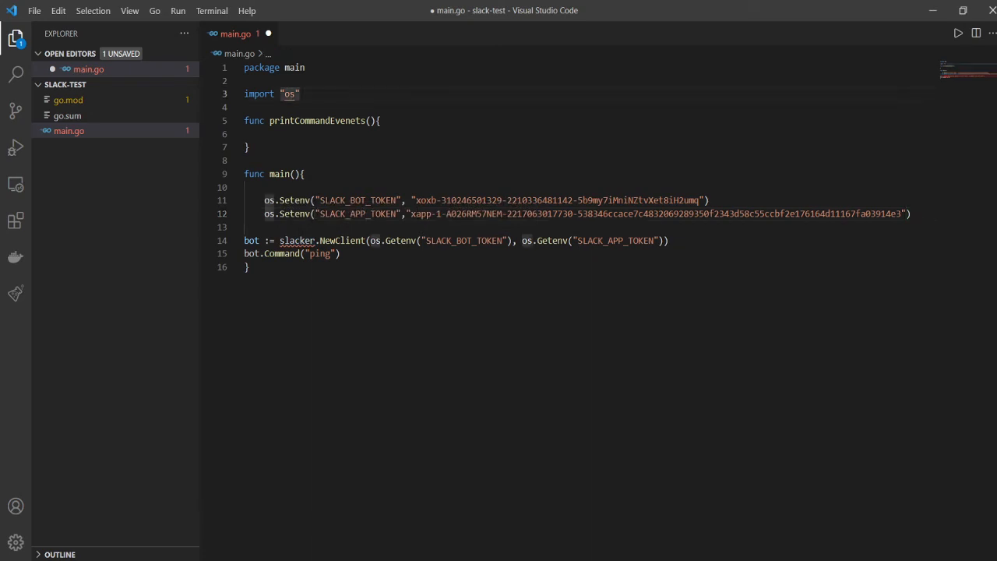
{"action": "mouse_move", "coordinate": [290, 94]}
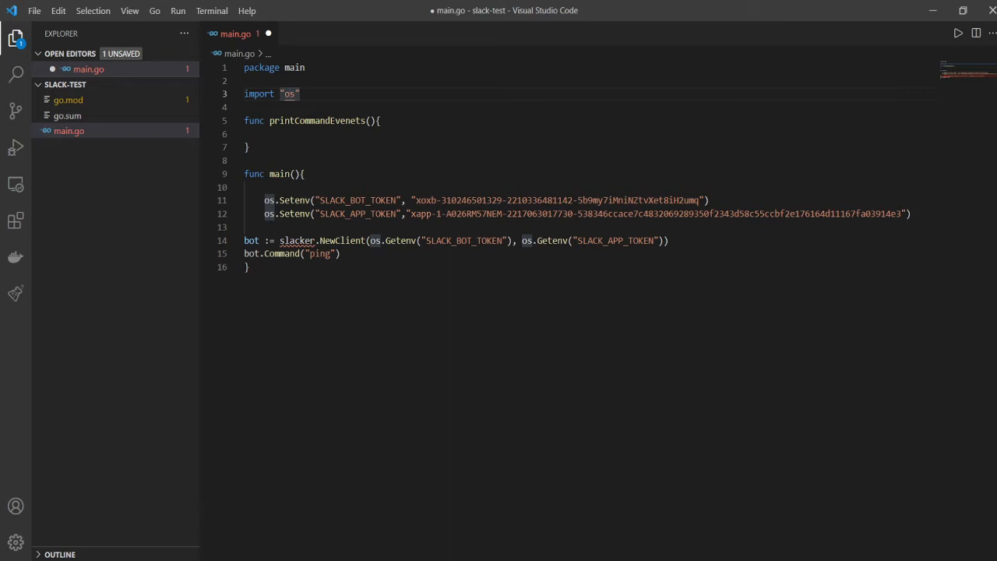
- Launch go printCommandEvents(bot.CommandEvents()) after NewClient, fixing the function name typo
{"action": "left_click", "coordinate": [667, 240]}
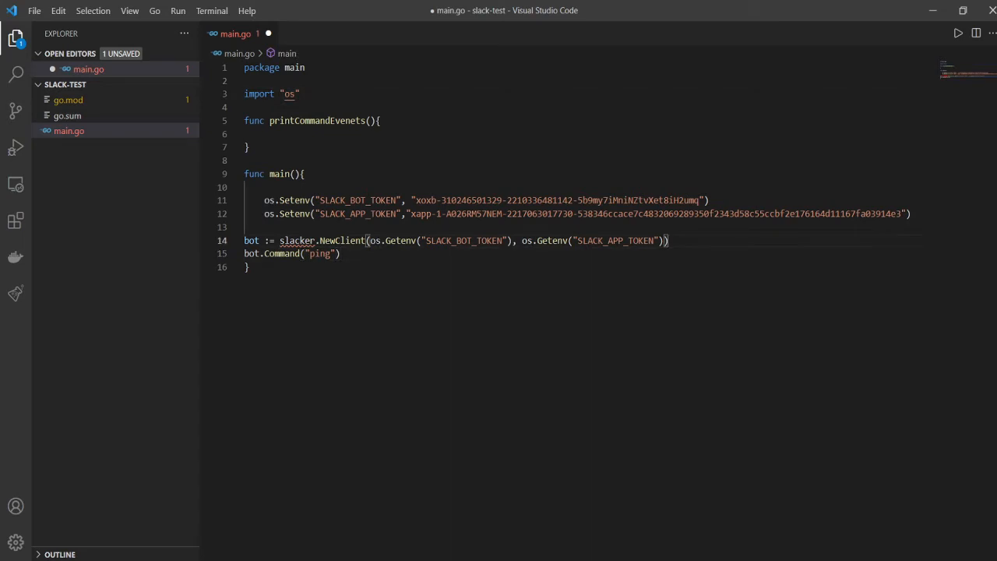
{"action": "type", "text": "GO PR"}
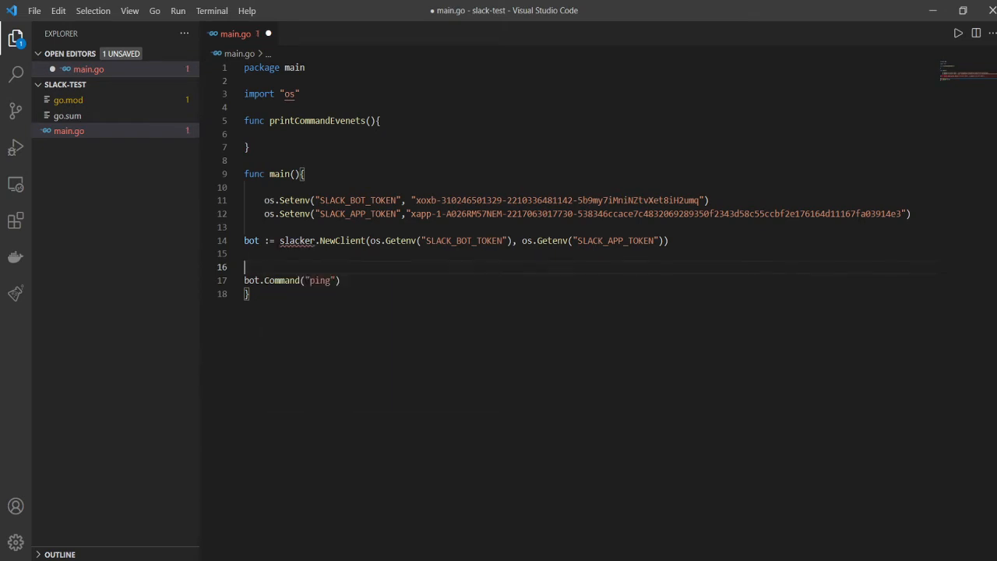
{"action": "type", "text": "go"}
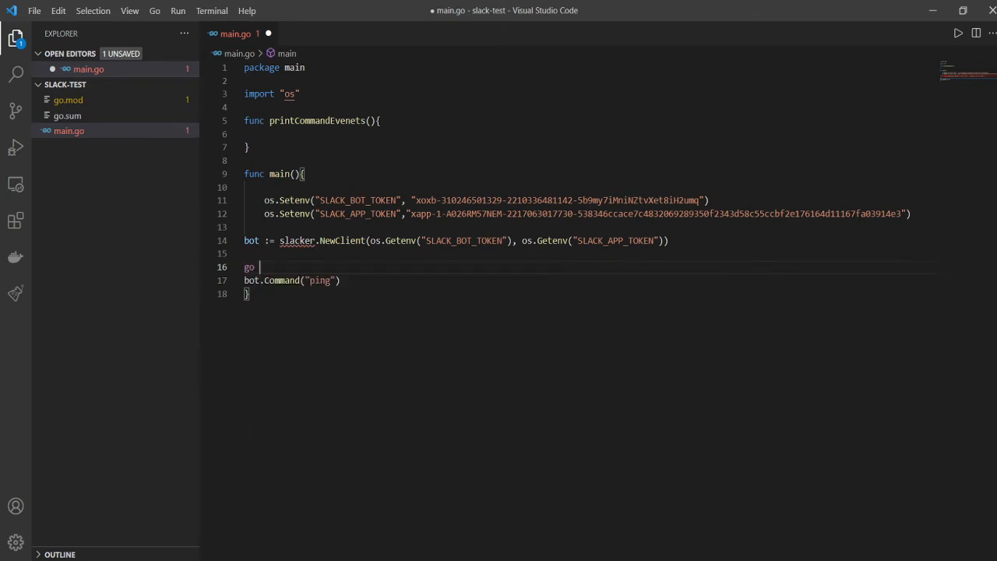
{"action": "type", "text": "printCommandEvenets()"}
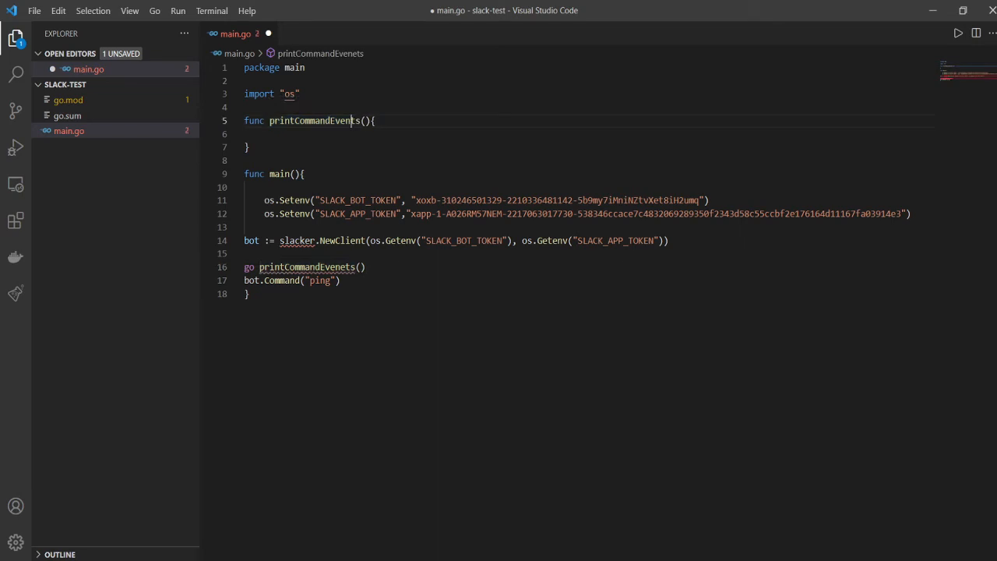
{"action": "left_click", "coordinate": [339, 266]}
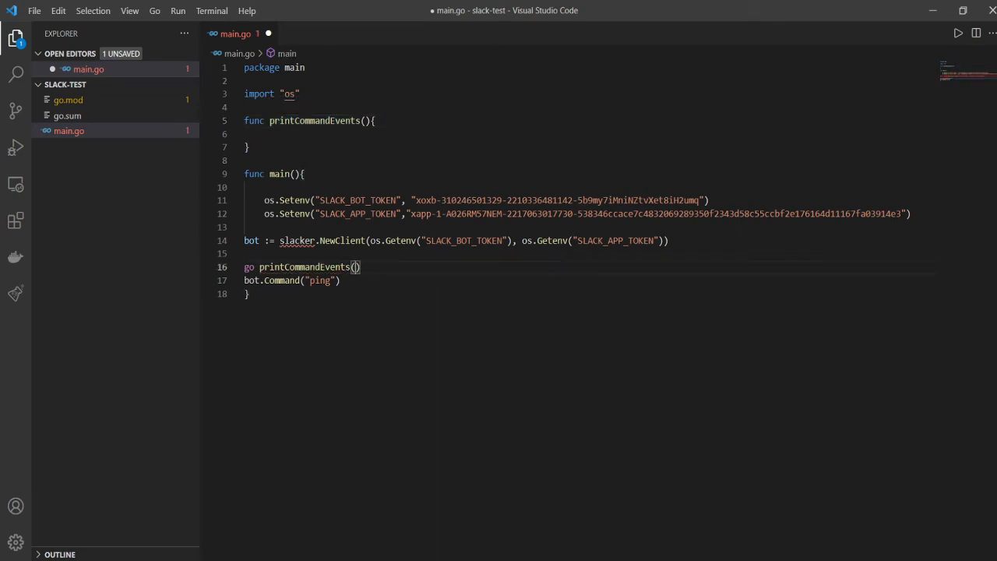
{"action": "type", "text": "bot.Co"}
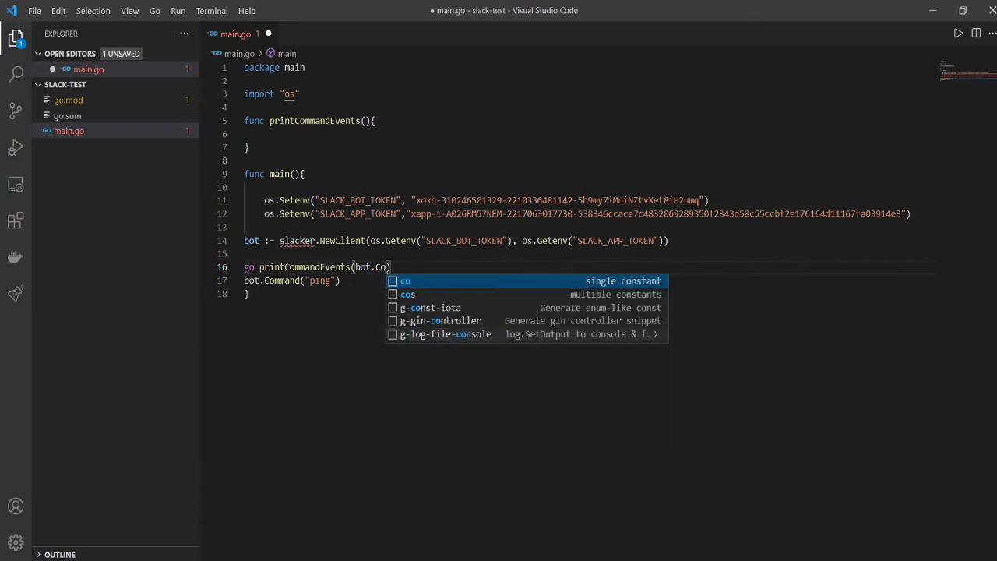
{"action": "type", "text": "mmandEvents("}
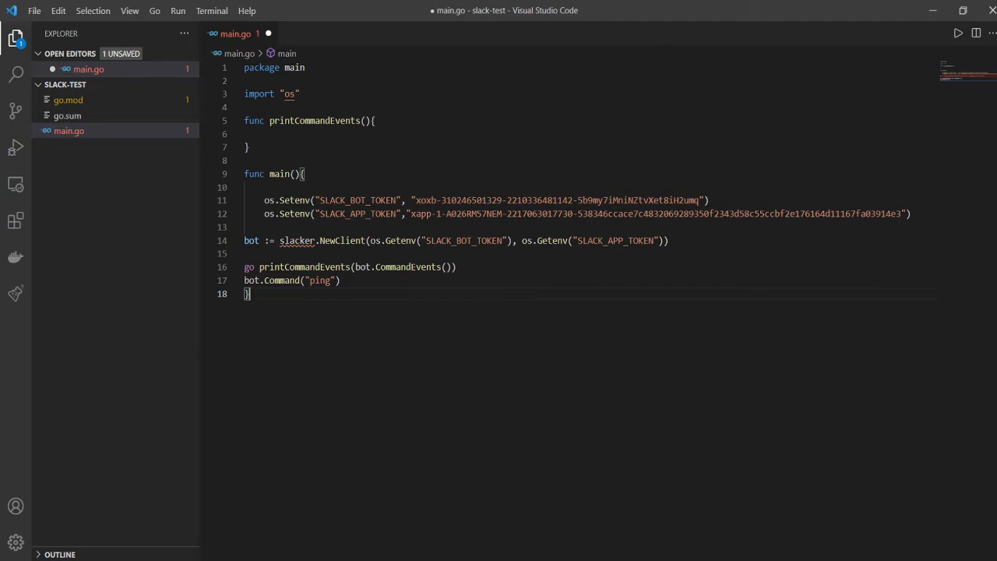
- Declare parameter analyticsChannel <-chan *slacker.CommandEvent on printCommandEvents
{"action": "left_click", "coordinate": [312, 134]}
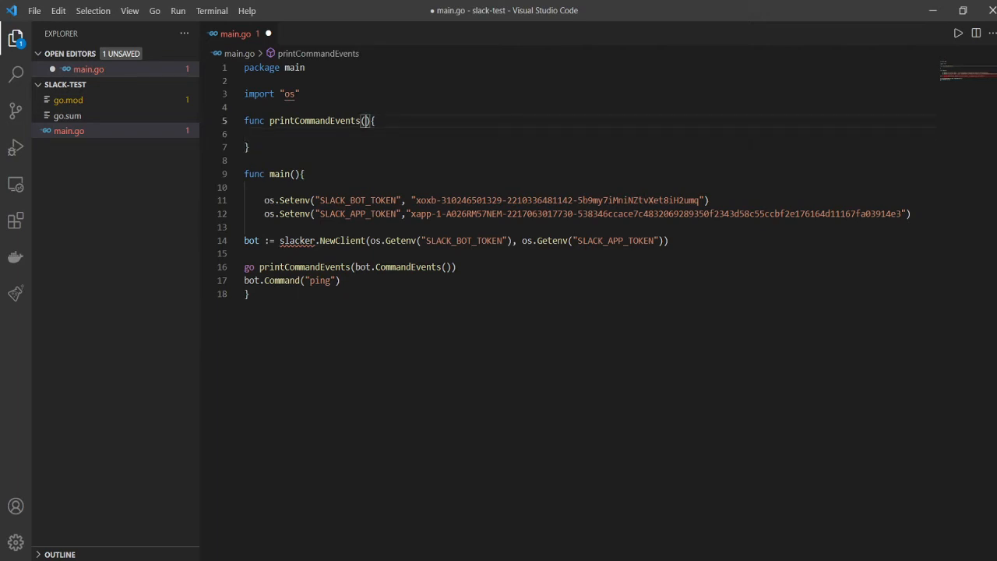
{"action": "type", "text": "*"}
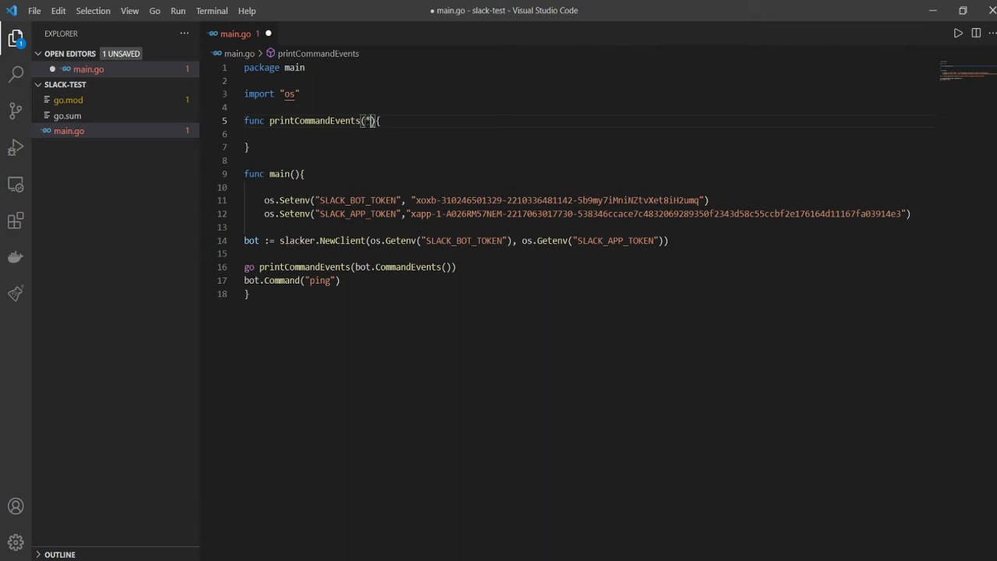
{"action": "type", "text": "slacker"}
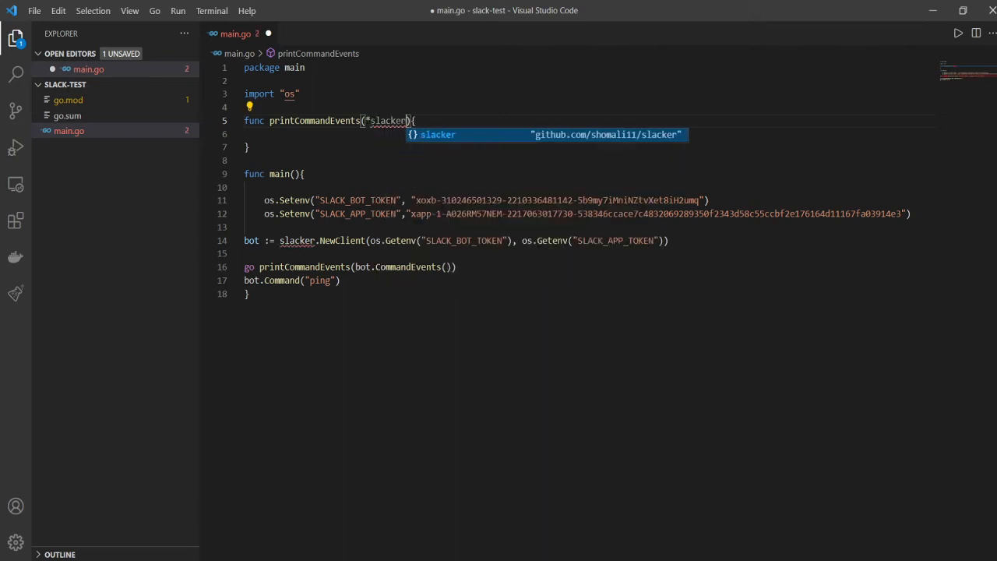
{"action": "type", "text": ".C"}
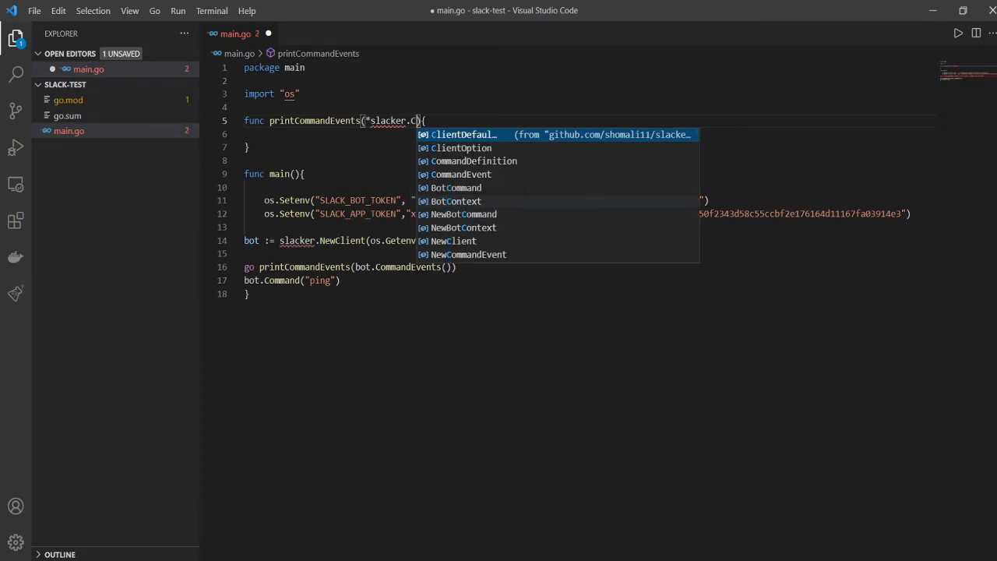
{"action": "type", "text": "ommandEvent"}
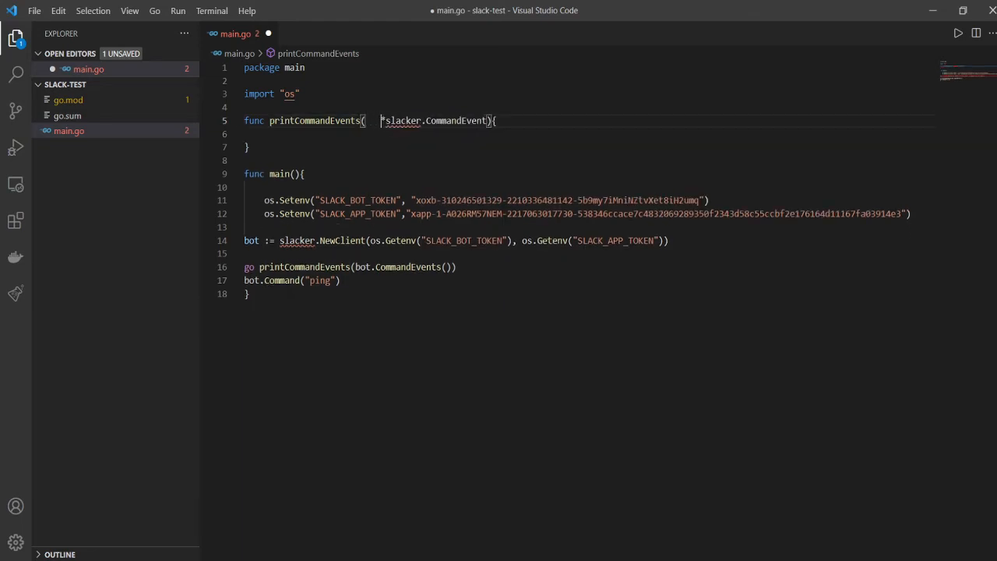
{"action": "type", "text": "<-ch"}
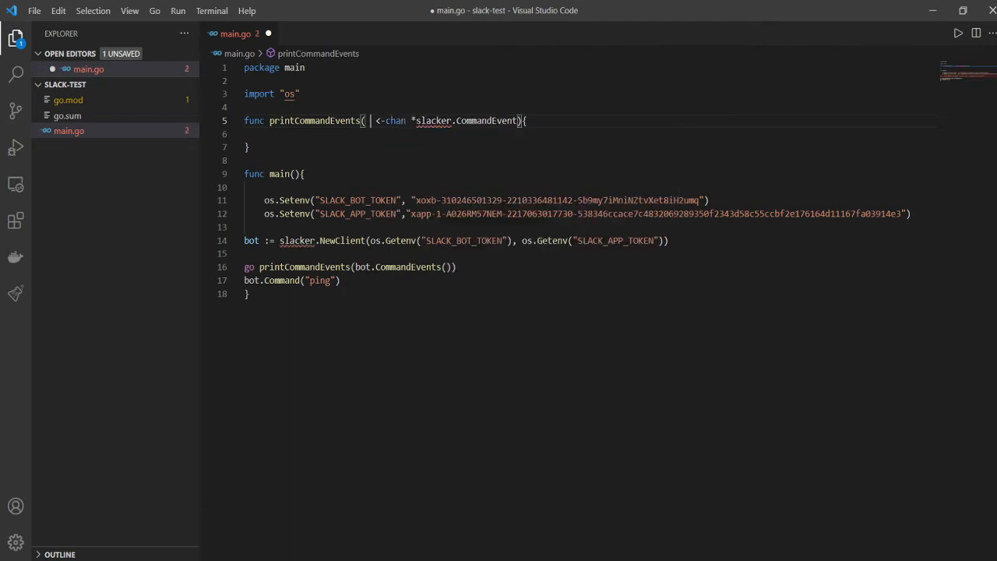
{"action": "type", "text": "analyticsChannel"}
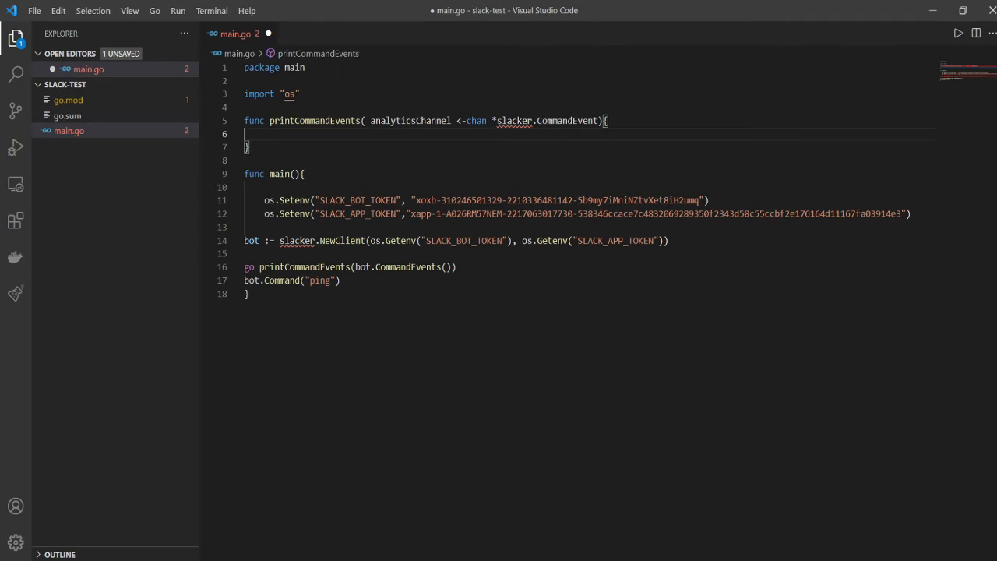
- Write for event := range analyticsChannel { with an empty body
{"action": "type", "text": "for ve"}
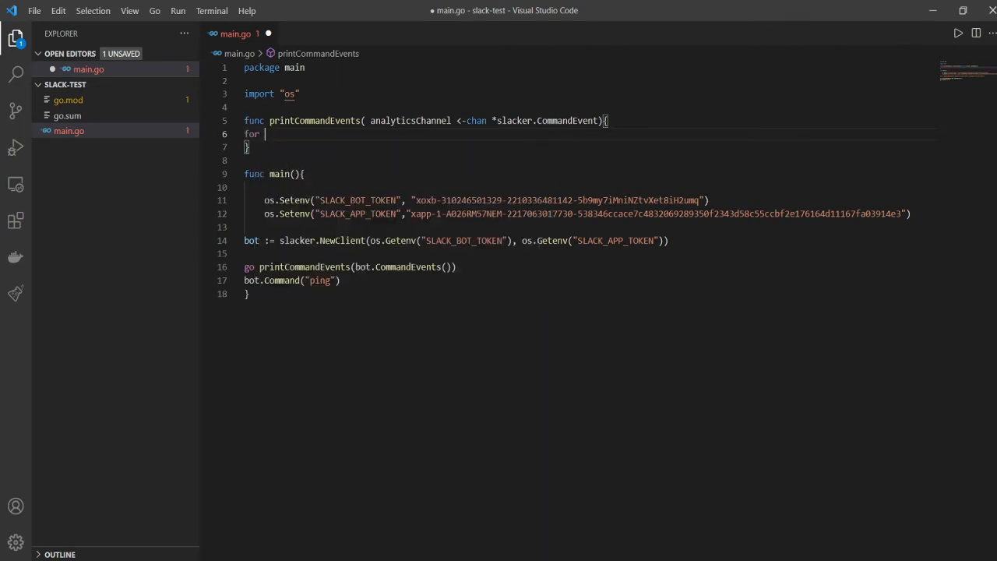
{"action": "type", "text": "evenmt"}
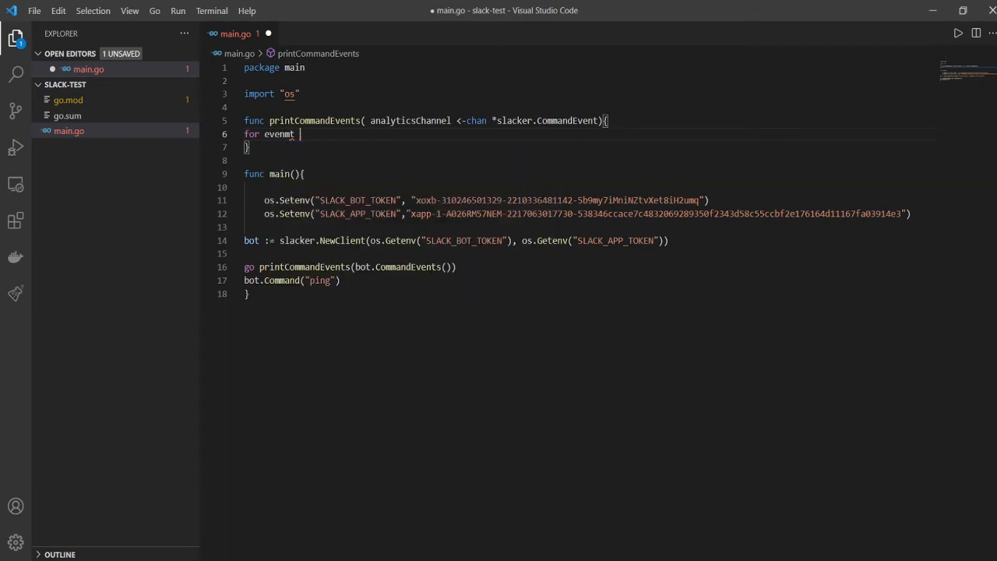
{"action": "type", "text": ":= range"}
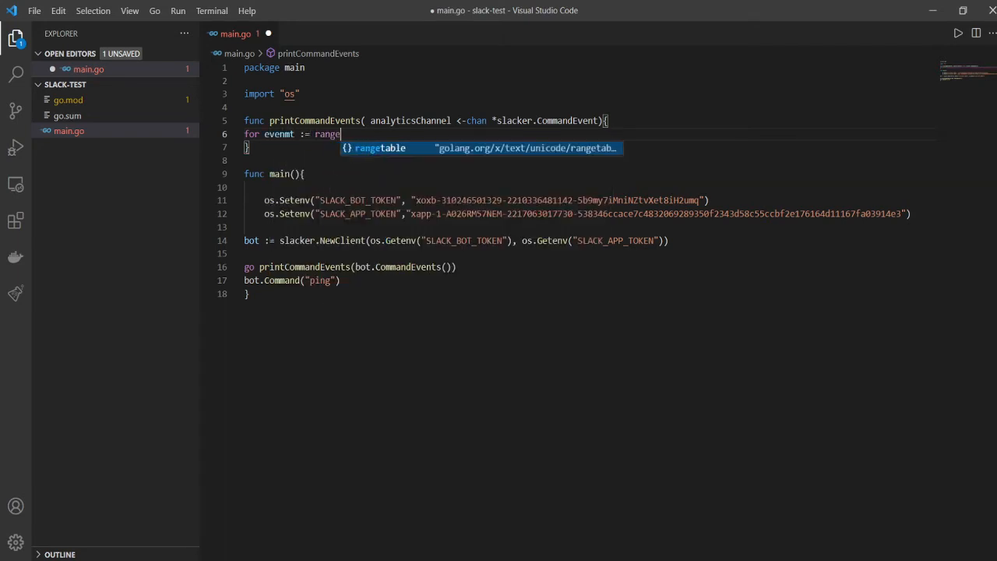
{"action": "type", "text": "analyticsChannel{"}
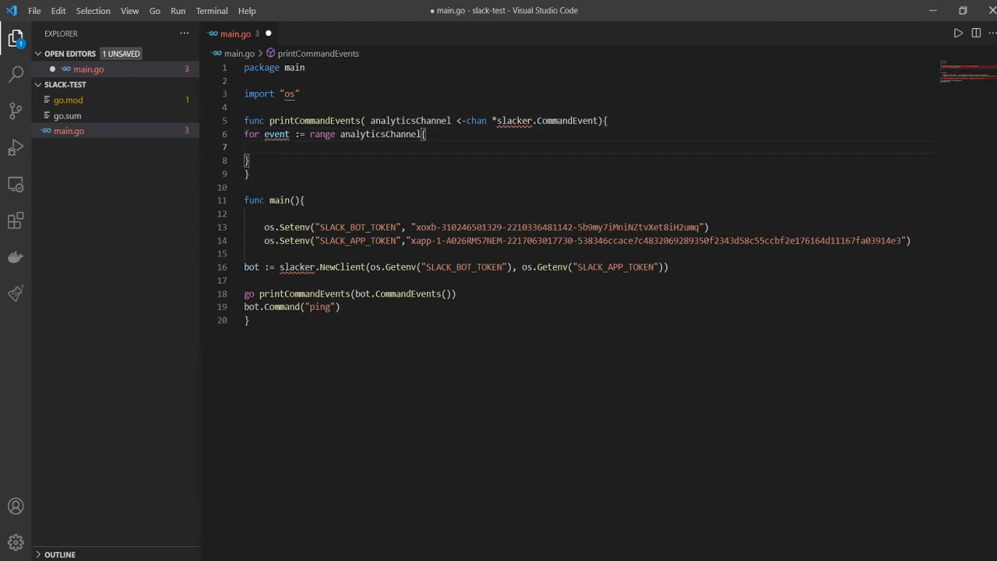
- Print a "Command Events" label, event.Timestamp and event.Command with fmt.Println
{"action": "type", "text": "fmt.Print"}
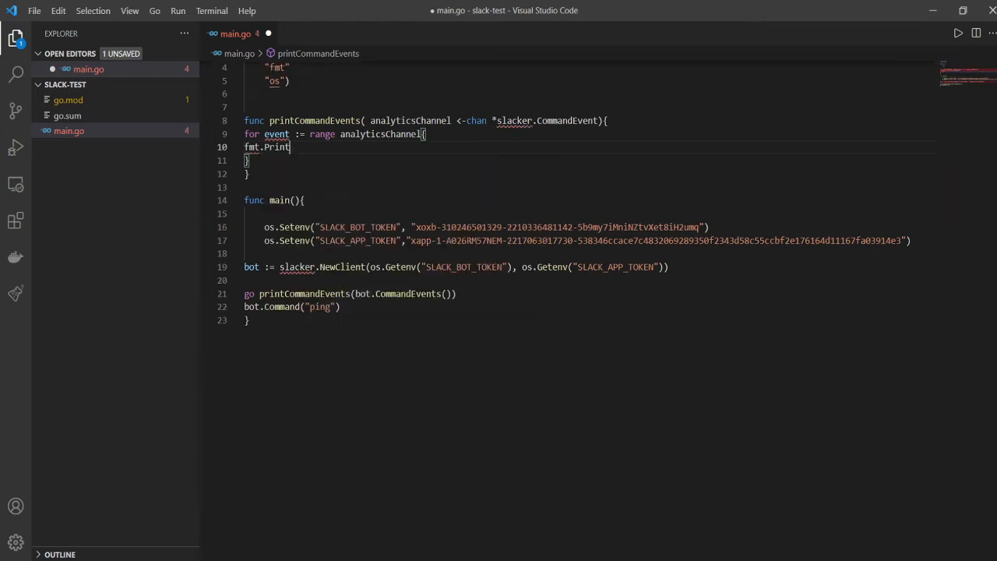
{"action": "type", "text": "ln(\"C"}
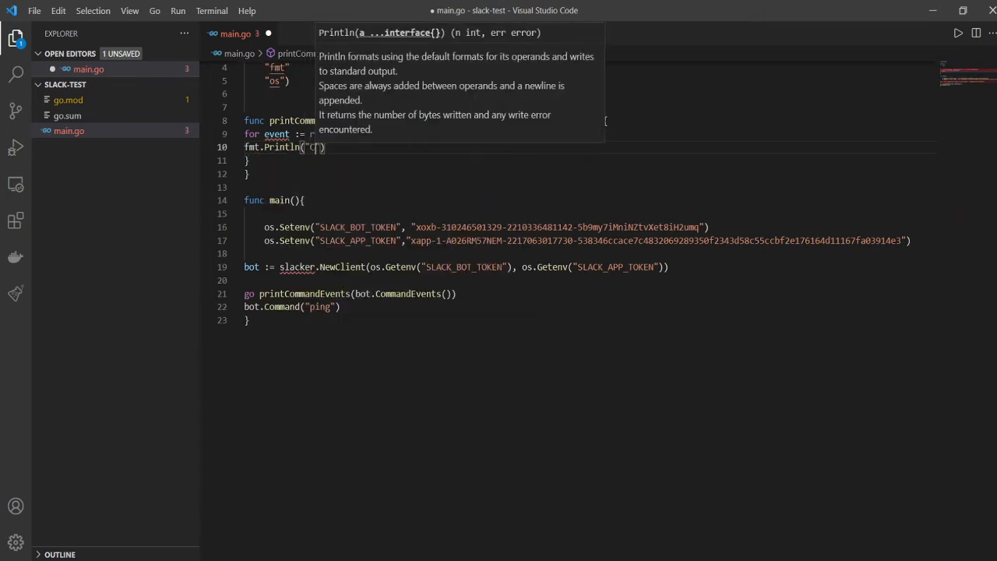
{"action": "type", "text": "Command Evenet"}
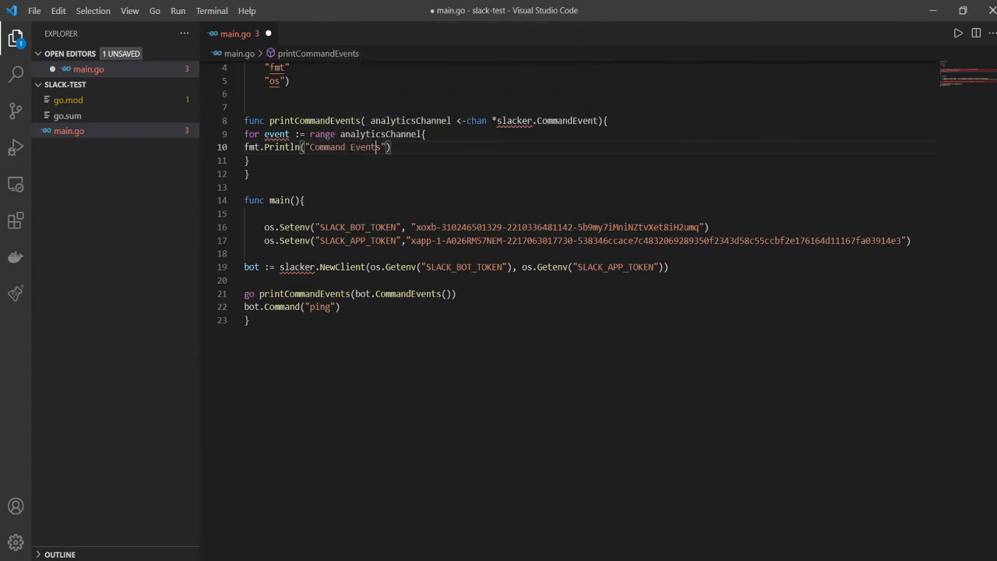
{"action": "type", "text": "fmt.Println("}
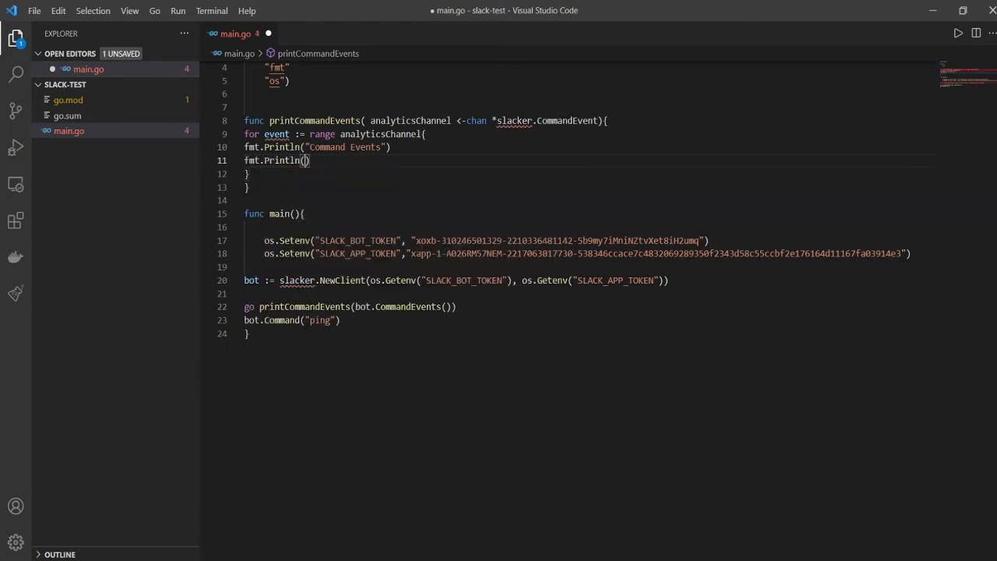
{"action": "type", "text": "event."}
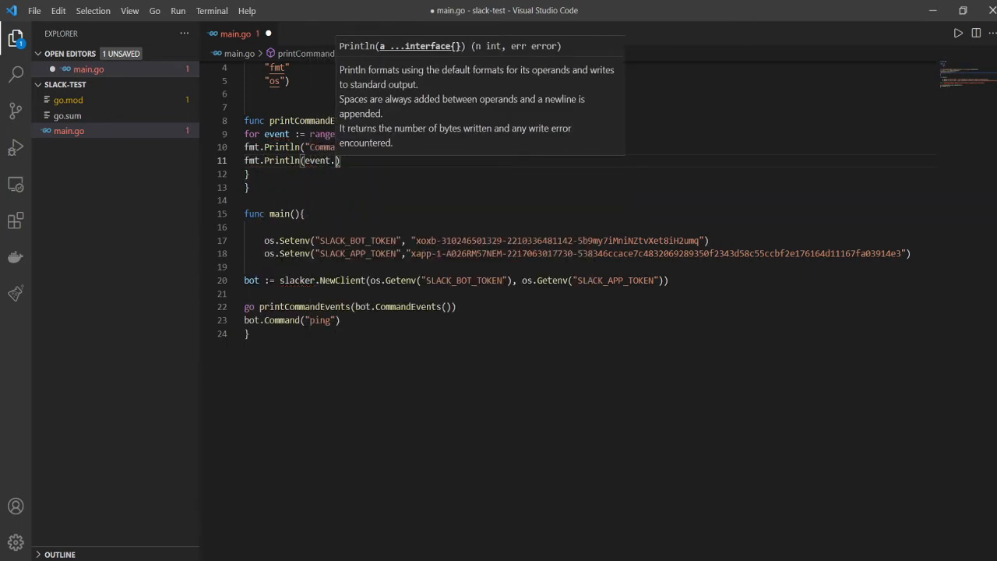
{"action": "type", "text": "Timestamp"}
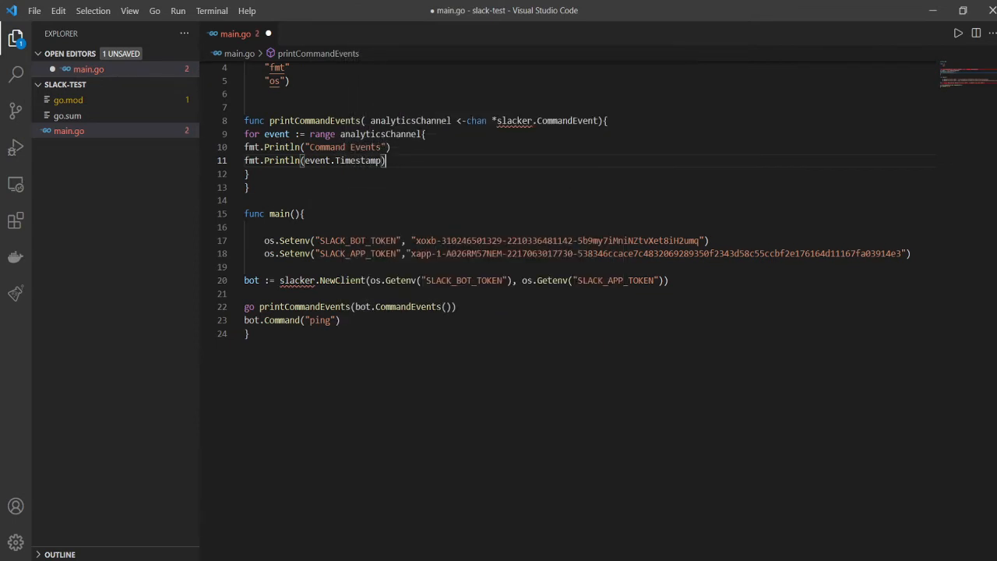
{"action": "type", "text": "fmt/."}
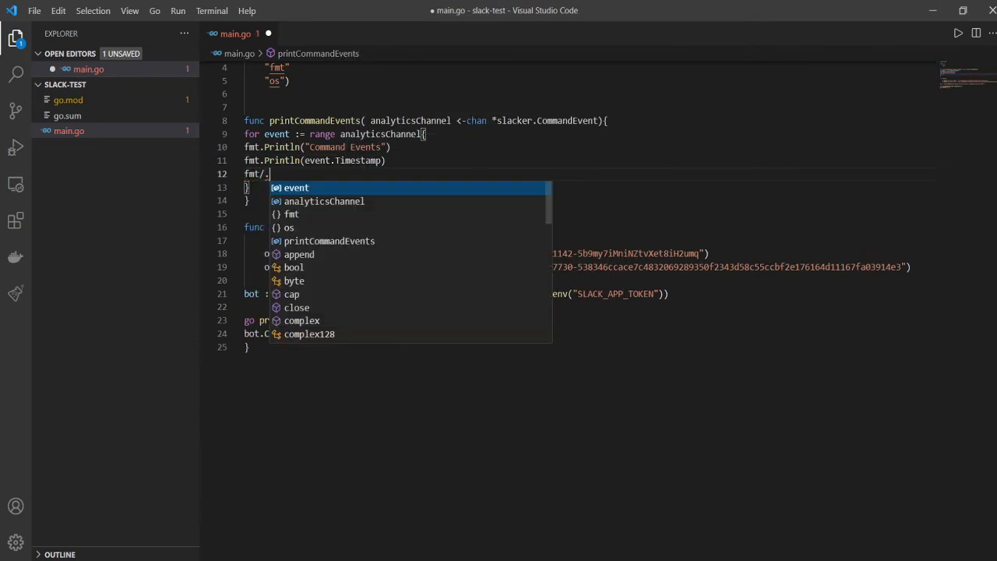
{"action": "type", "text": "Println(("}
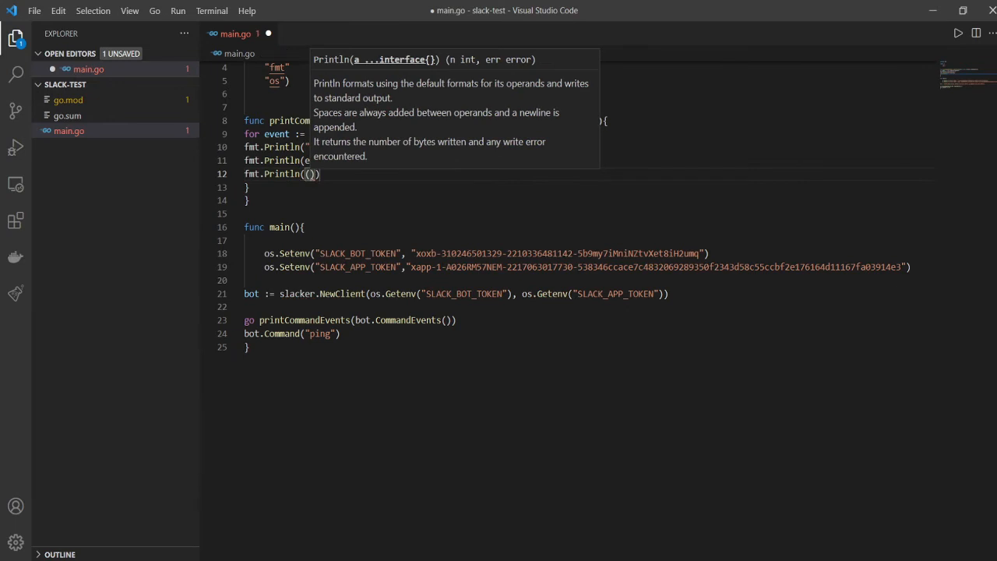
{"action": "type", "text": "event."}
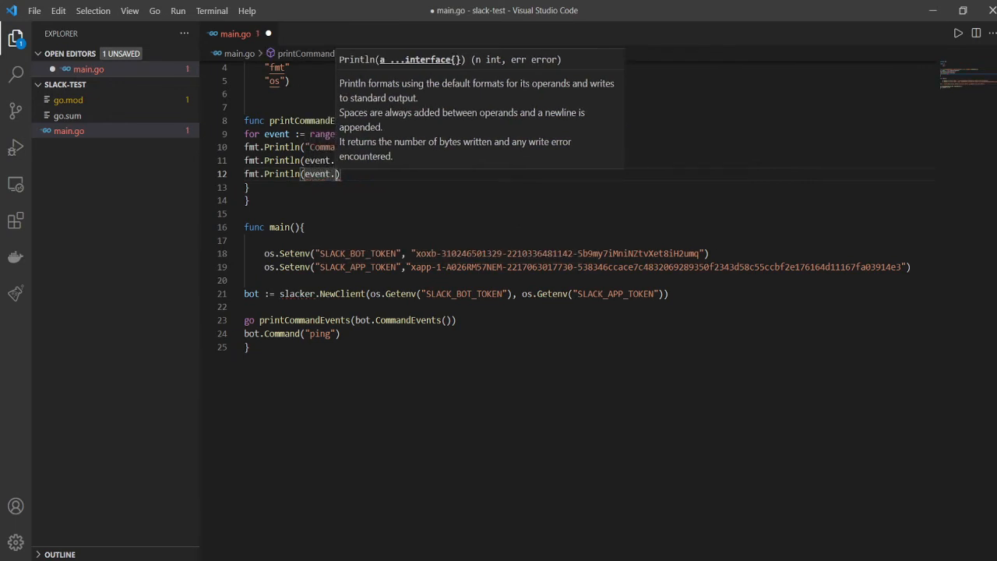
{"action": "type", "text": "Command"}
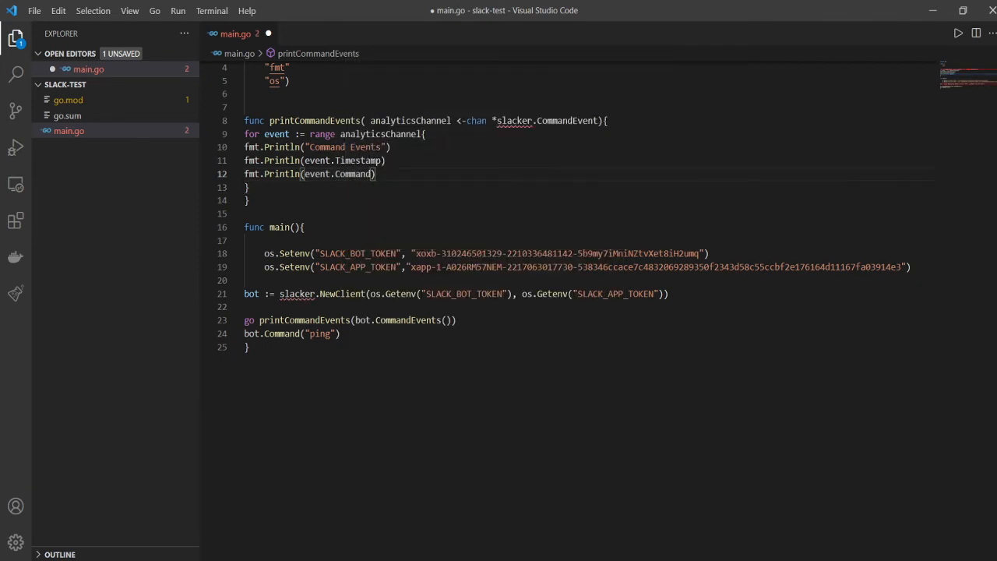
- Print event.Parameters, event.Event and a blank line, then format and save main.go
{"action": "type", "text": "fmt."}
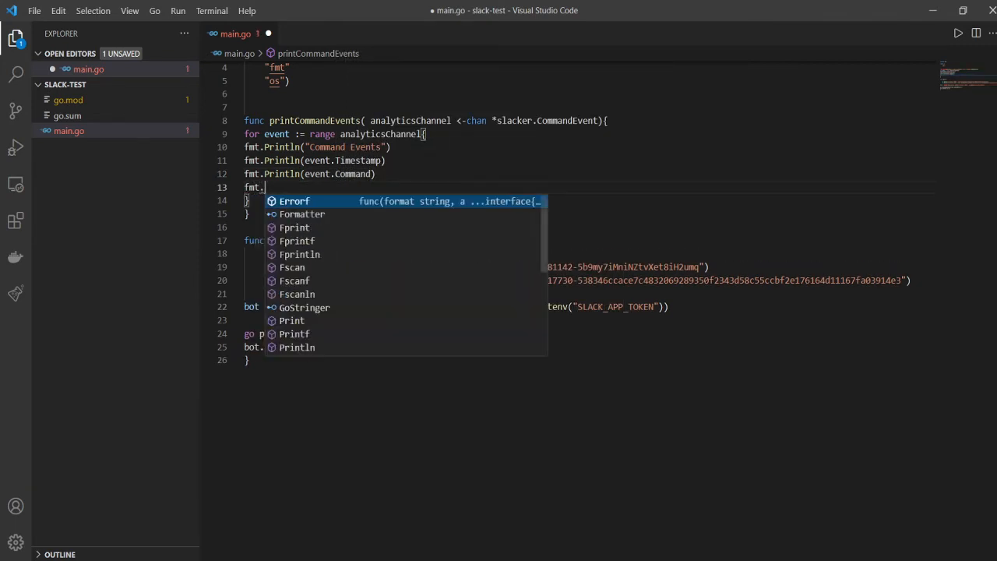
{"action": "type", "text": "Println(event.Parameters"}
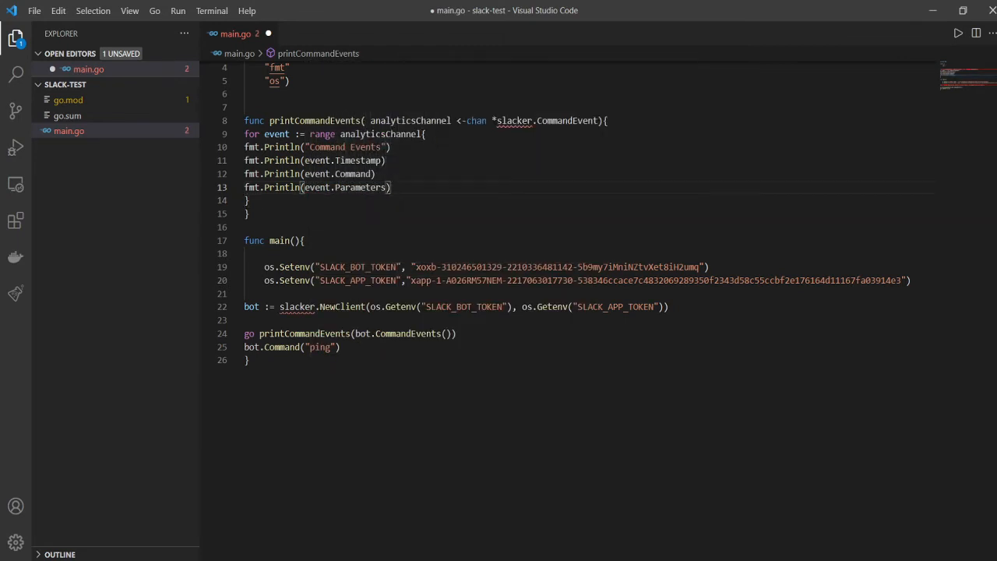
{"action": "type", "text": "fmt.Println("}
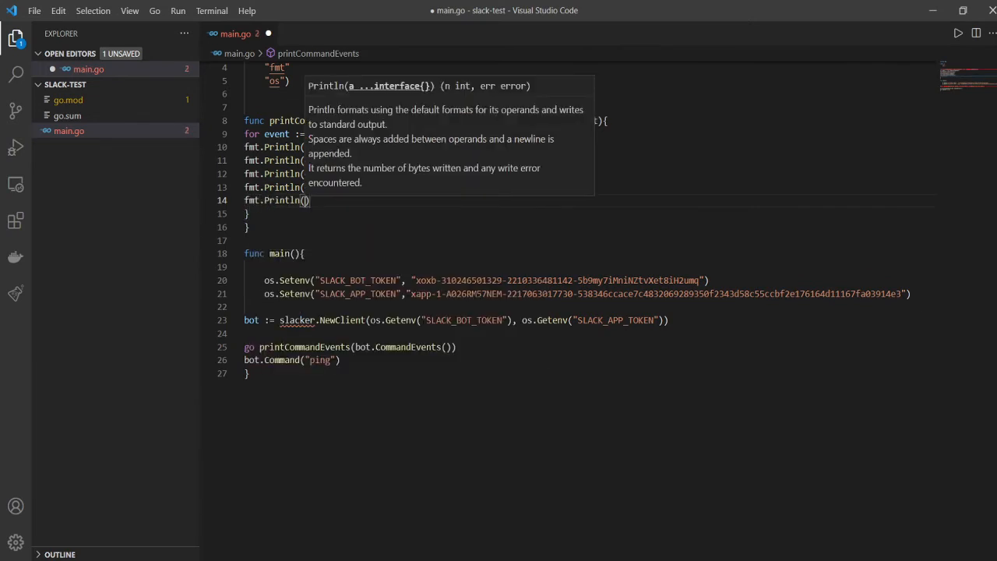
{"action": "type", "text": "even.te"}
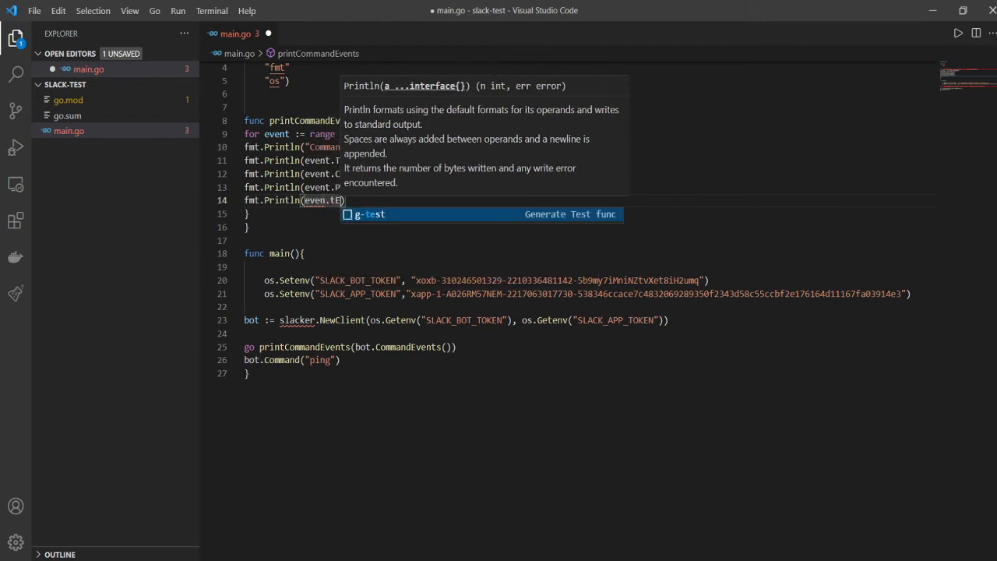
{"action": "type", "text": "Evenet"}
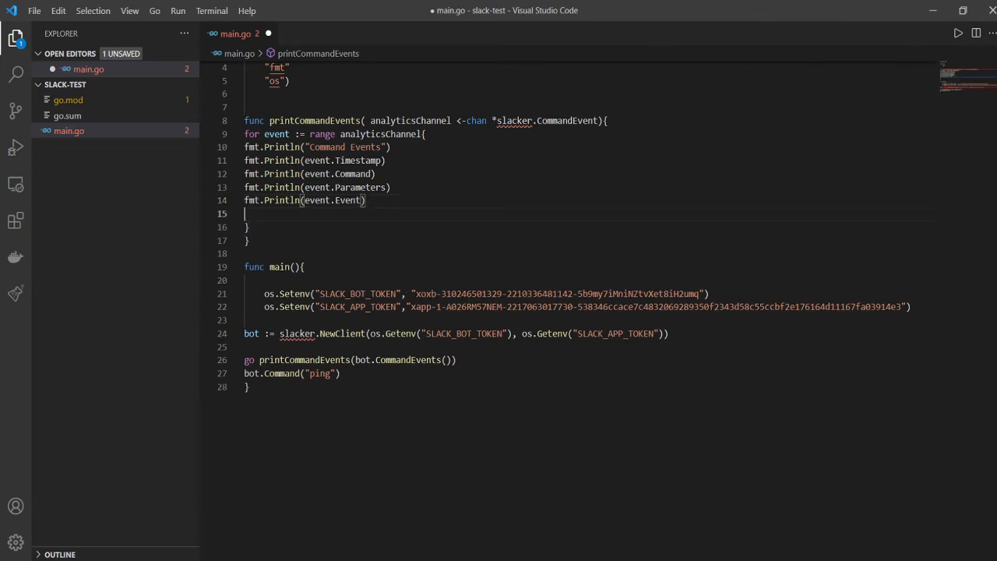
{"action": "type", "text": "fmt.Println("}
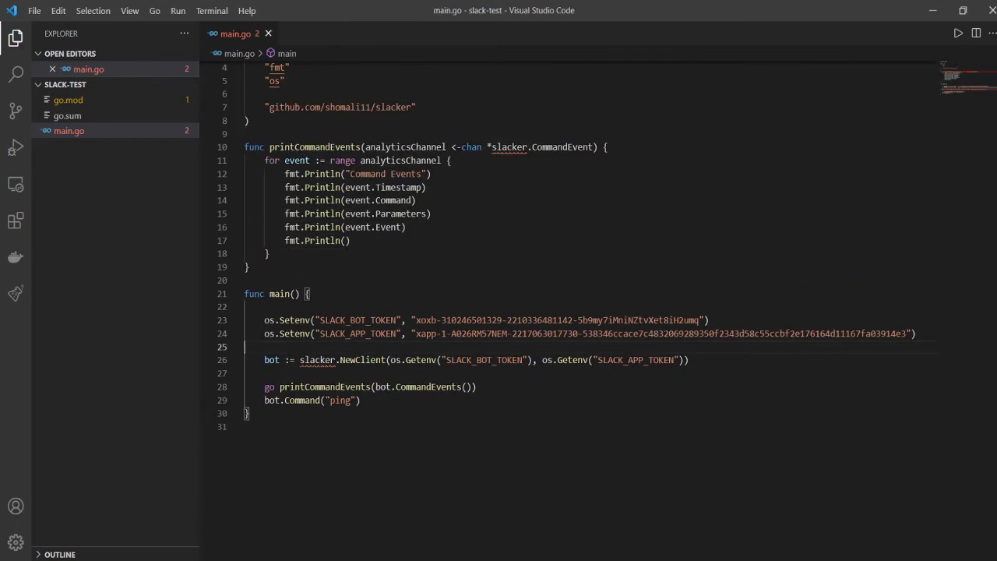
{"action": "scroll", "scroll_direction": "up", "scroll_amount": 3}
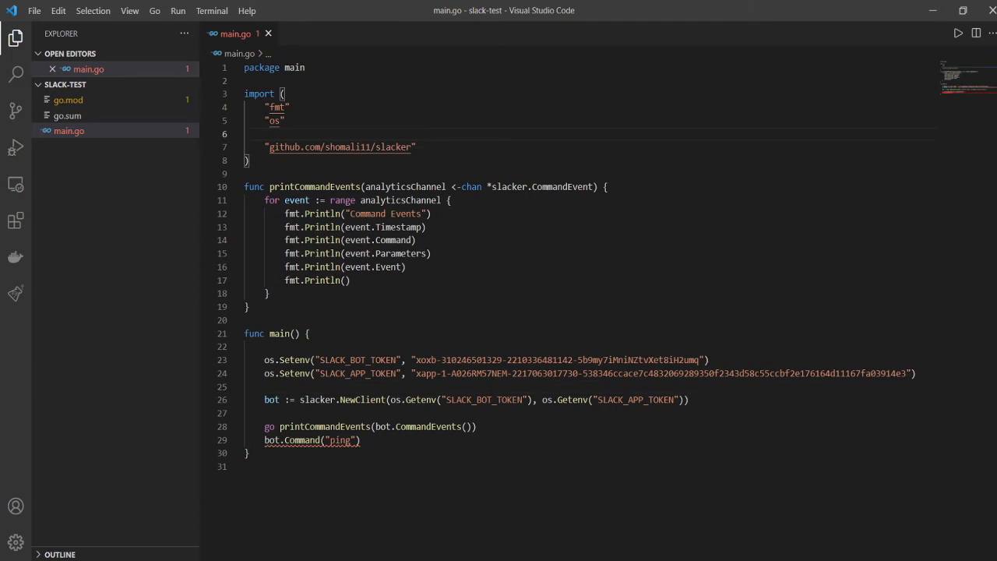
- Add "context" to the import block and start a new line for the "log" import
{"action": "type", "text": "\"context\""}
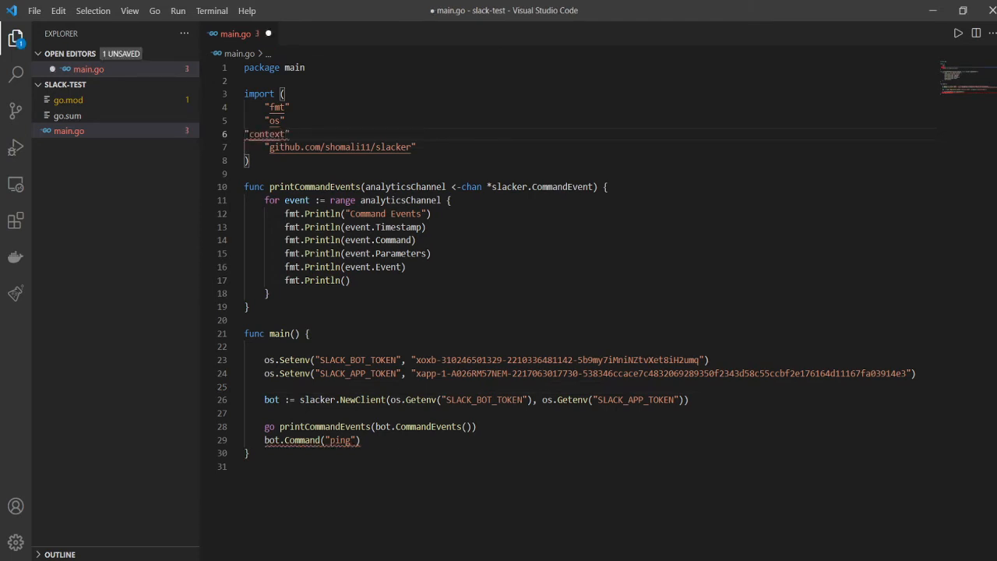
{"action": "key", "text": "Enter"}
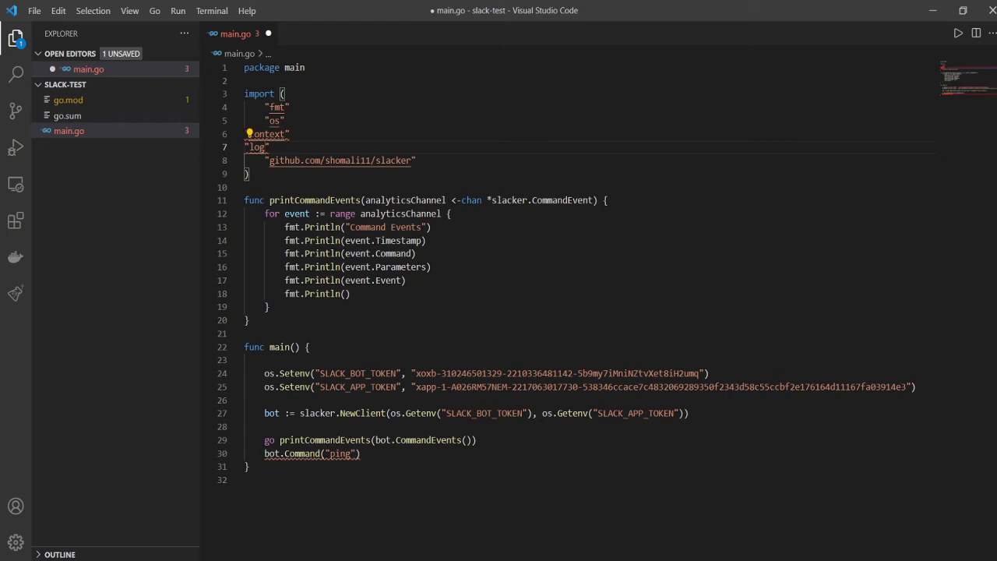
{"action": "scroll", "scroll_direction": "down", "scroll_amount": 3}
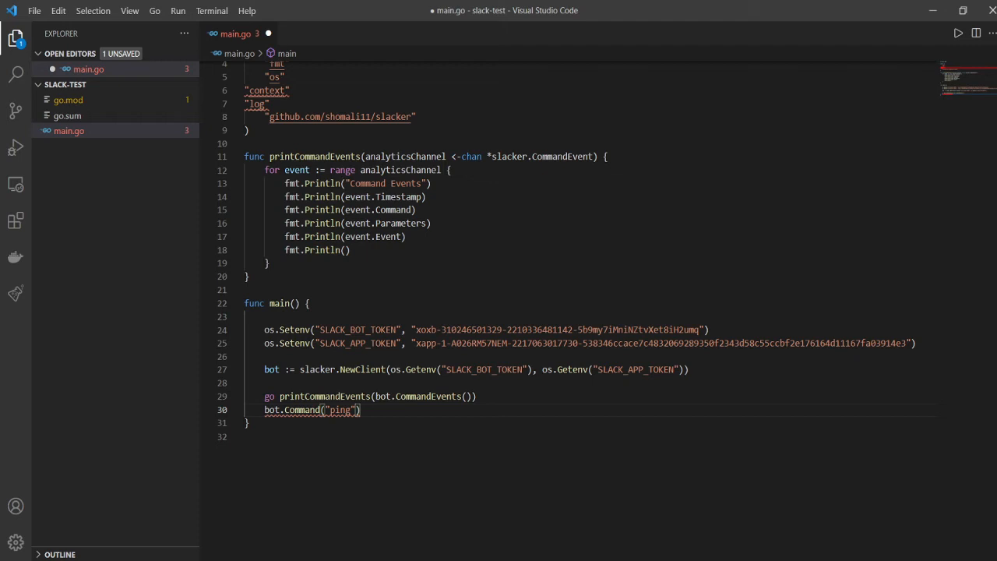
- Create a cancellable context with context.WithCancel and defer cancel() in main
{"action": "type", "text": "ctx, cancel :="}
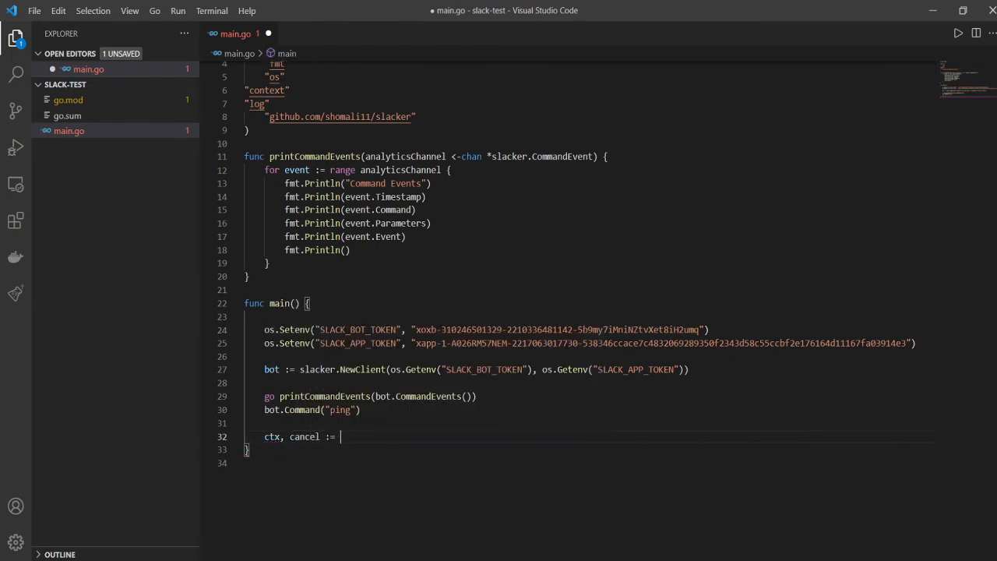
{"action": "type", "text": "context."}
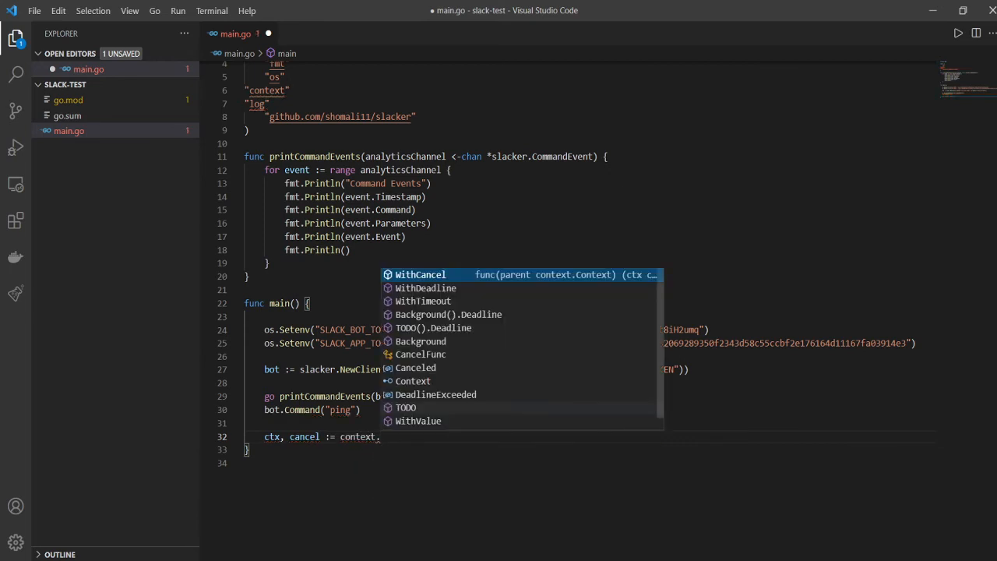
{"action": "type", "text": "WithCancel("}
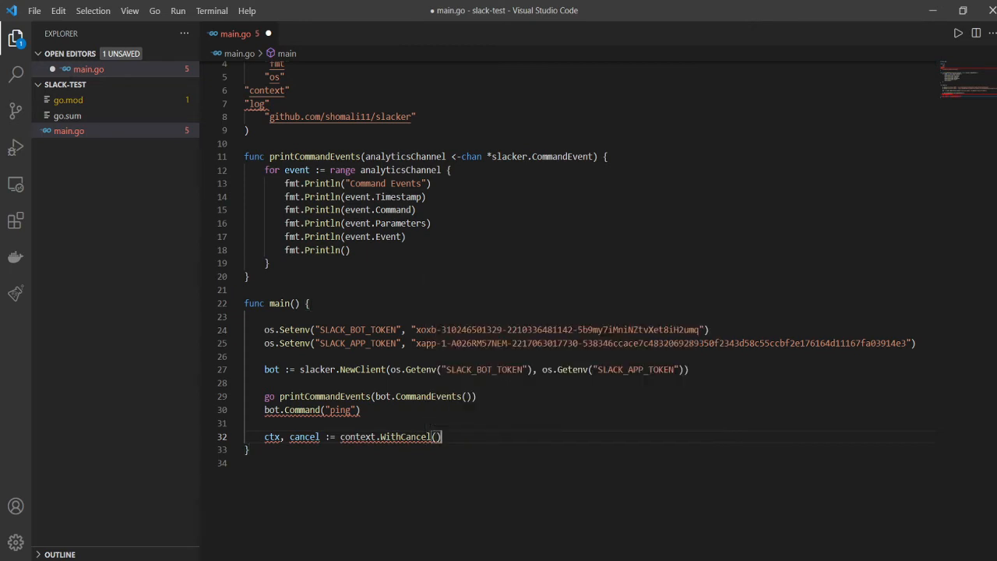
{"action": "type", "text": "c"}
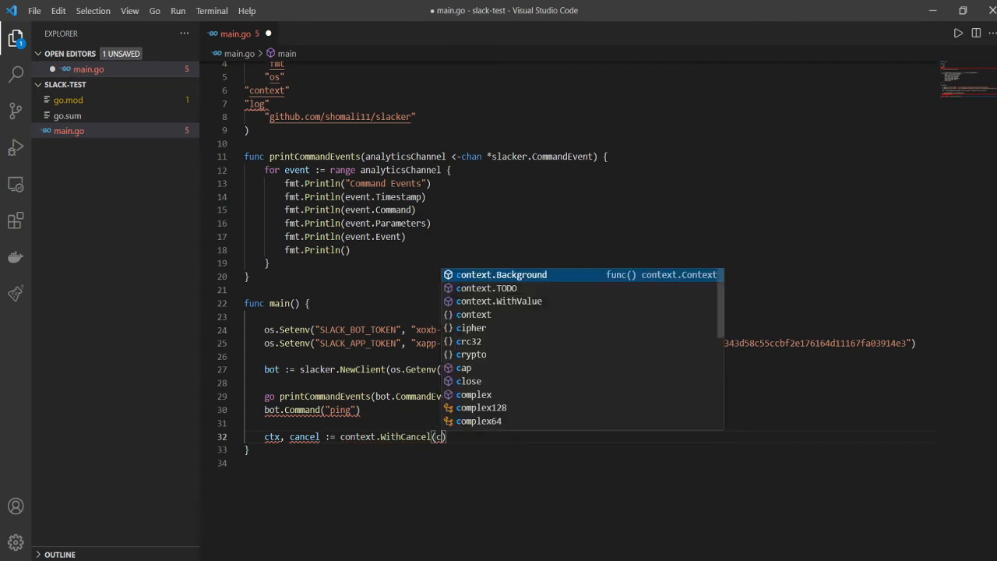
{"action": "type", "text": "ontext.Background("}
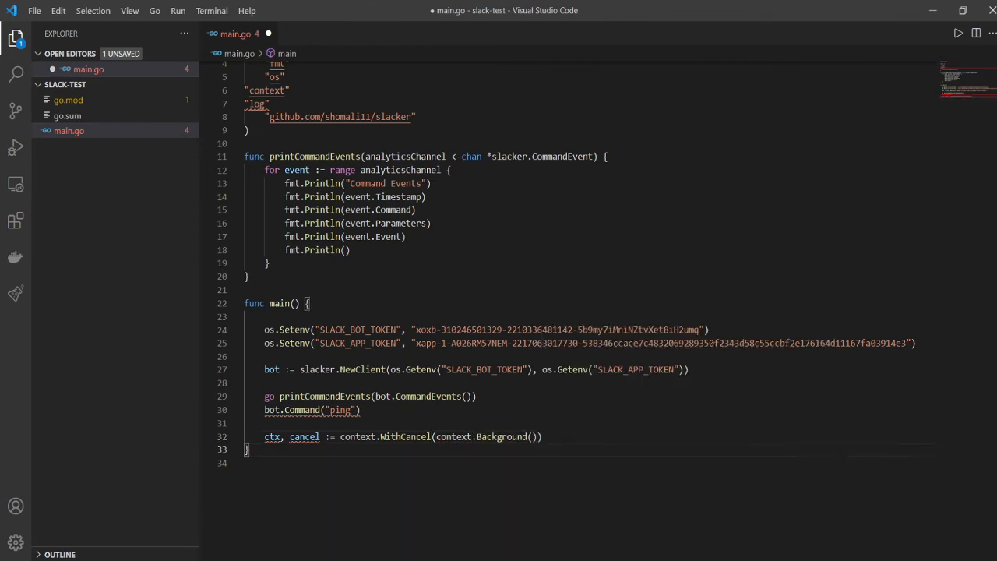
{"action": "type", "text": "defer"}
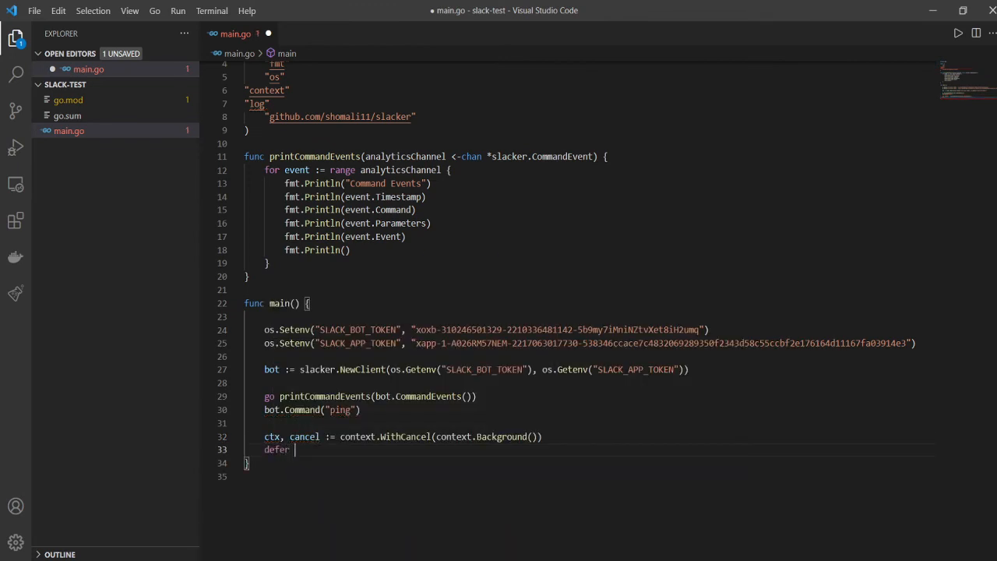
{"action": "type", "text": "cancel()"}
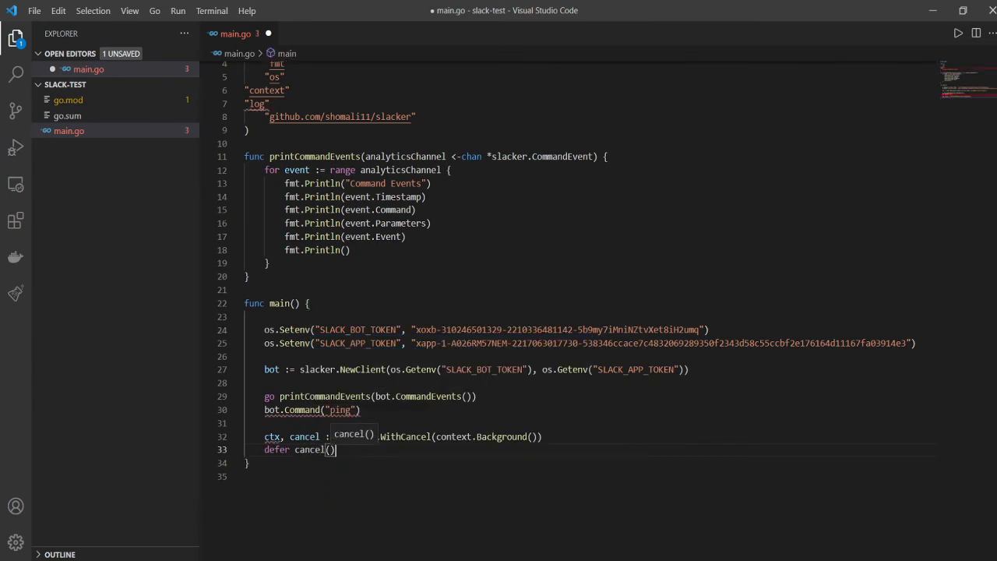
- Call err := bot.Listen and log.Fatal(err) when err != nil
{"action": "type", "text": "err:"}
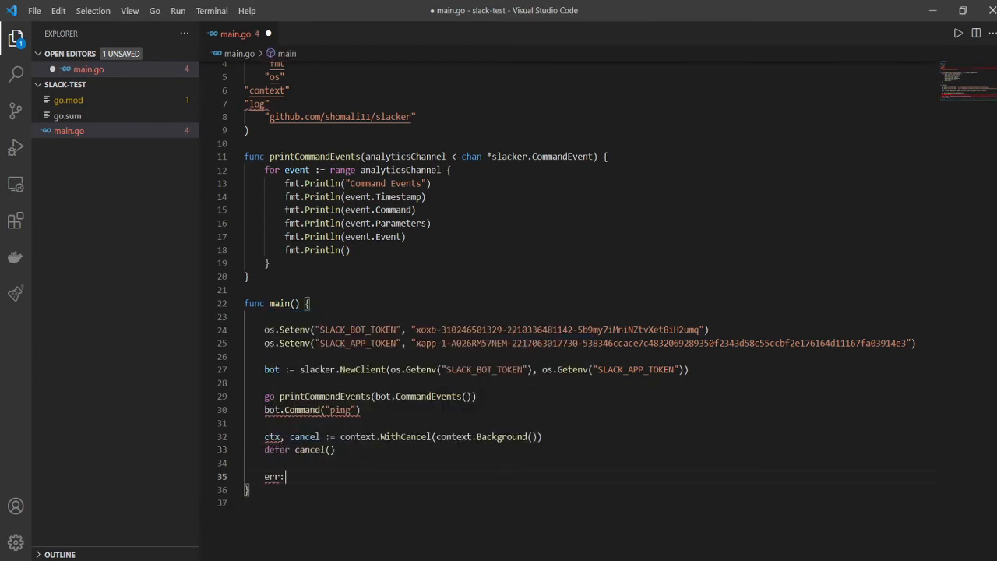
{"action": "type", "text": "="}
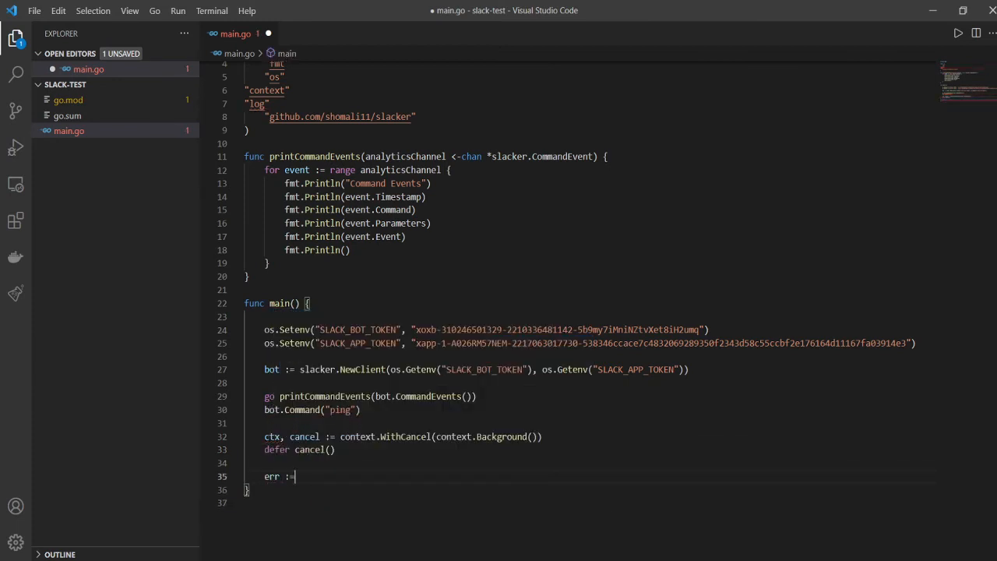
{"action": "type", "text": "bot.Listen(ctx"}
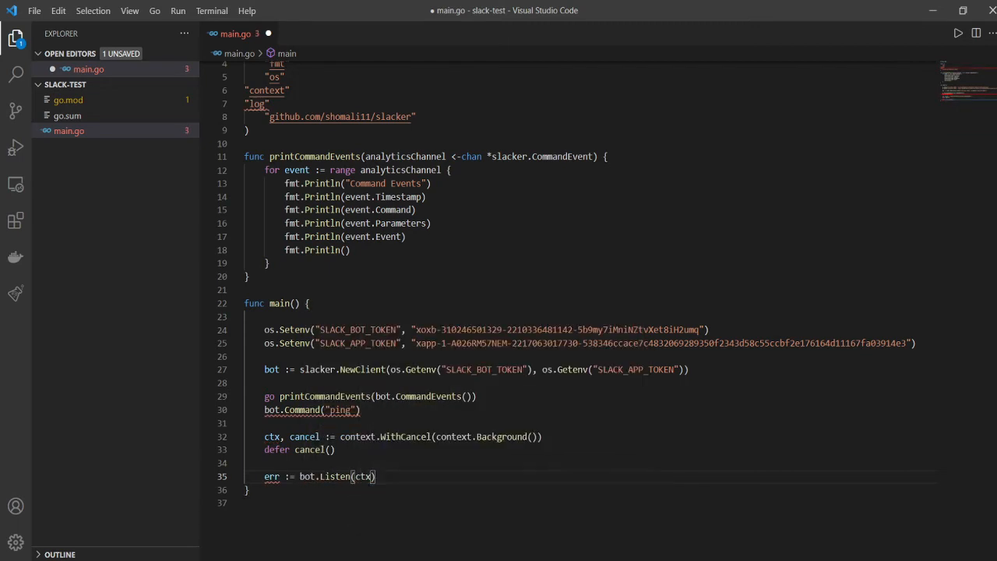
{"action": "type", "text": "if err"}
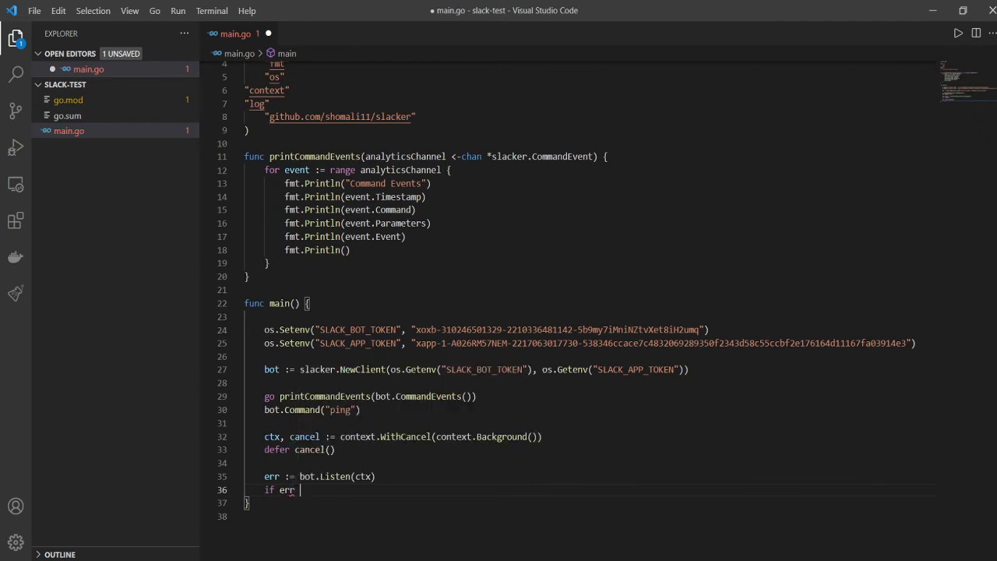
{"action": "type", "text": "!= nil"}
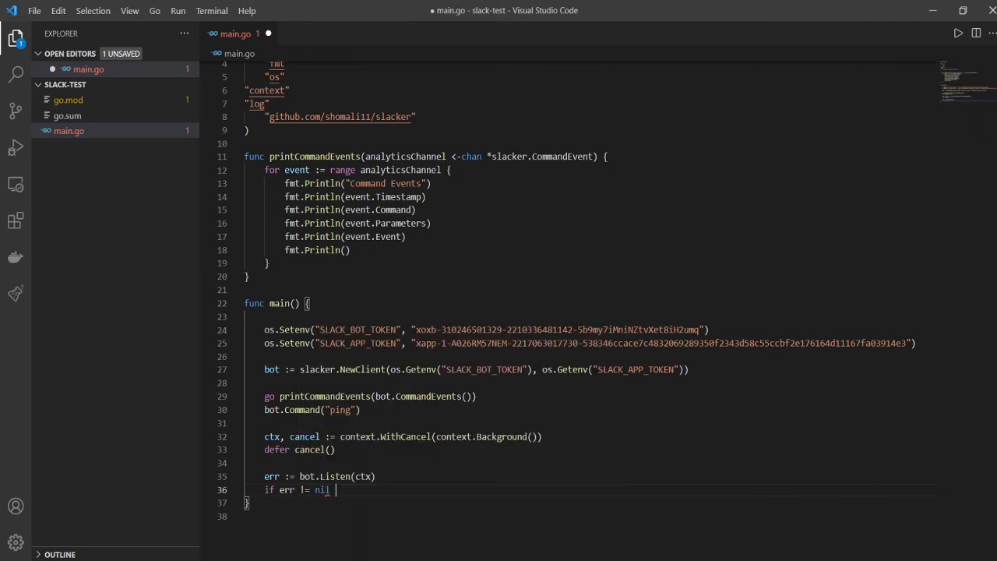
{"action": "type", "text": "log.Fatal("}
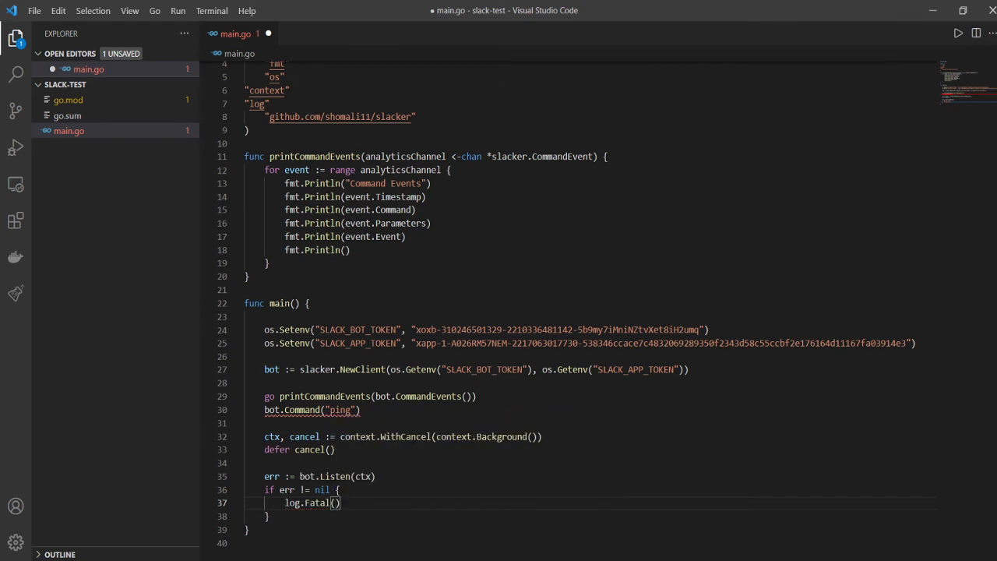
{"action": "type", "text": "err"}
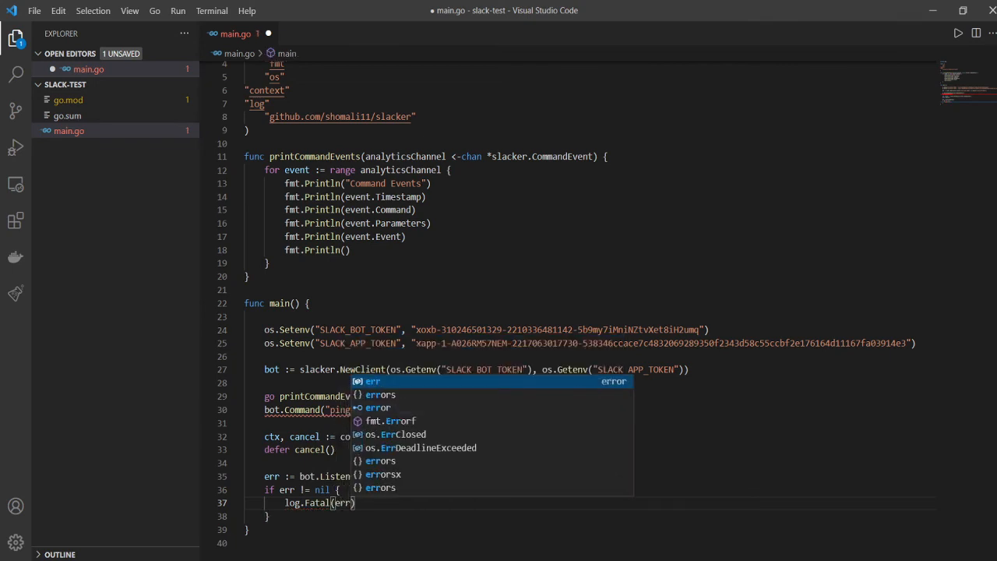
{"action": "key", "text": "Escape"}
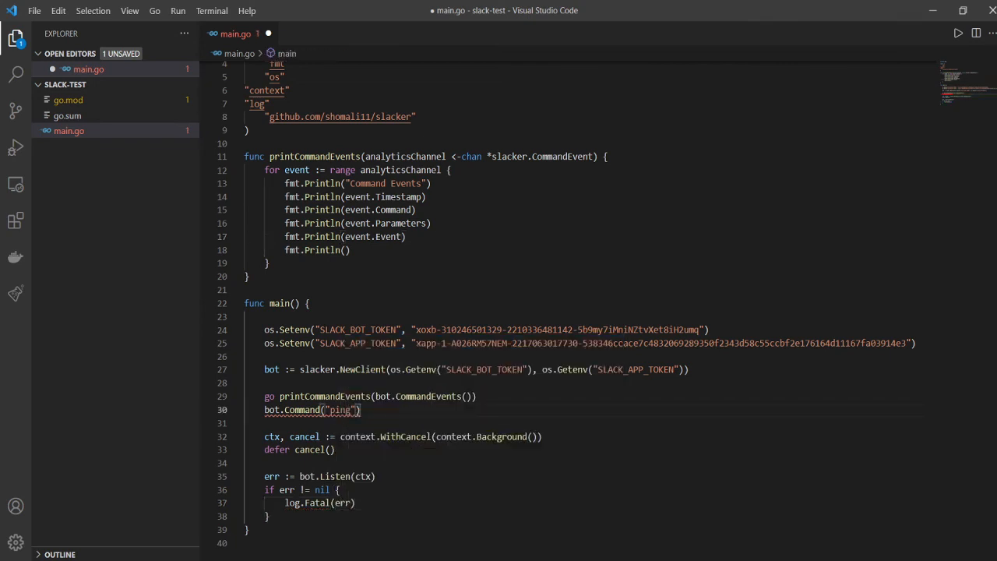
{"action": "scroll", "scroll_direction": "up", "scroll_amount": 3}
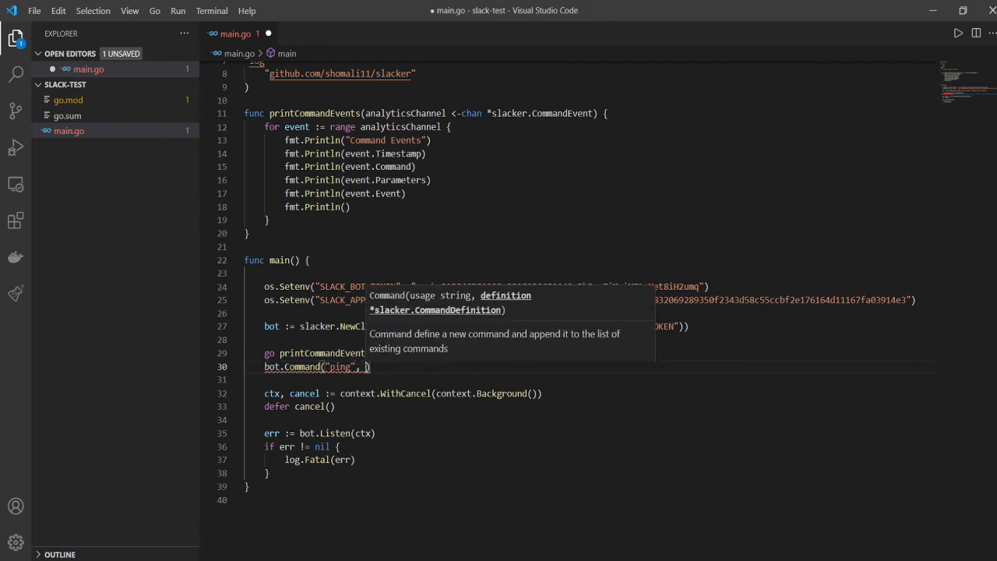
- Pass &slacker.CommandDefinition with a Handler func to the ping command
{"action": "type", "text": "&slacker.Comma"}
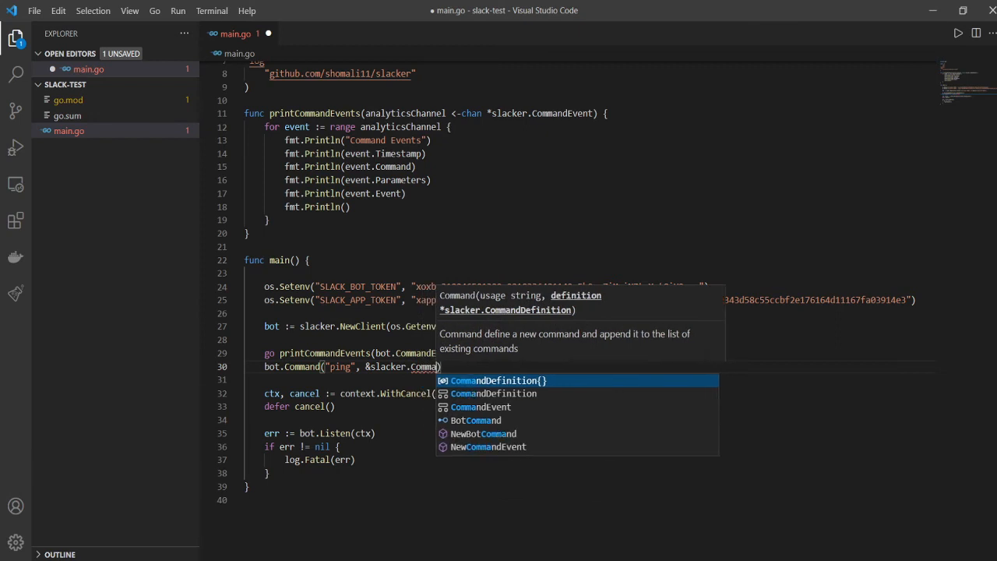
{"action": "left_click", "coordinate": [496, 380]}
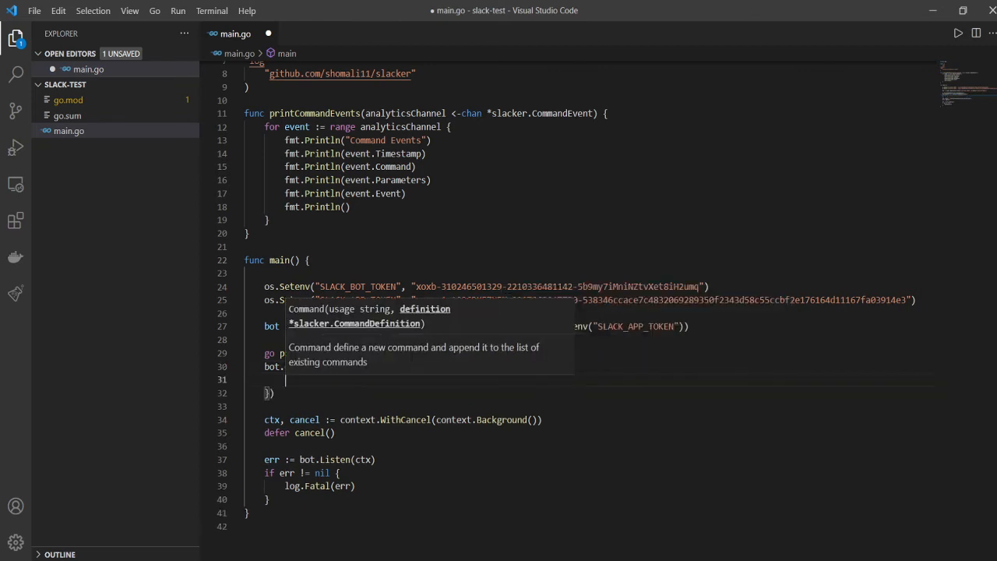
{"action": "type", "text": "HandlerL:"}
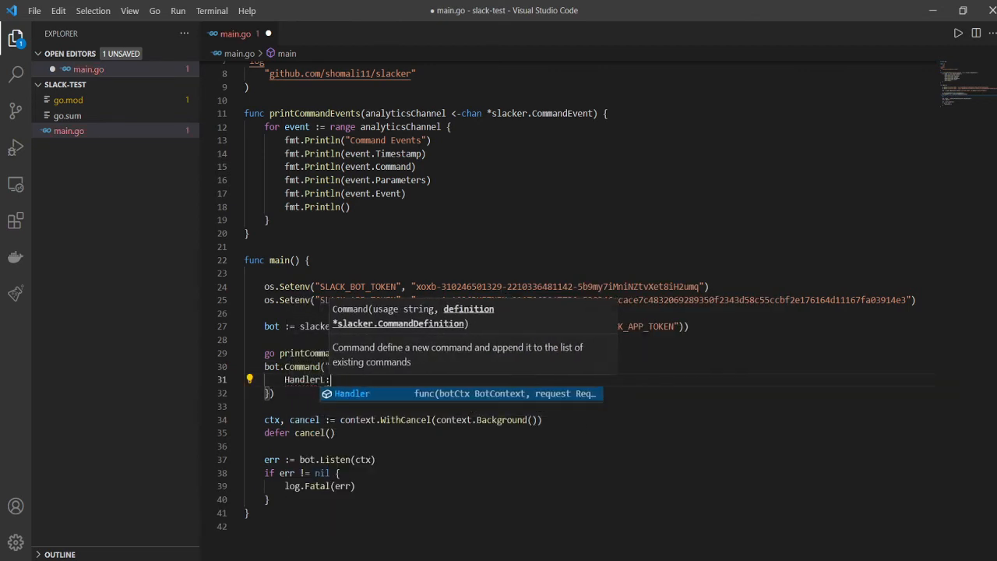
{"action": "type", "text": "fun"}
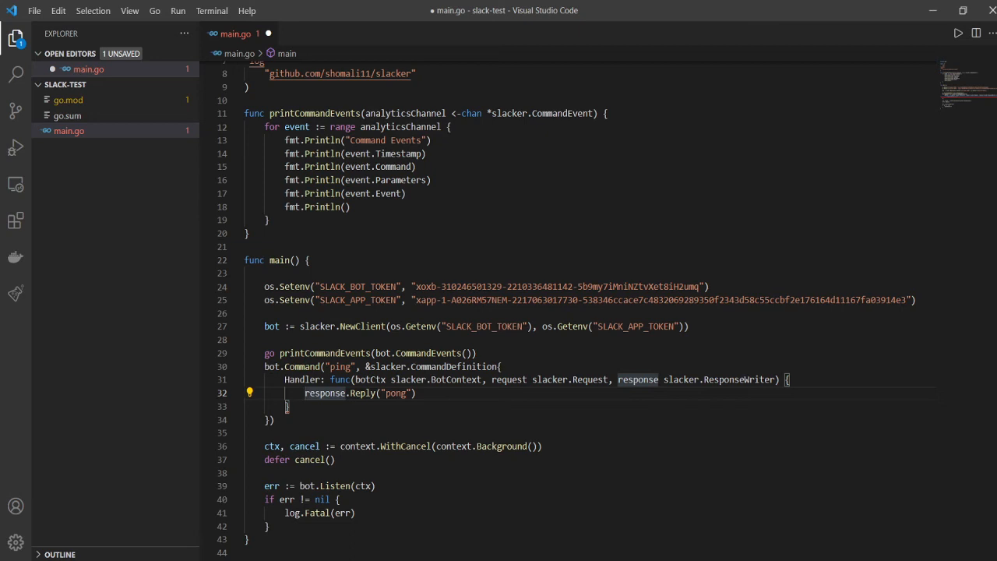
- Name the handler parameters botCtx, request and response for the pong reply
{"action": "double_click", "coordinate": [374, 381]}
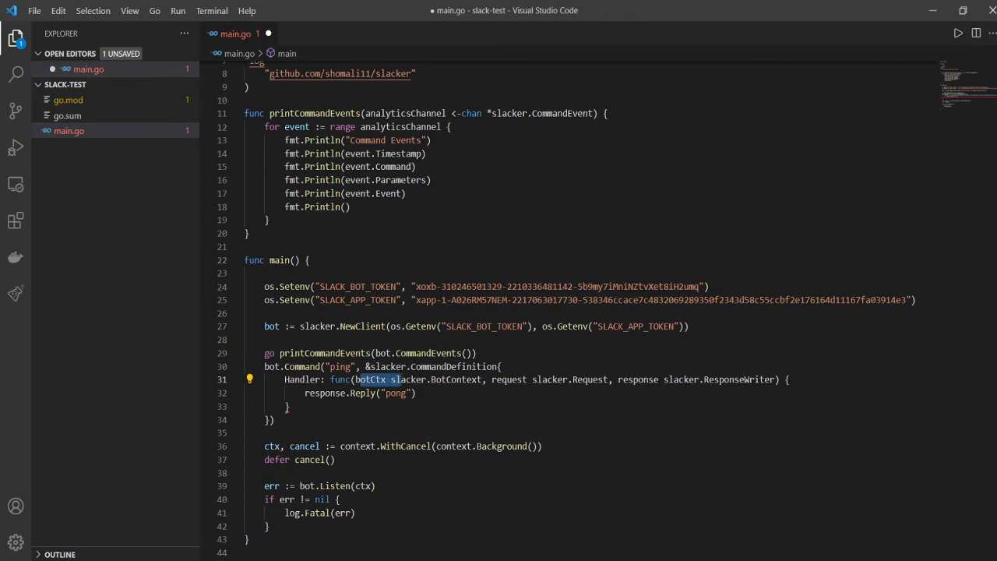
{"action": "double_click", "coordinate": [507, 381]}
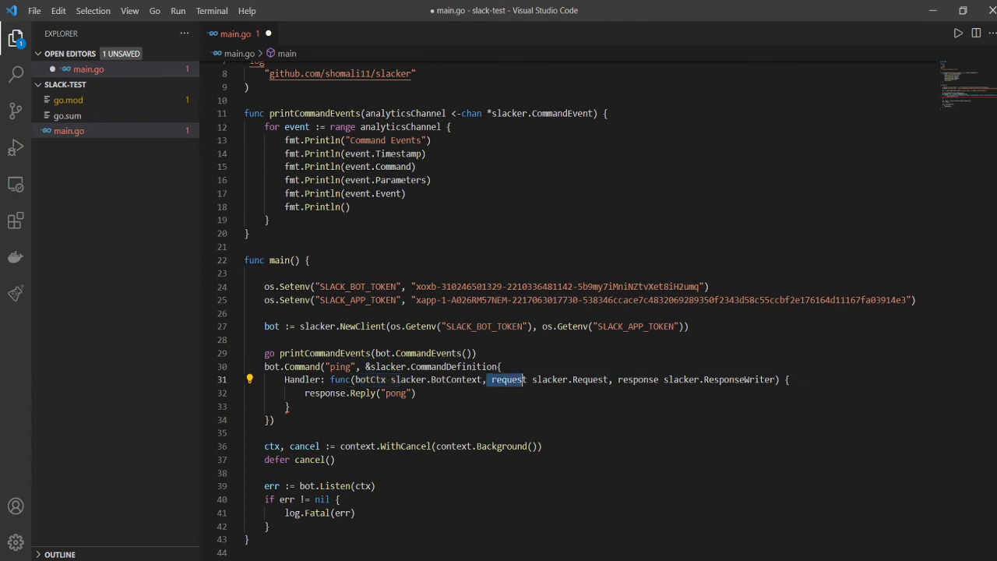
{"action": "double_click", "coordinate": [636, 380]}
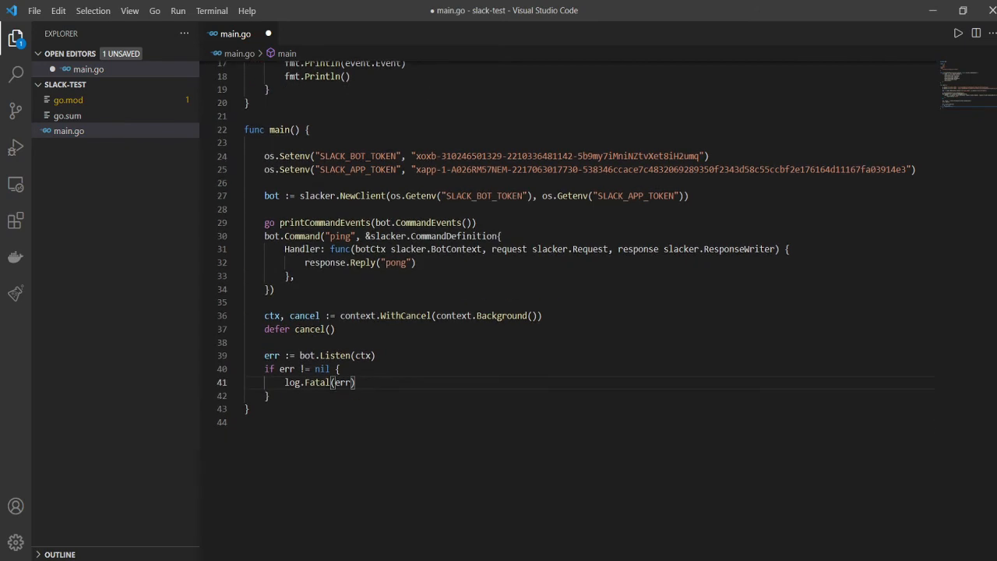
- Save main.go and review the bot code
{"action": "key", "text": "ctrl+s"}
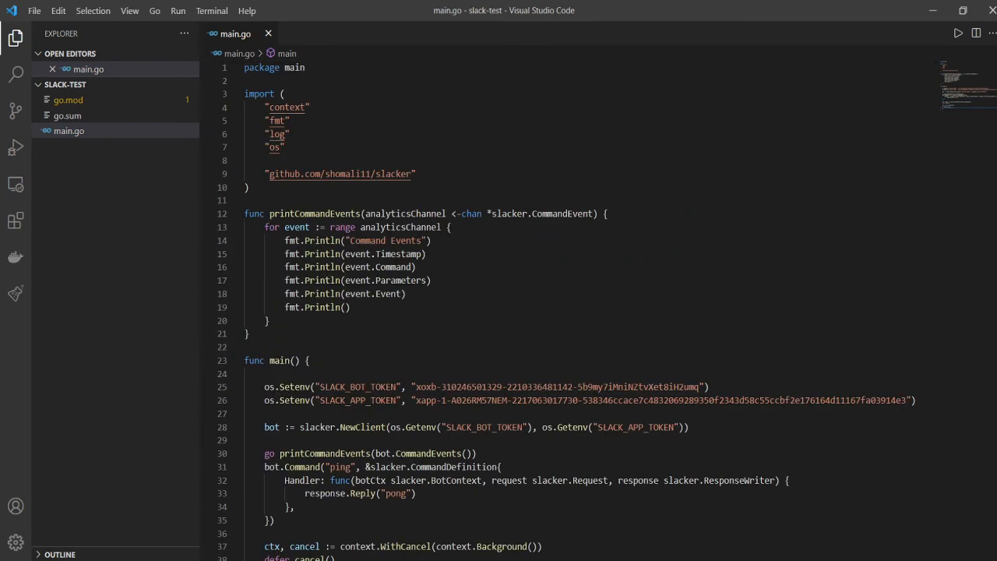
{"action": "scroll", "scroll_direction": "down", "scroll_amount": 3}
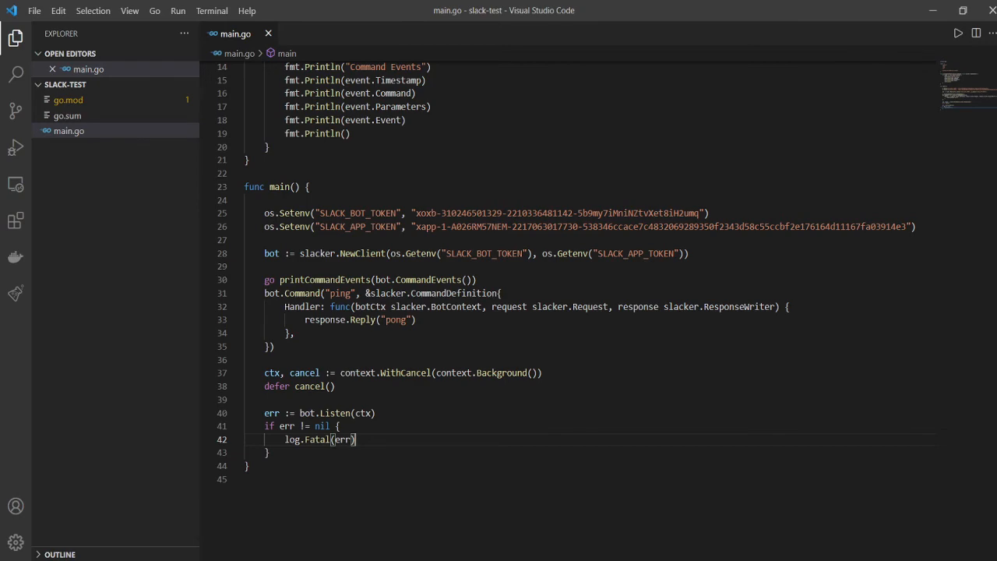
{"action": "scroll", "scroll_direction": "up", "scroll_amount": 3}
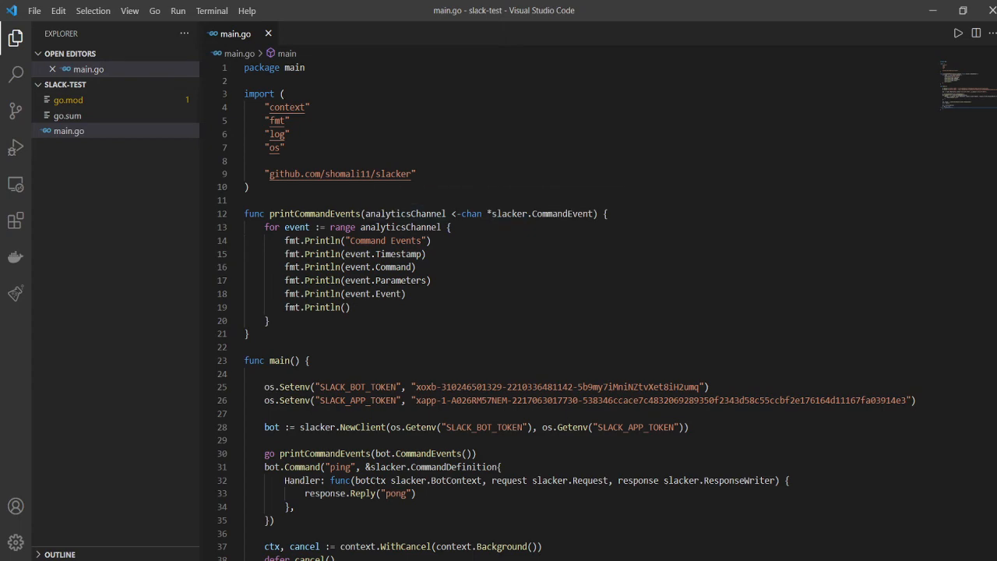
{"action": "scroll", "scroll_direction": "down", "scroll_amount": 3}
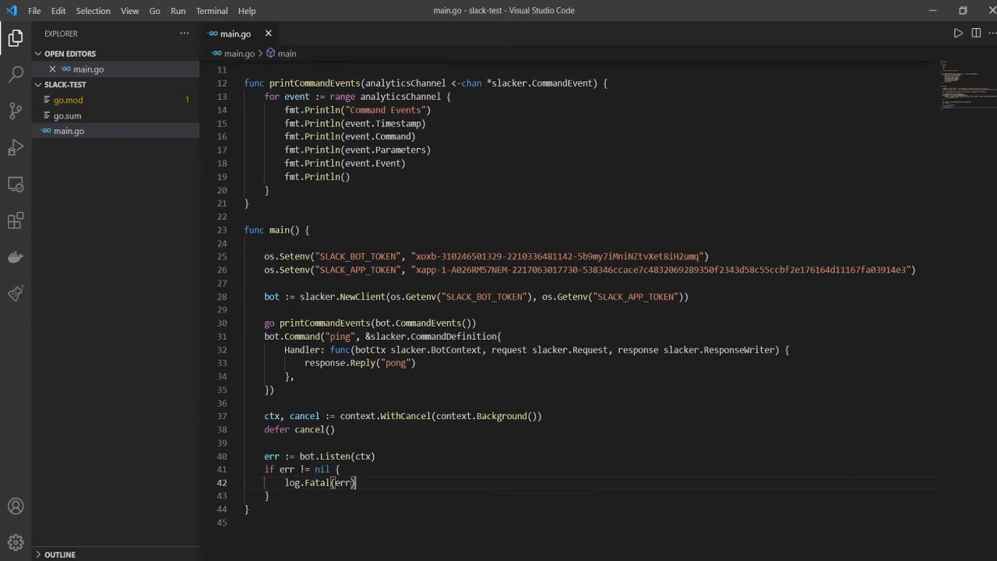
{"action": "scroll", "scroll_direction": "up", "scroll_amount": 3}
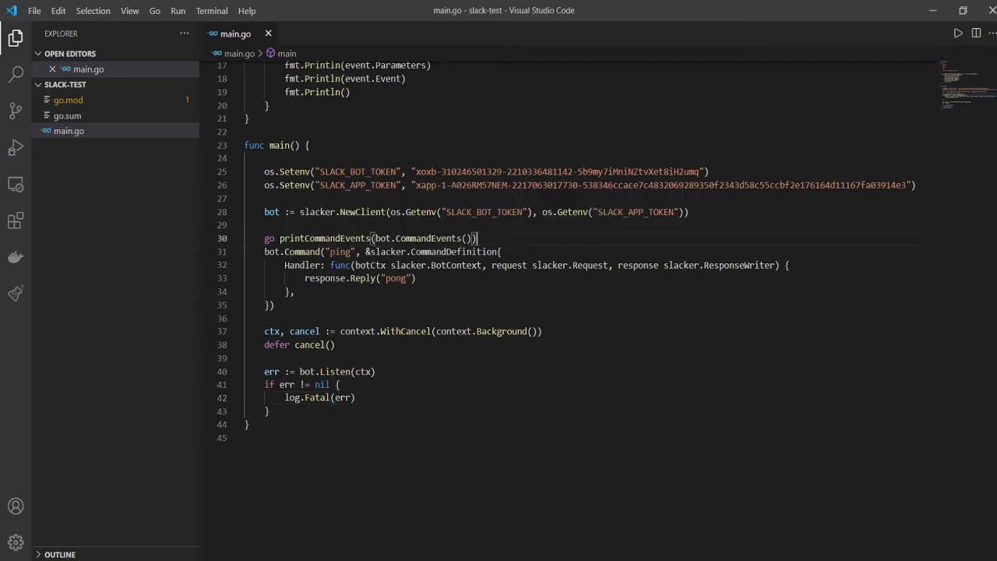
- Insert a blank line before bot.Command and save main.go again
{"action": "key", "text": "Enter"}
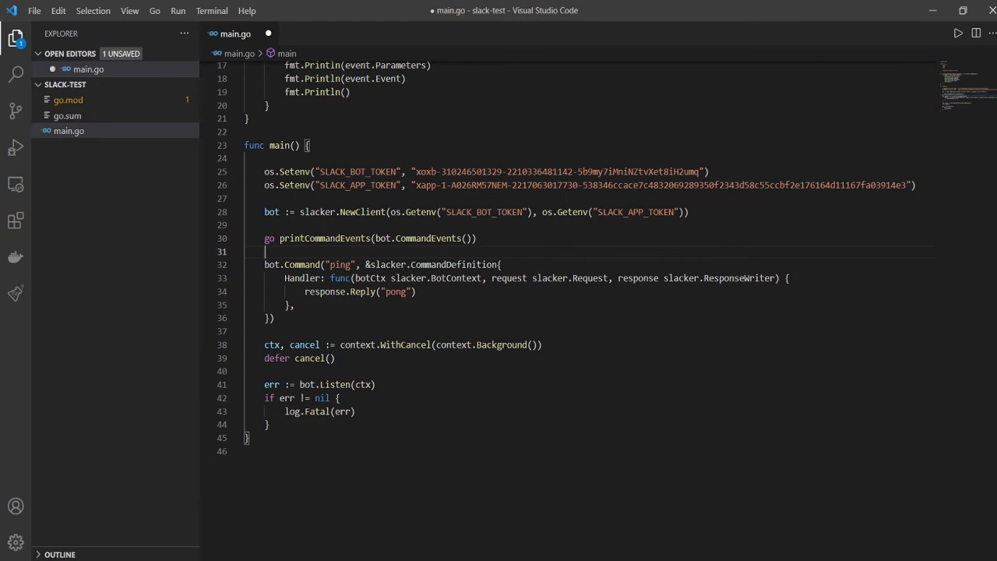
{"action": "key", "text": "ctrl+s"}
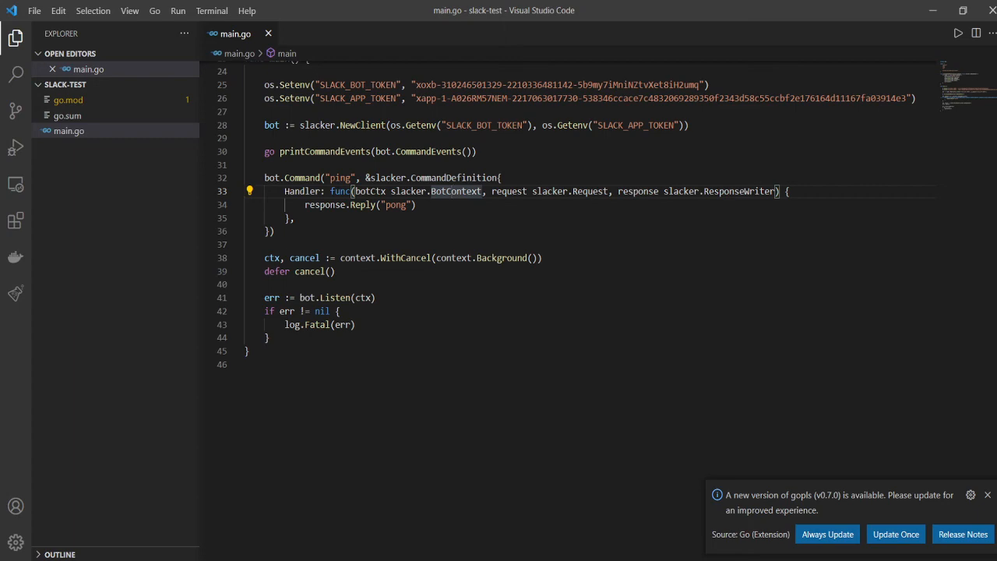
{"action": "scroll", "scroll_direction": "up", "scroll_amount": 3}
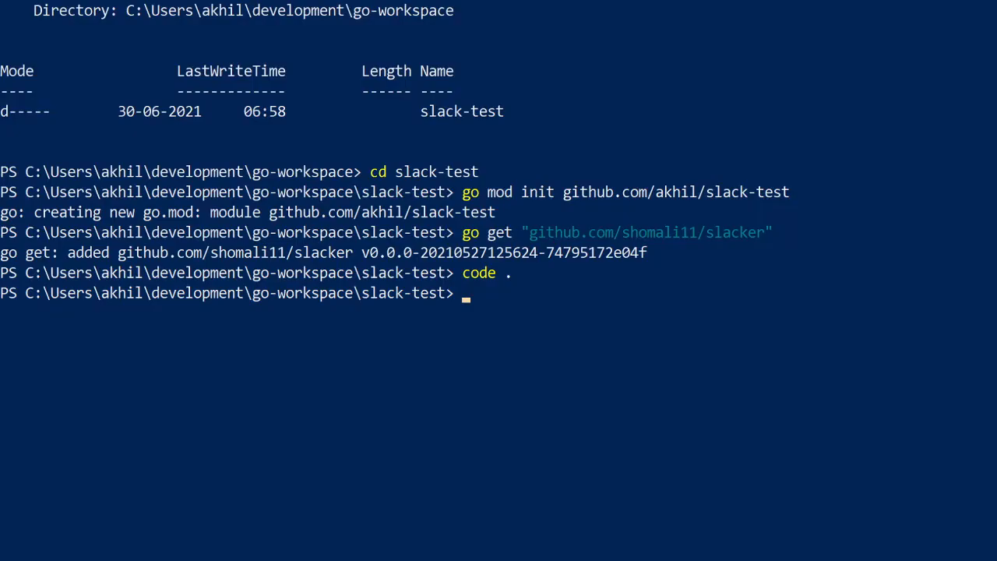
- Build the slack-test project with go build
{"action": "type", "text": "go"}
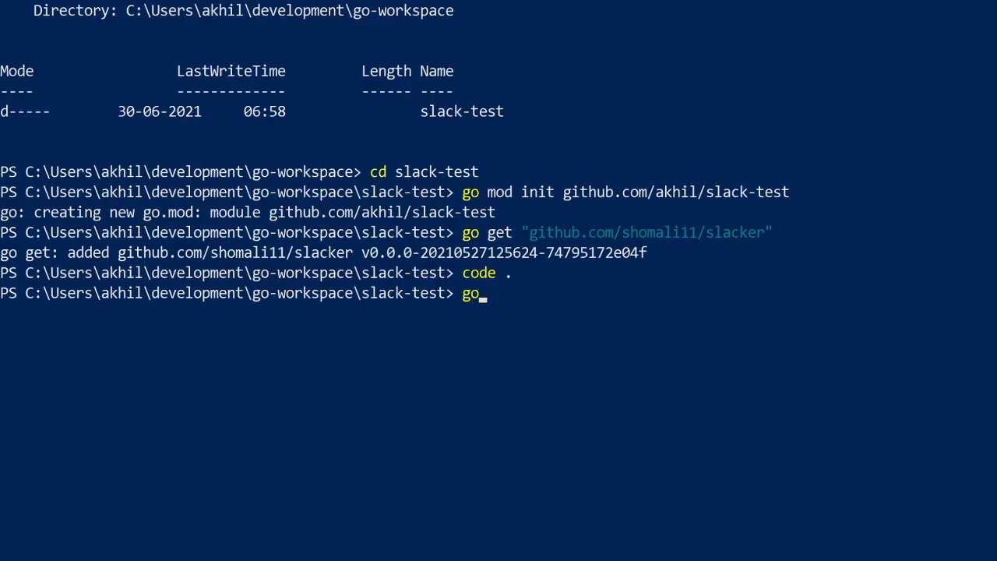
{"action": "type", "text": "build"}
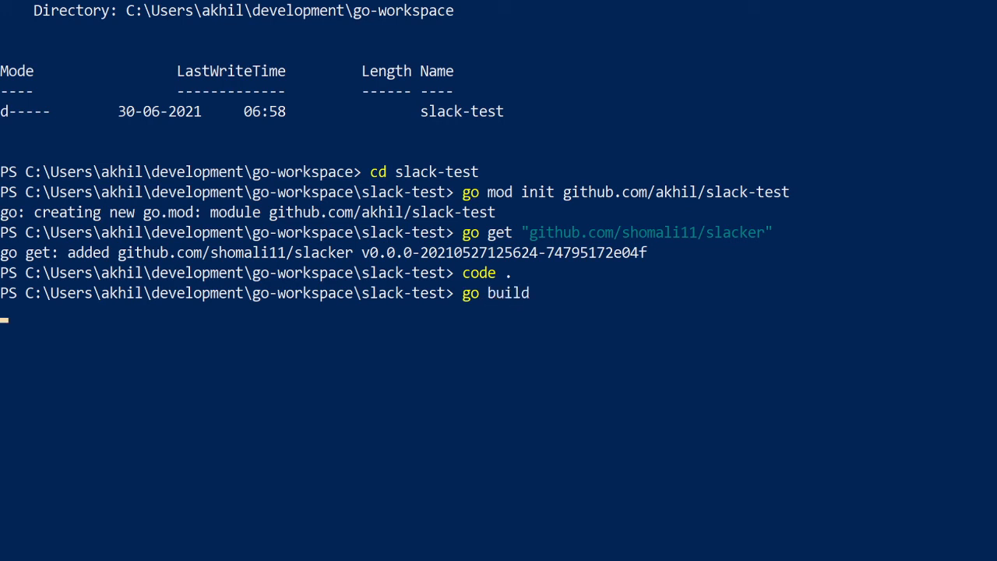
{"action": "key", "text": "Return"}
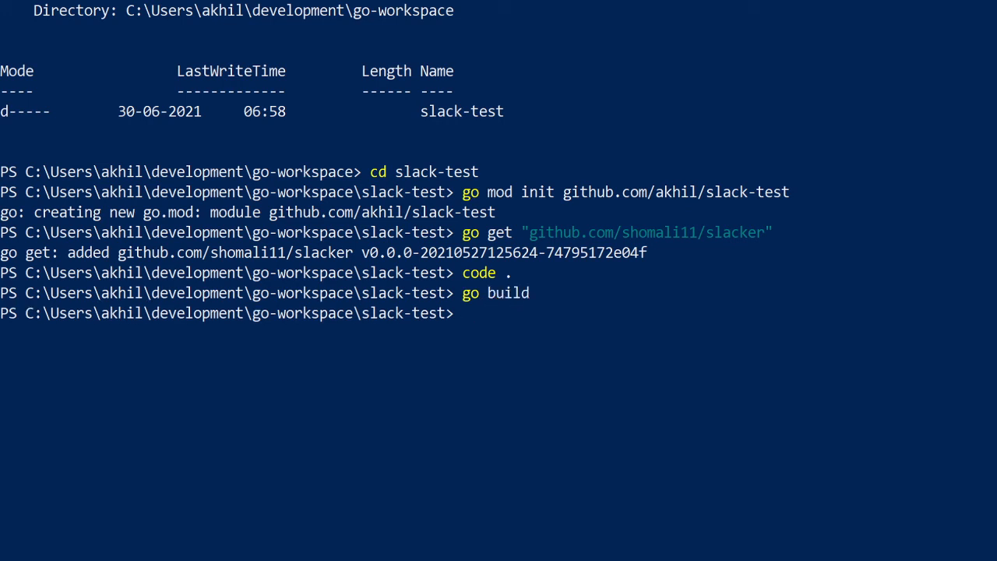
- Start the bot with go run main.go
{"action": "type", "text": "g"}
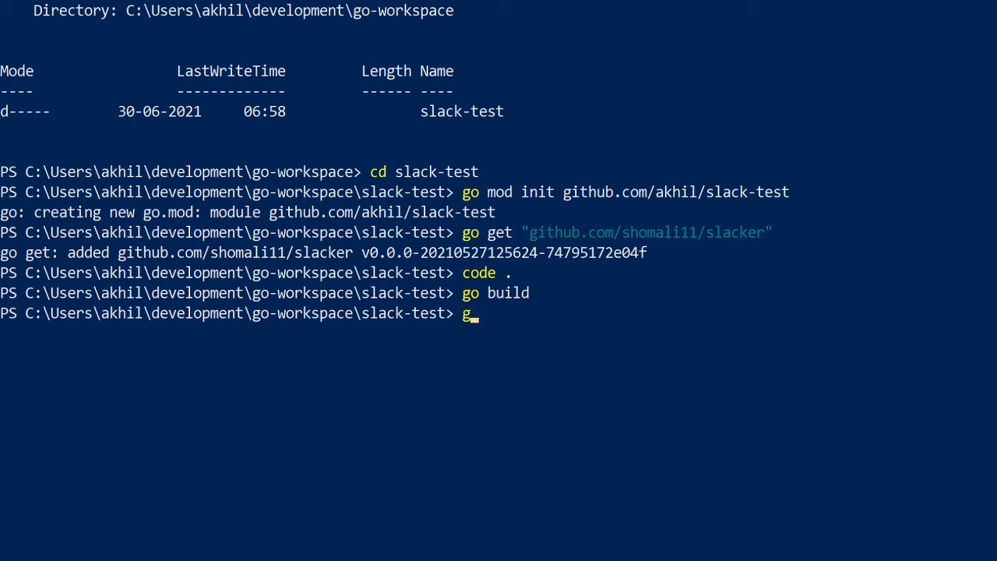
{"action": "type", "text": "o run main.go"}
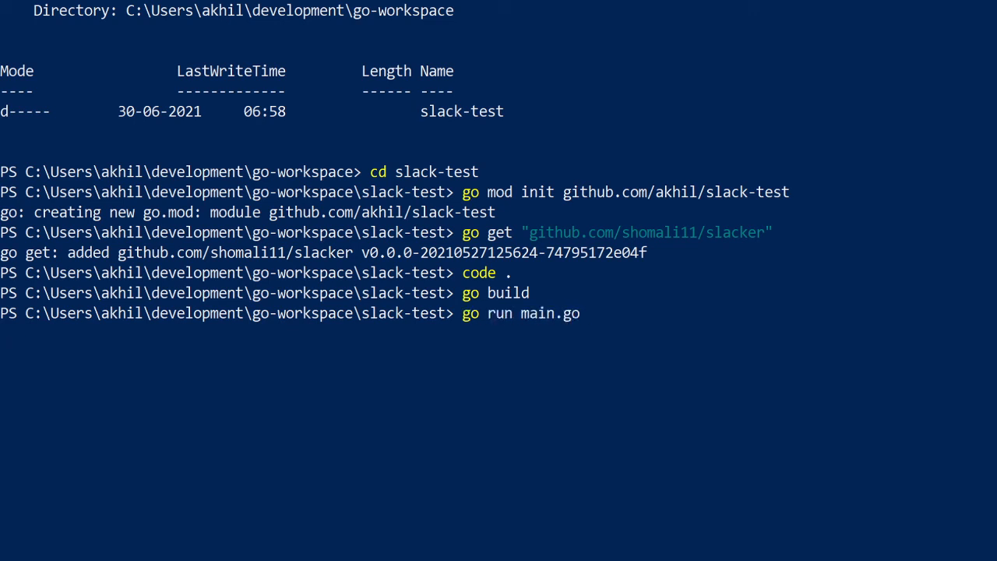
{"action": "key", "text": "Return"}
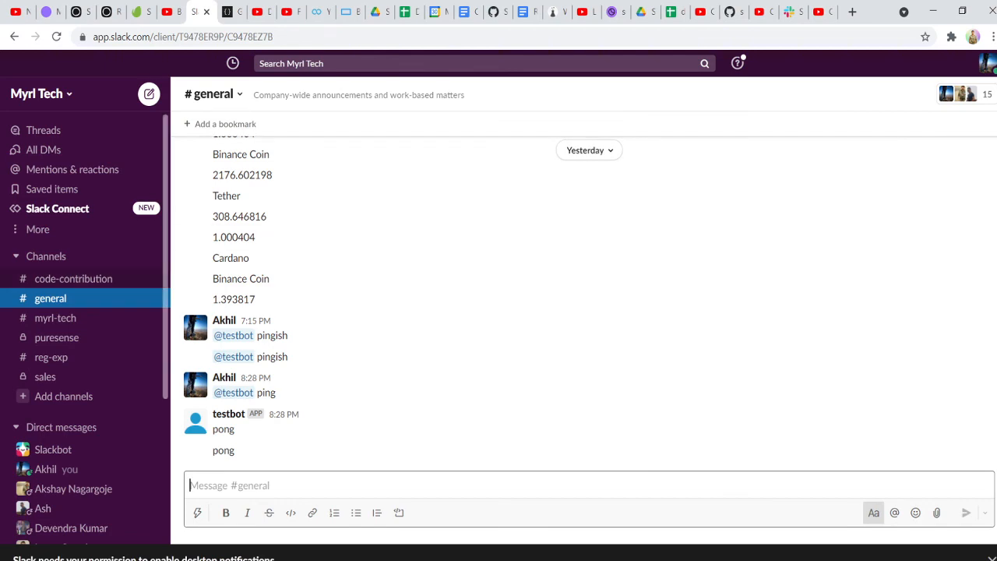
{"action": "scroll", "scroll_direction": "down", "scroll_amount": 3}
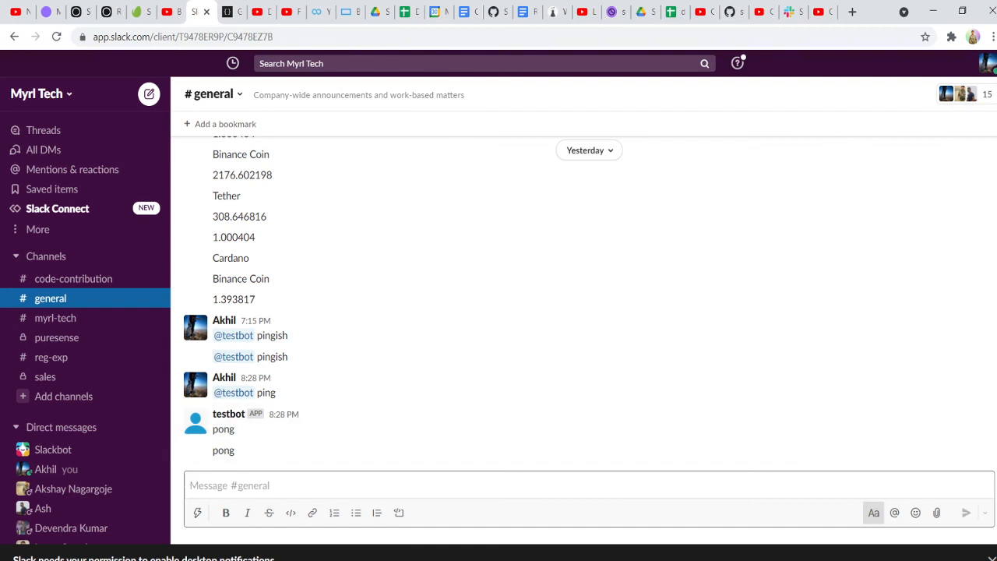
{"action": "type", "text": "@"}
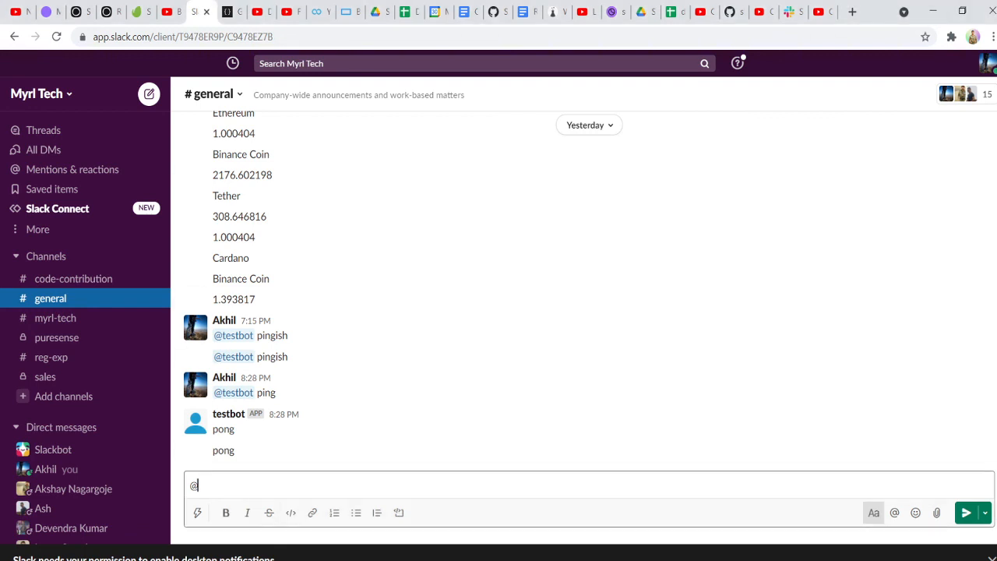
{"action": "type", "text": "testbot"}
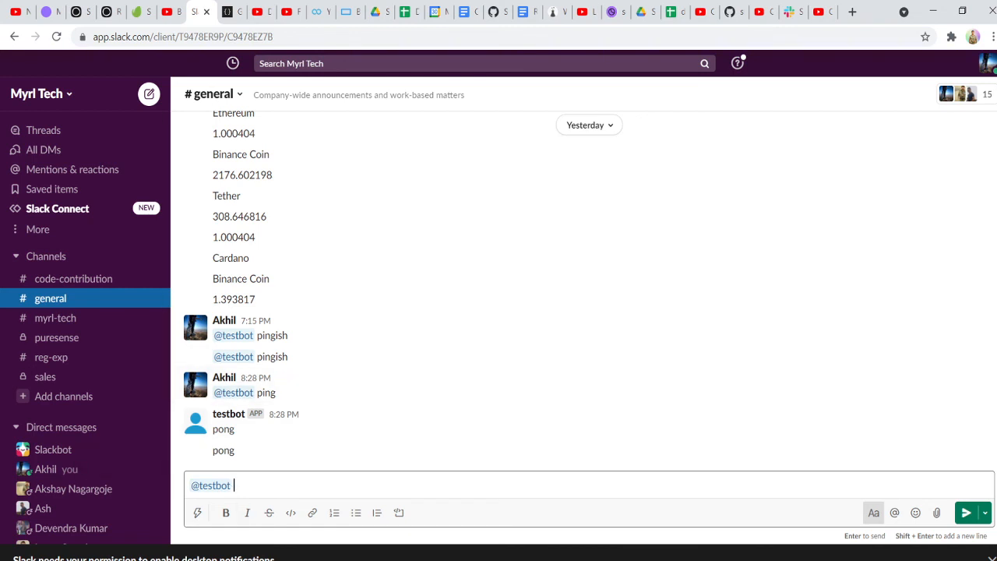
{"action": "mouse_move", "coordinate": [225, 449]}
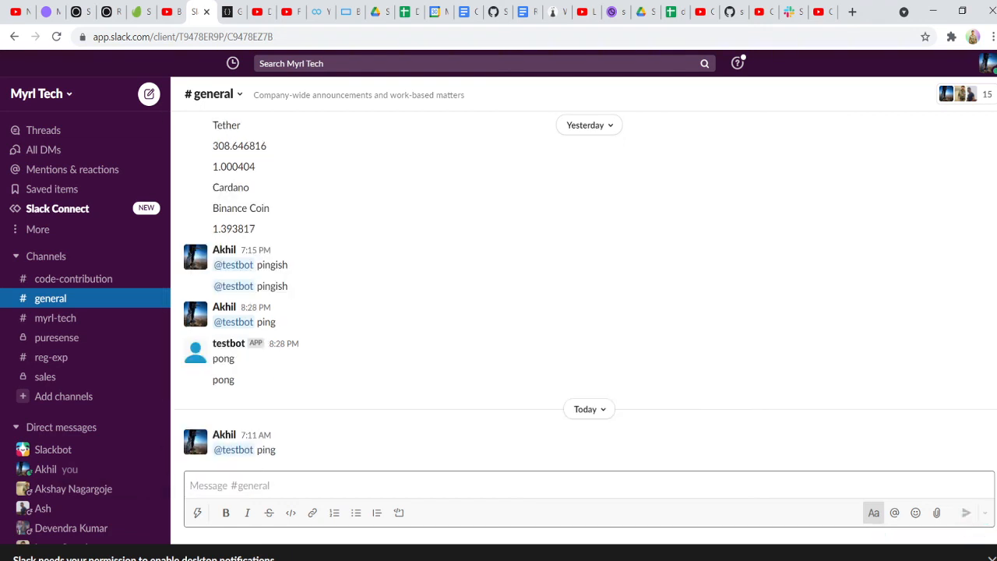
{"action": "scroll", "scroll_direction": "down", "scroll_amount": 3}
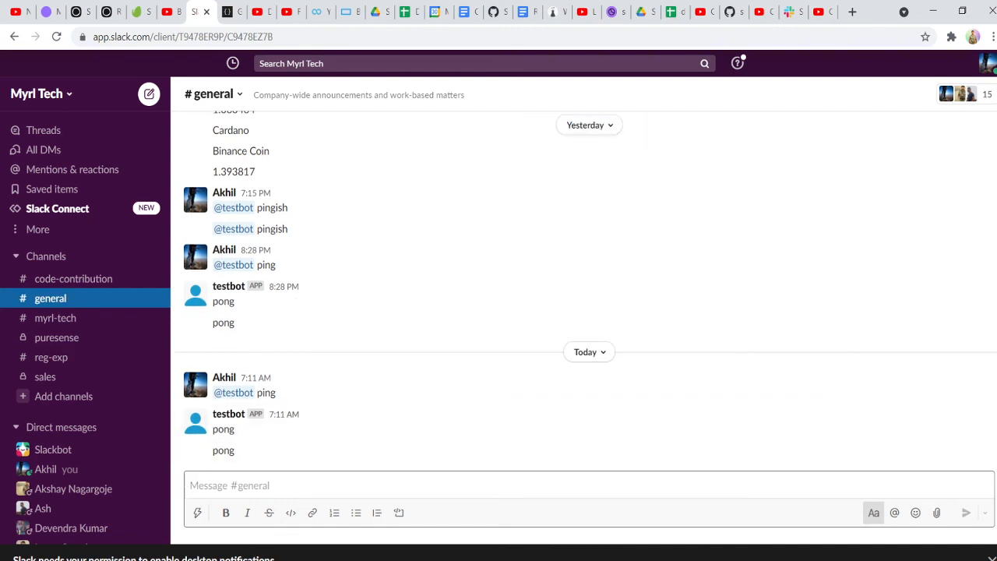